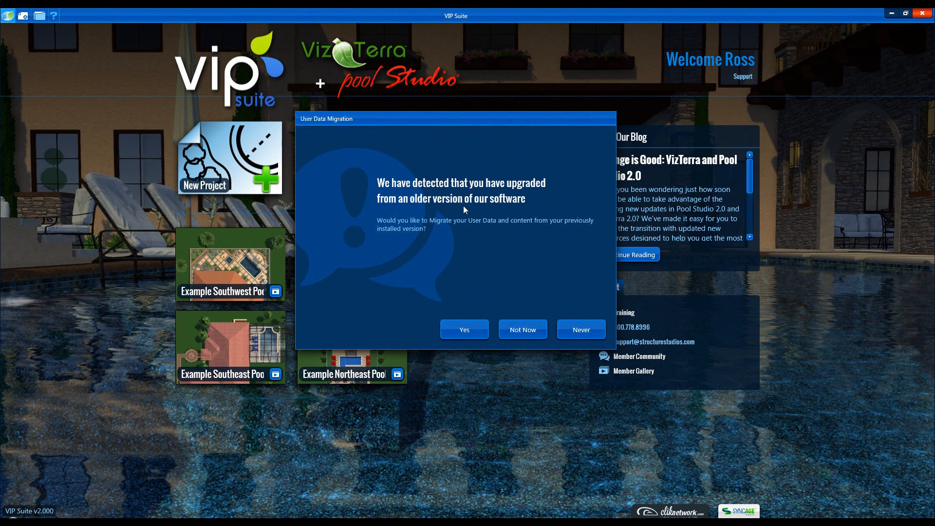
mouse_move(466, 221)
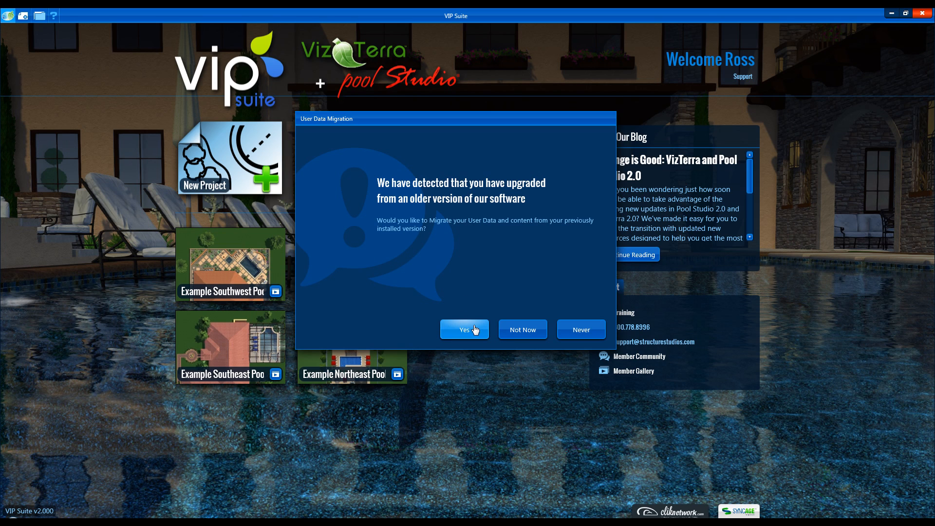
mouse_move(522, 329)
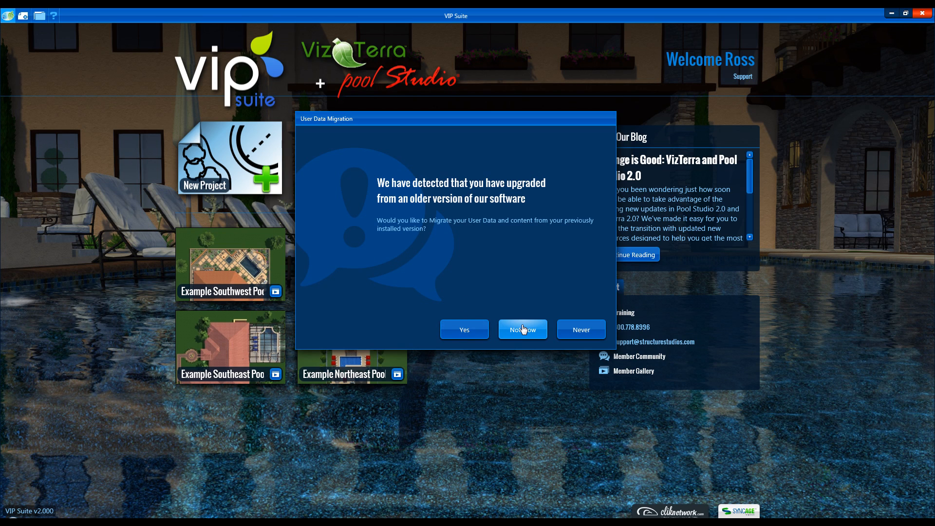
Step: Postpone the user data migration by choosing Not Now
left_click(522, 329)
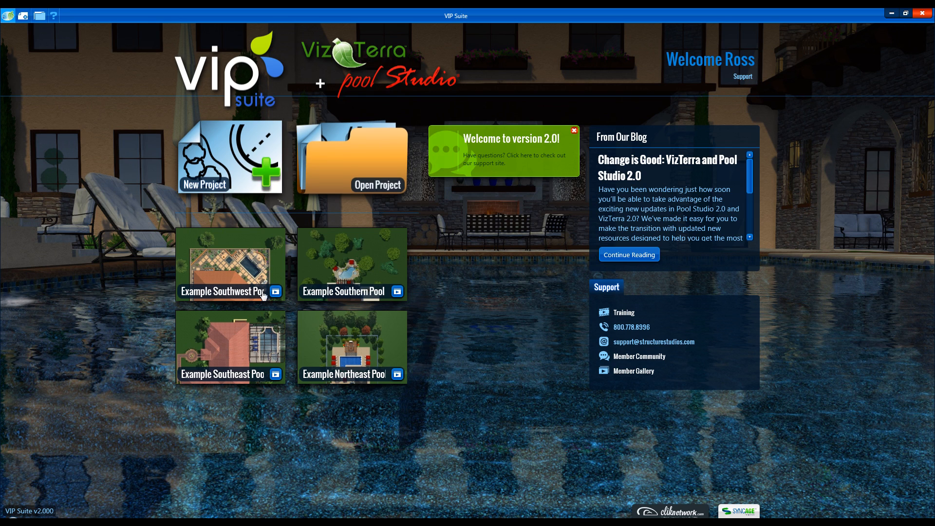
mouse_move(337, 218)
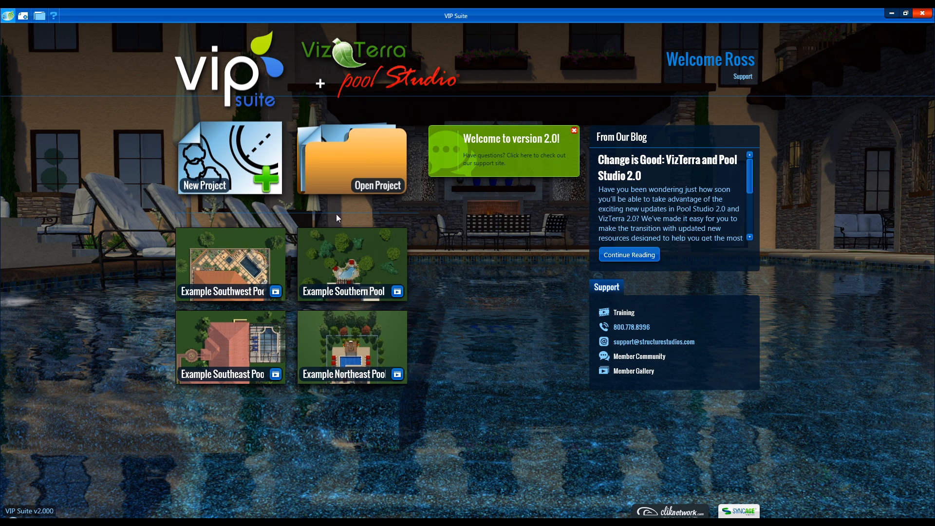
mouse_move(235, 157)
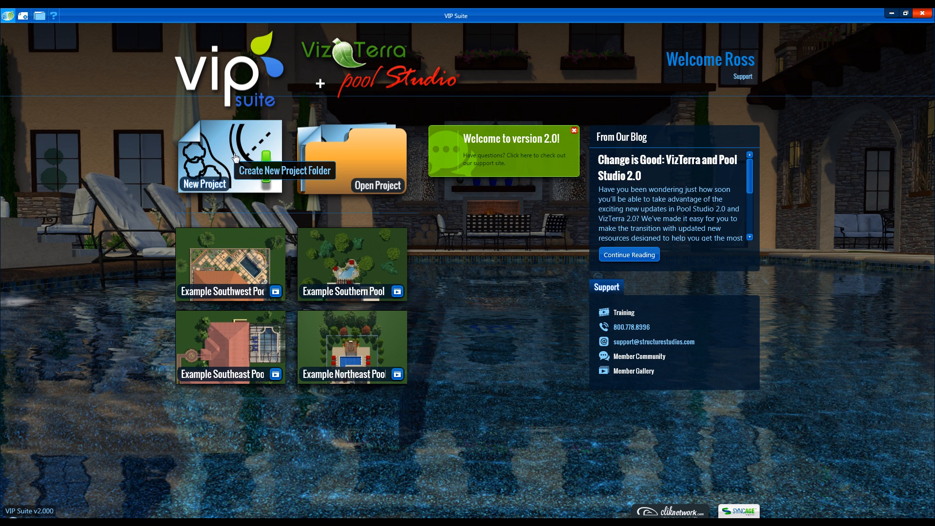
mouse_move(359, 160)
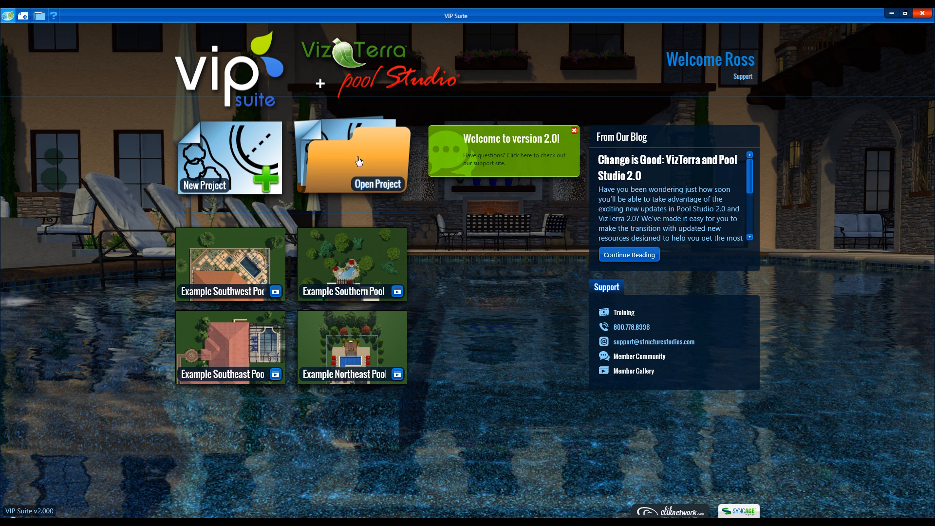
mouse_move(364, 160)
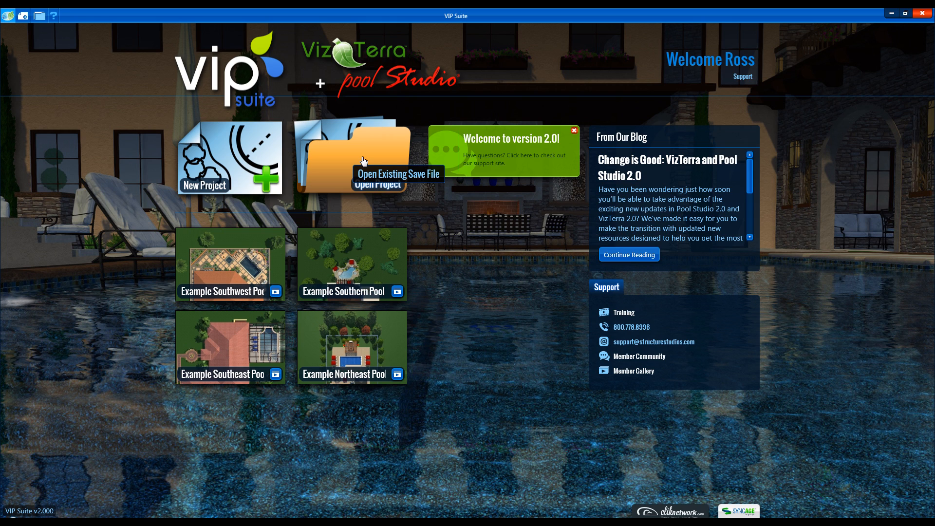
mouse_move(261, 353)
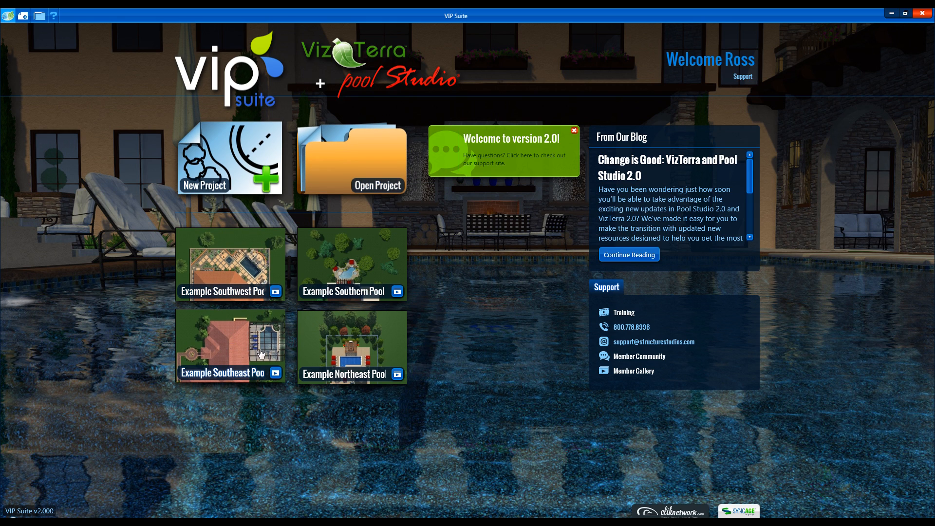
mouse_move(254, 333)
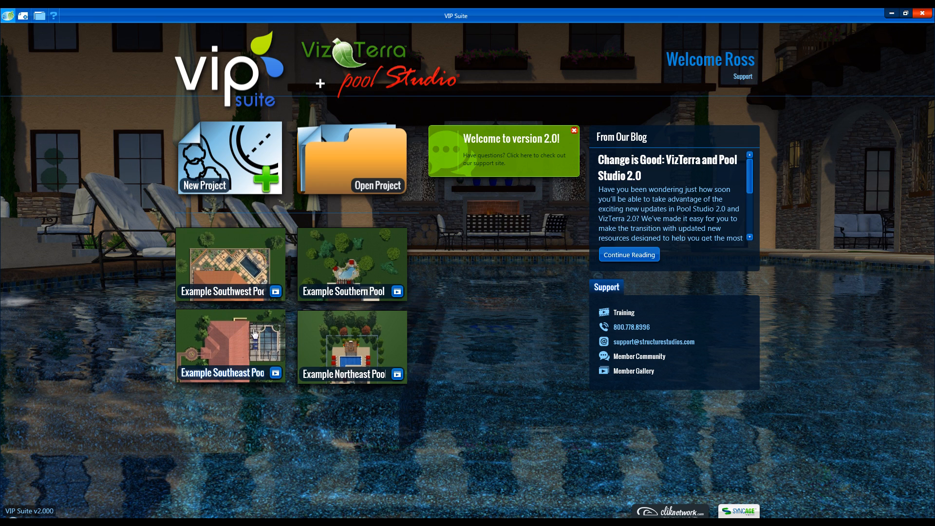
mouse_move(224, 282)
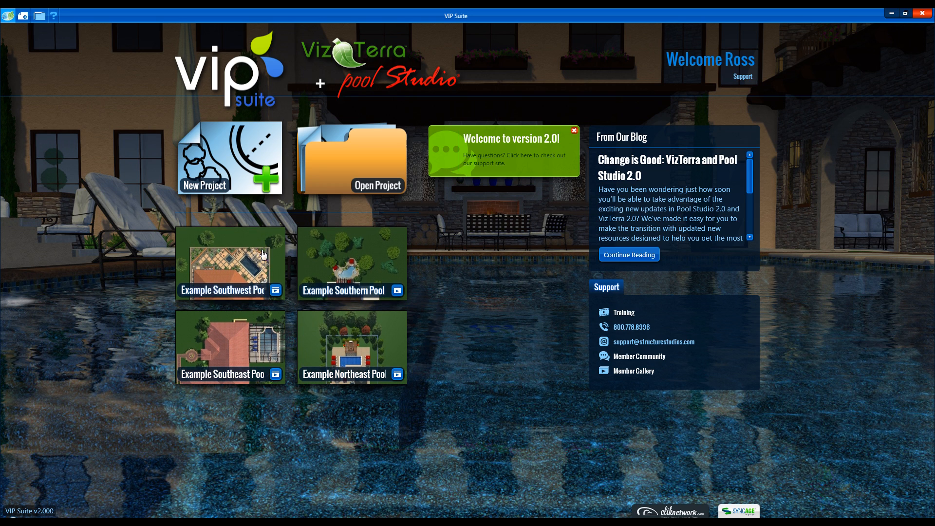
mouse_move(385, 356)
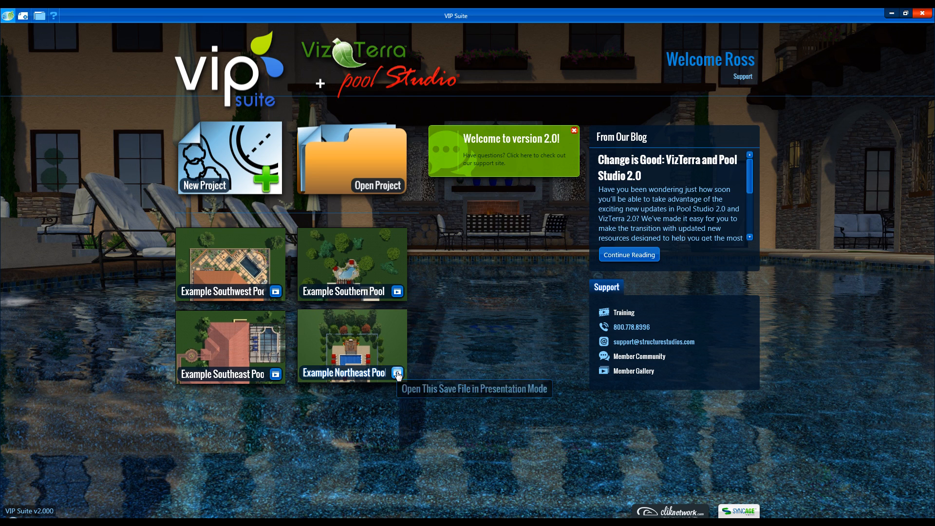
mouse_move(398, 375)
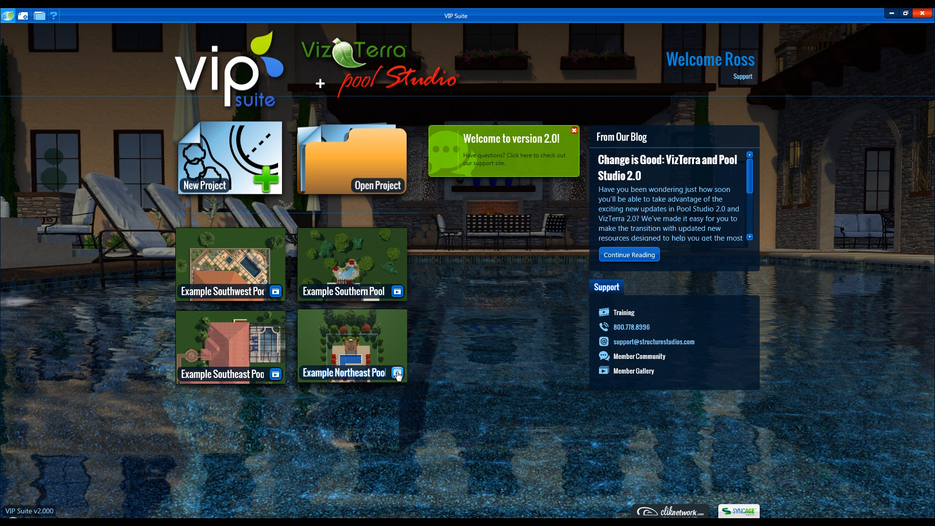
mouse_move(740, 39)
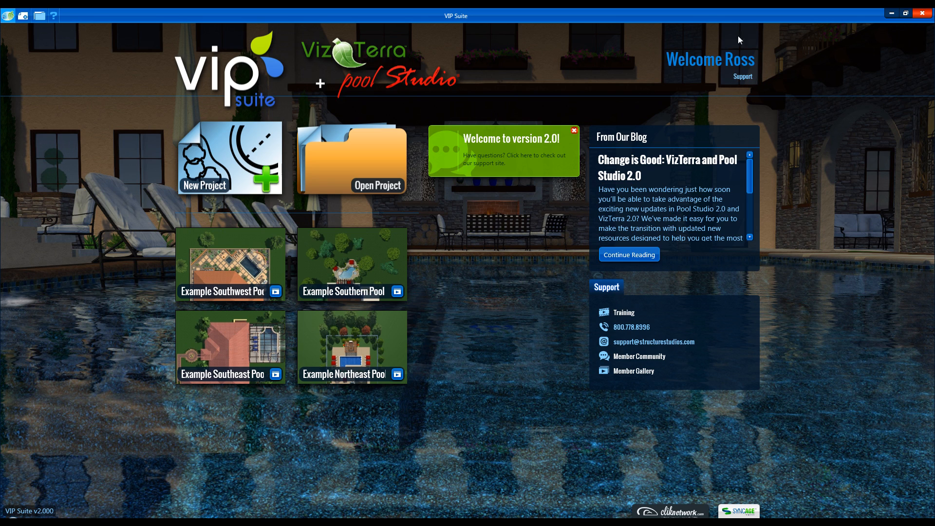
mouse_move(746, 82)
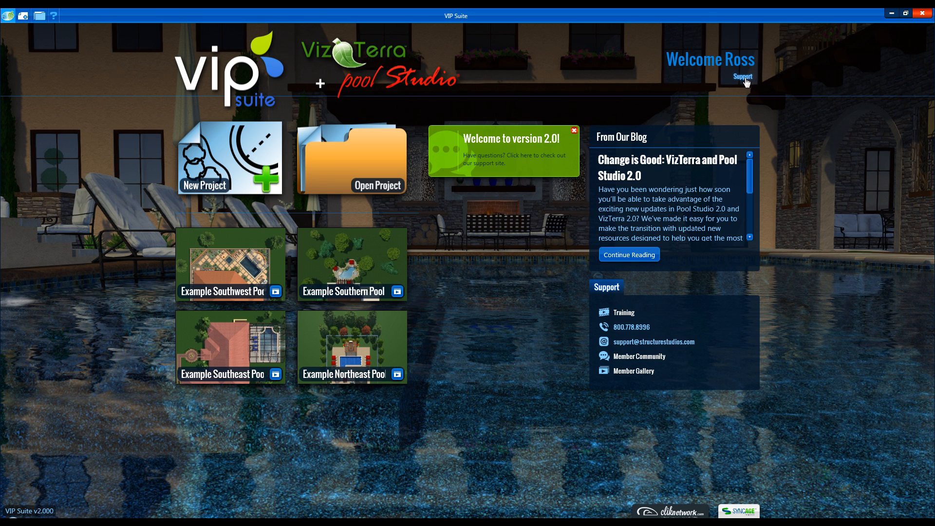
mouse_move(669, 186)
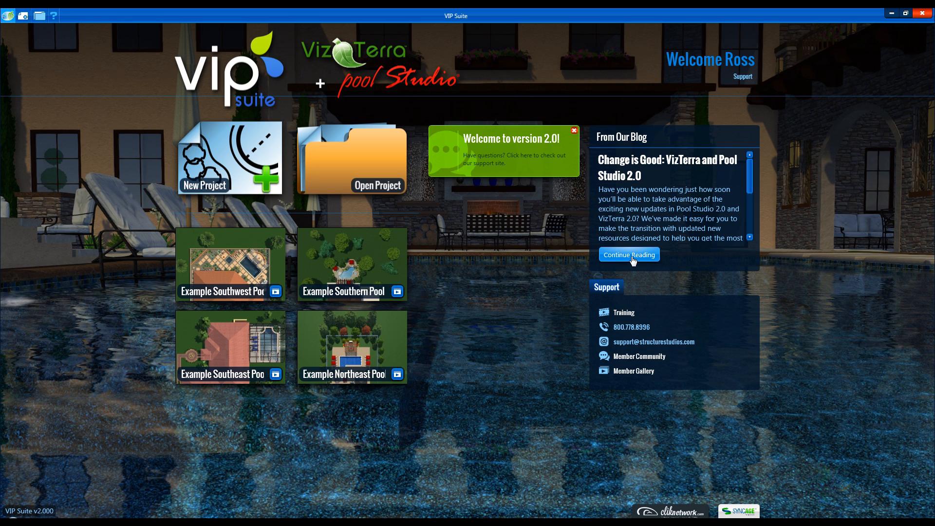
mouse_move(525, 155)
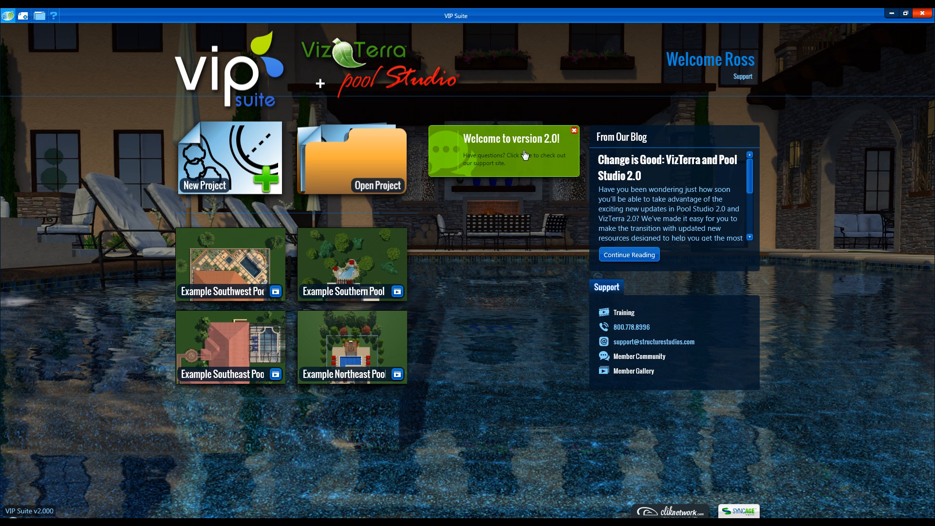
mouse_move(464, 180)
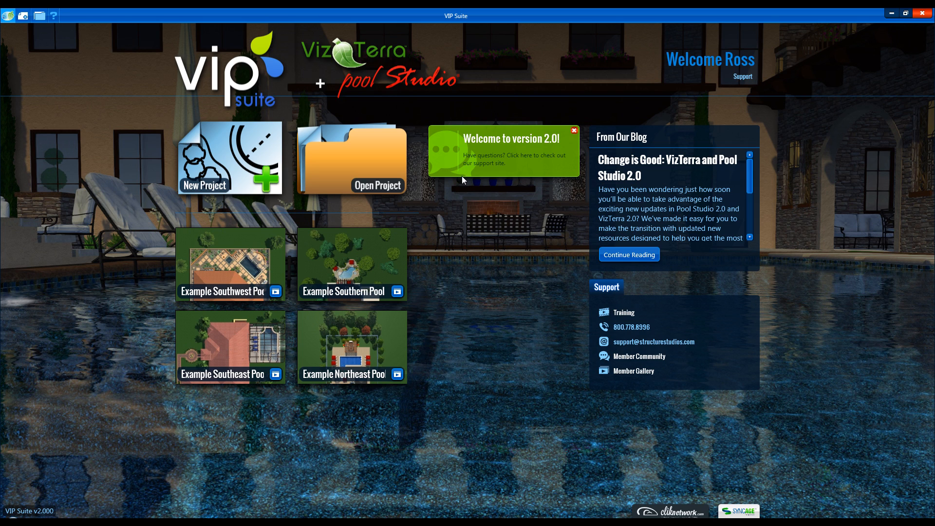
mouse_move(502, 196)
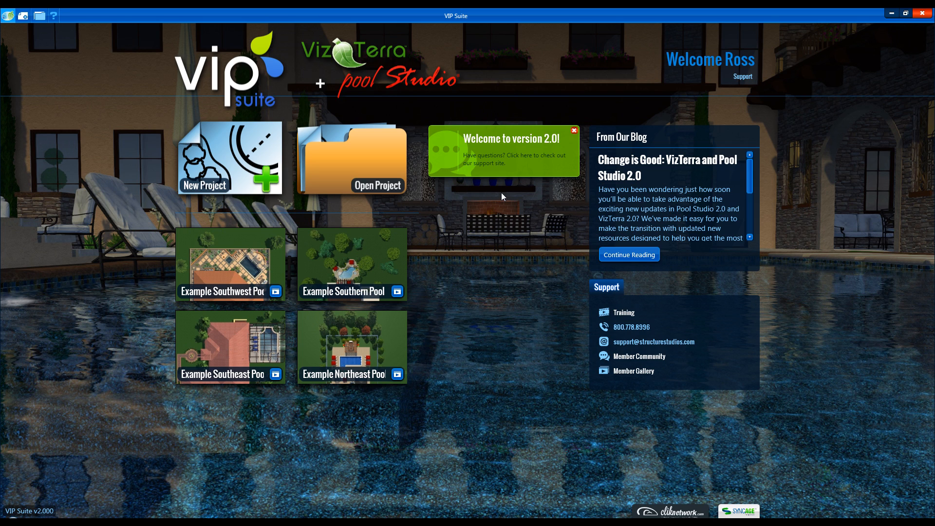
mouse_move(634, 315)
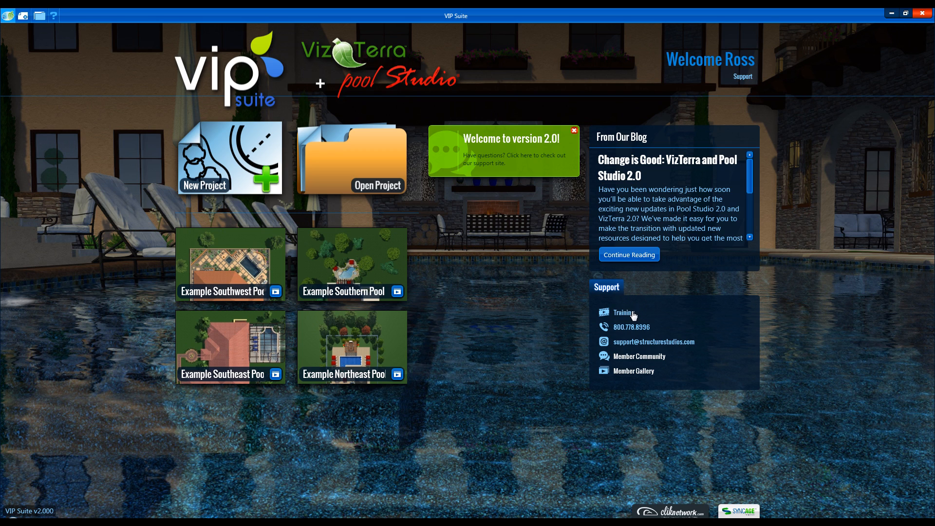
mouse_move(625, 374)
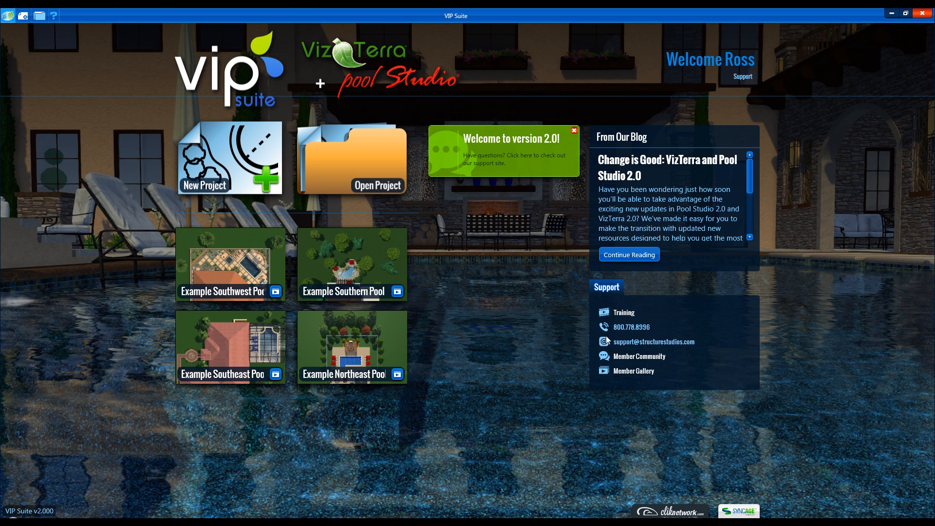
mouse_move(639, 327)
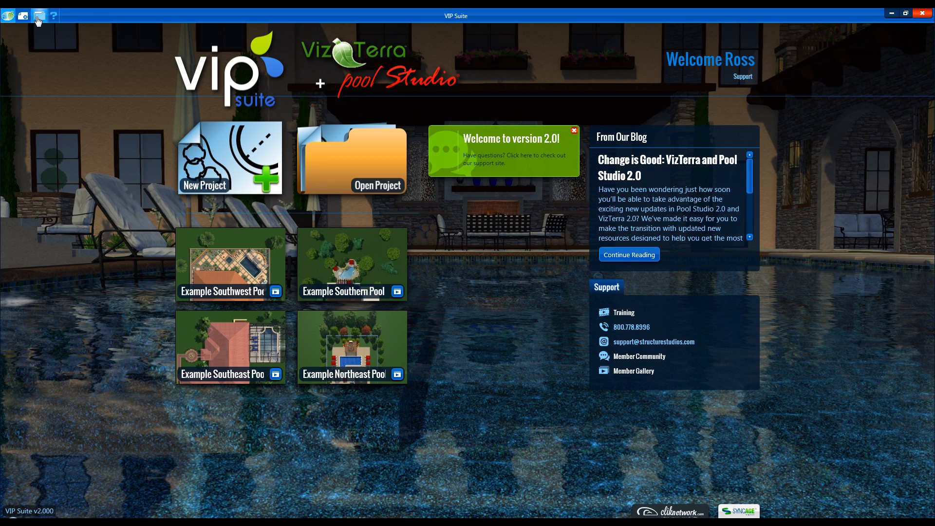
mouse_move(25, 16)
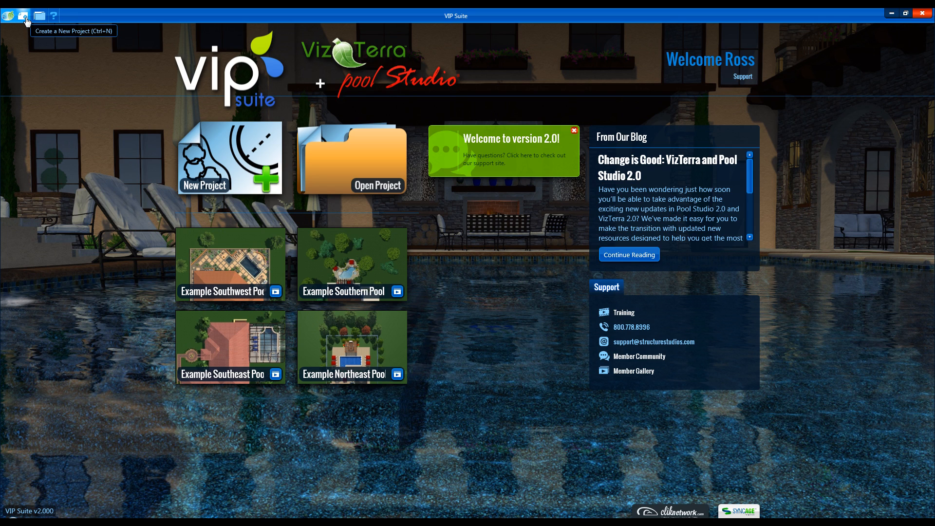
Step: Start a New Project and enter 'Johnson' as the project folder name
left_click(8, 14)
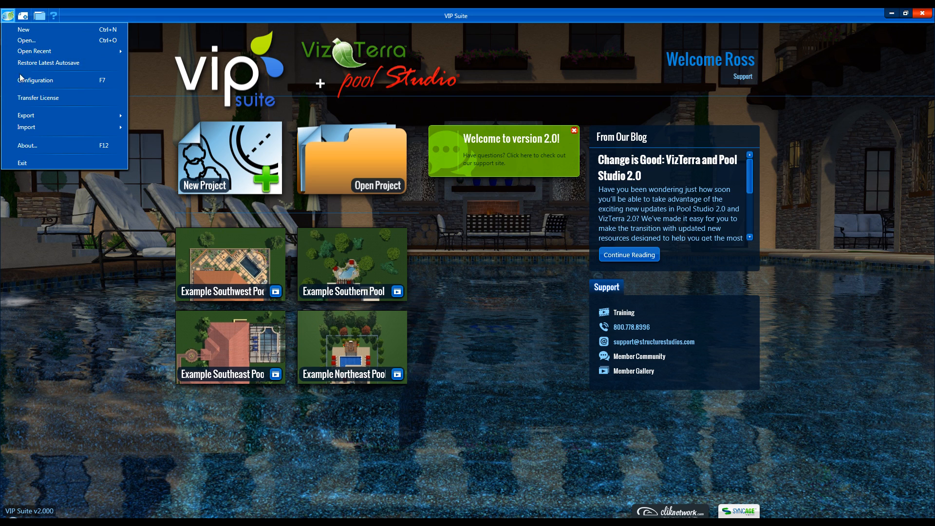
mouse_move(35, 176)
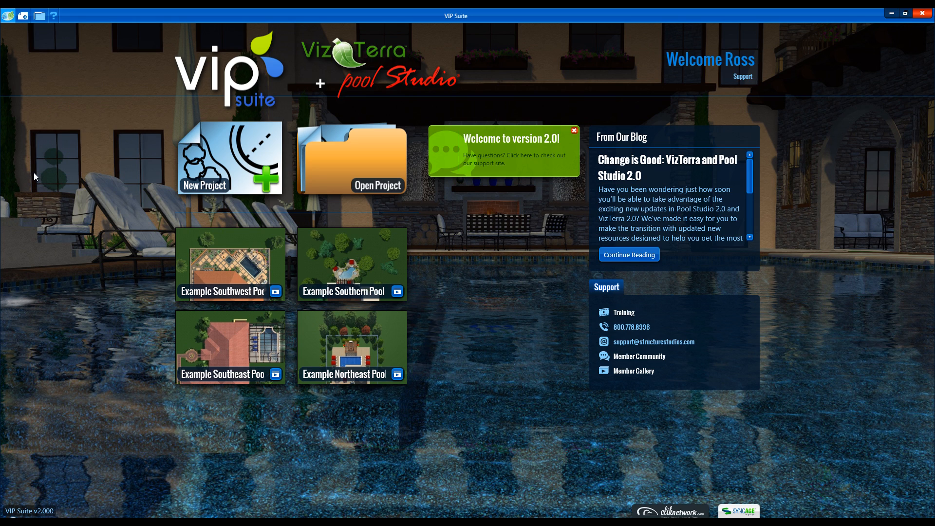
left_click(230, 158)
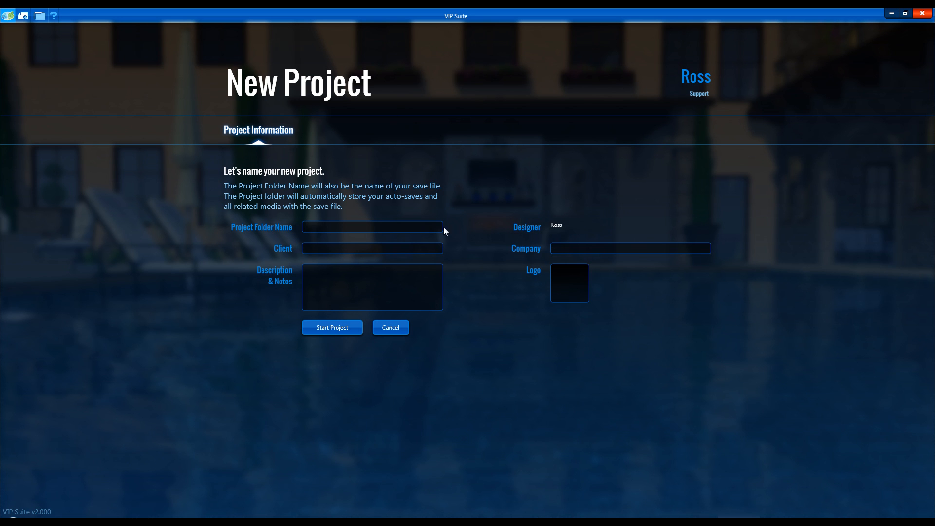
left_click(372, 226)
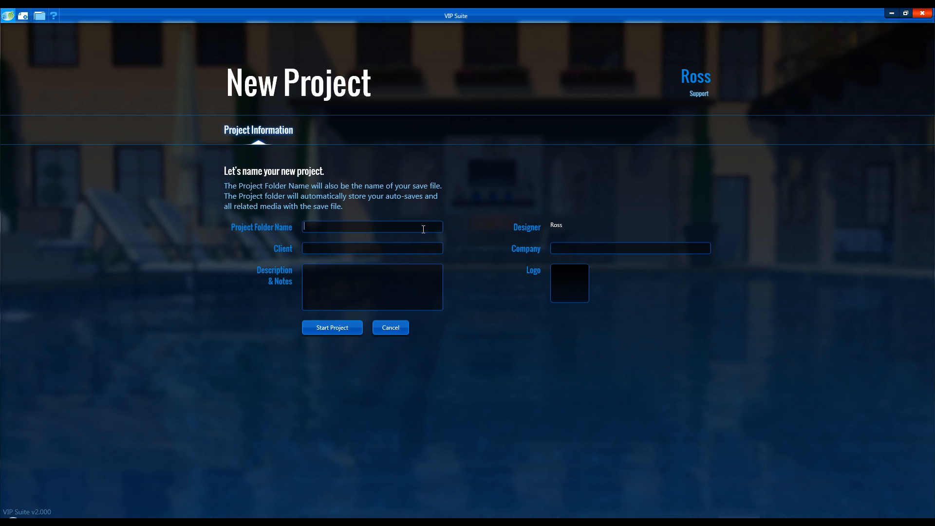
type("Johnson")
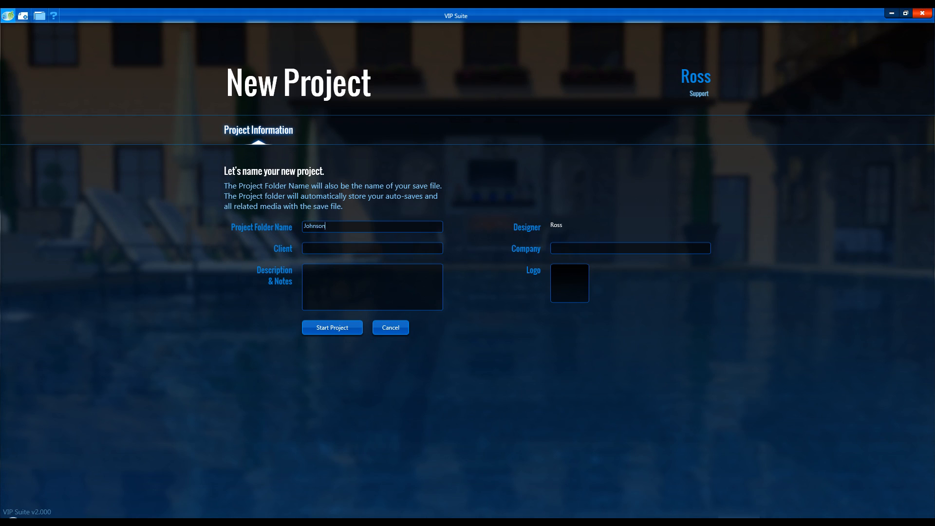
left_click(332, 327)
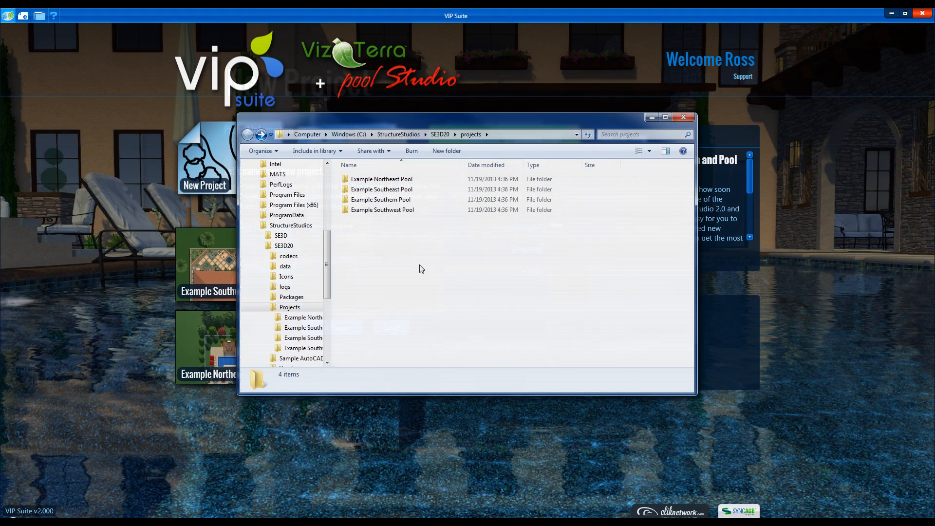
Step: Browse the Example Southwest Pool screenshots folder, close Explorer and open the old Kvothe Residence .sav file
double_click(382, 210)
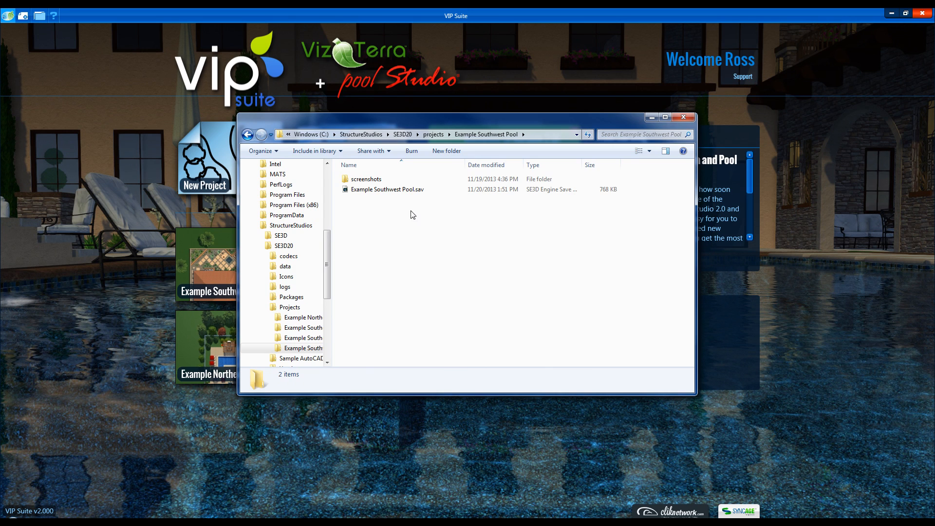
double_click(366, 179)
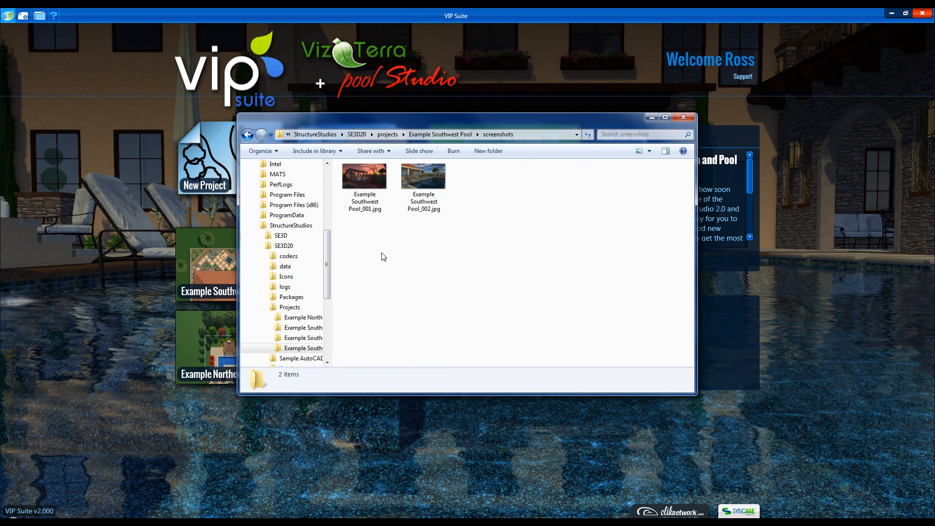
left_click(247, 134)
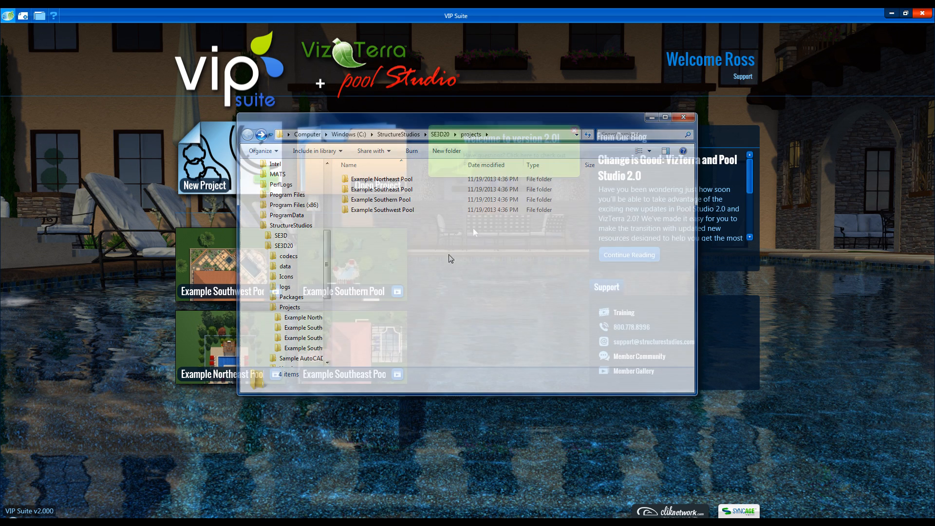
left_click(684, 117)
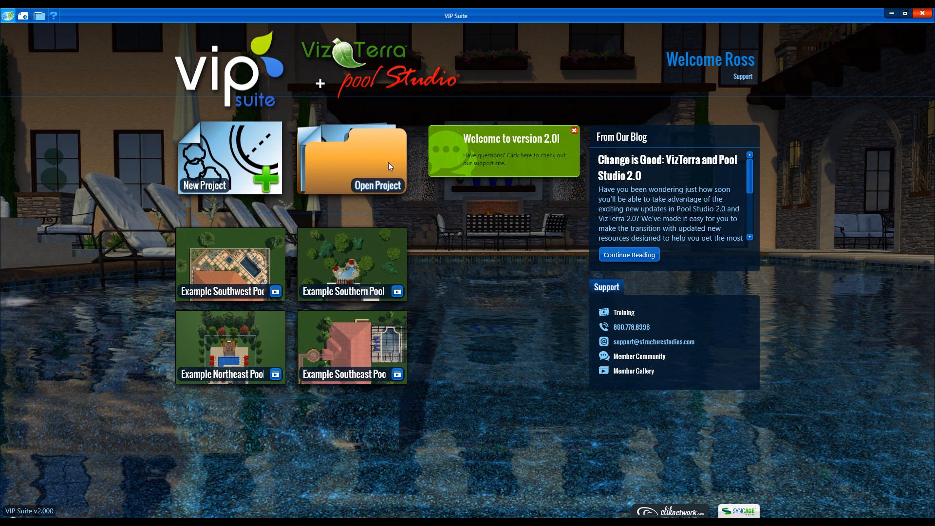
left_click(351, 165)
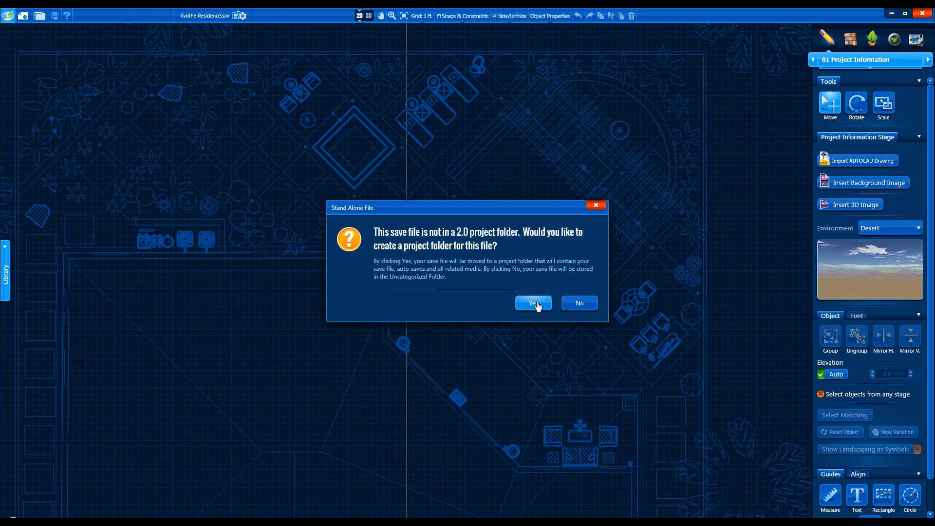
Step: Answer Yes to create a 2.0 project folder for the stand-alone save
left_click(534, 302)
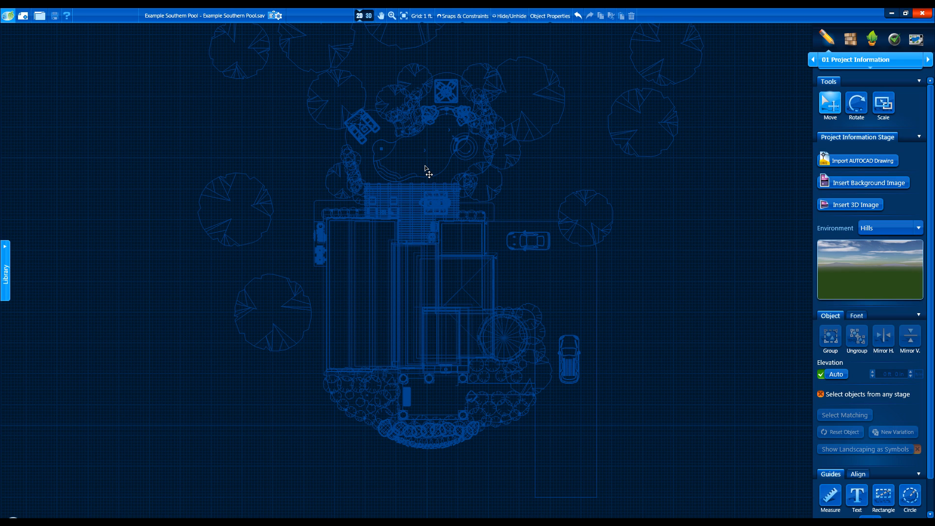
mouse_move(517, 371)
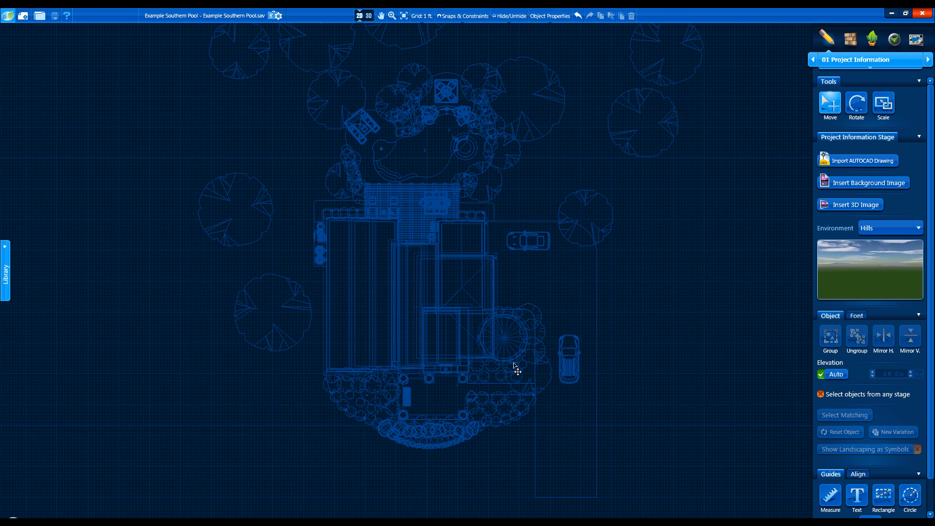
mouse_move(419, 277)
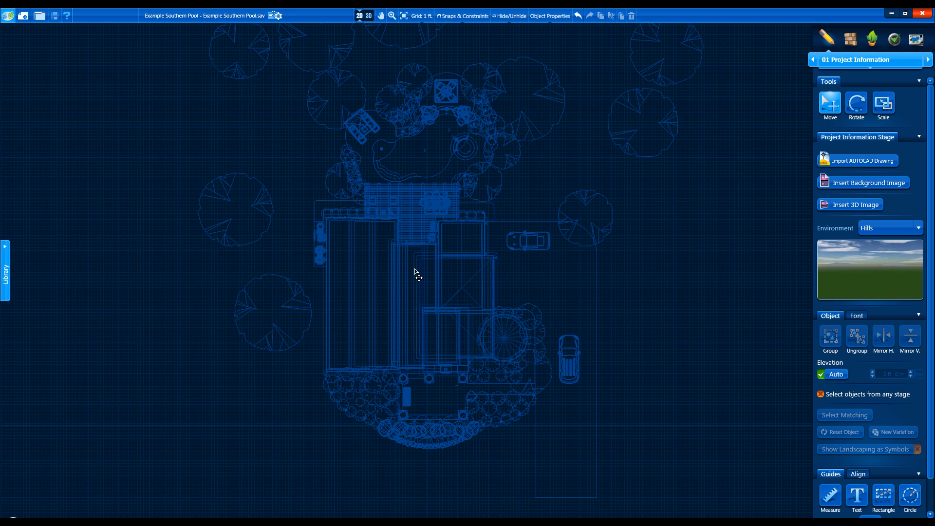
mouse_move(298, 15)
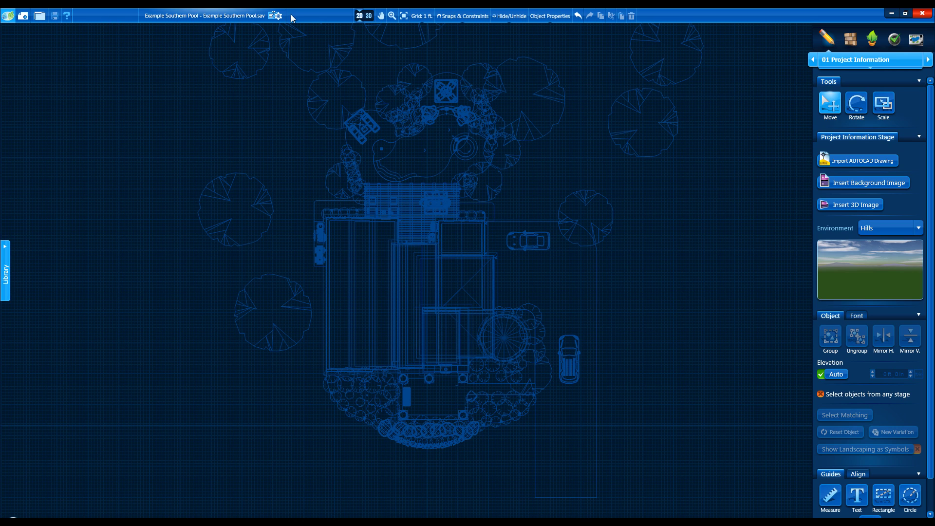
mouse_move(312, 16)
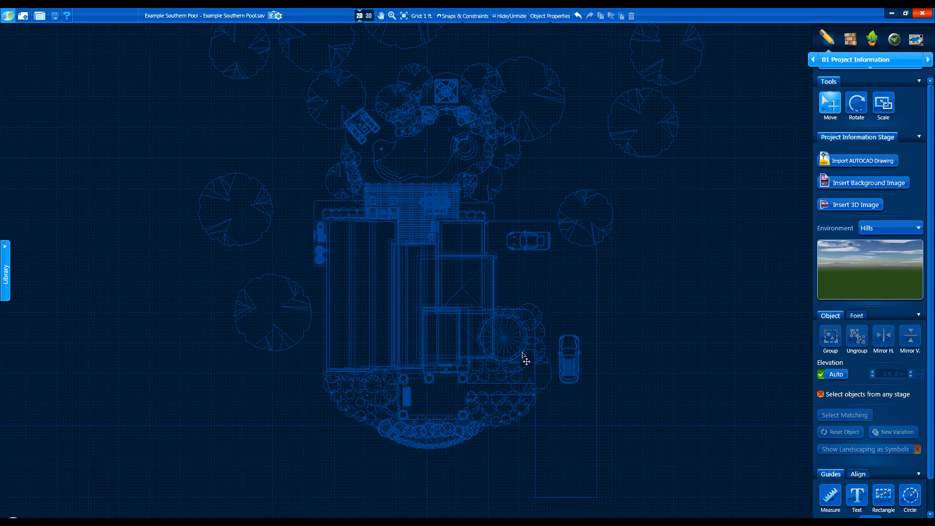
mouse_move(494, 402)
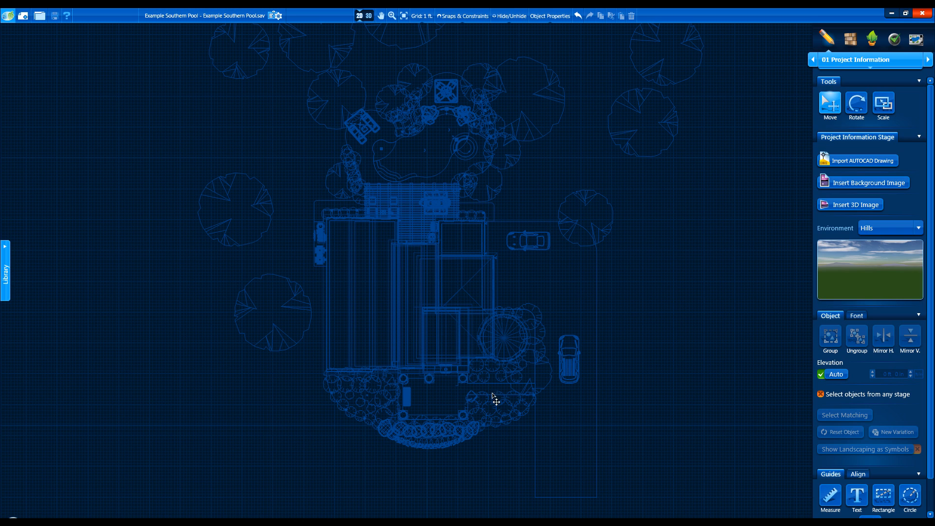
mouse_move(275, 152)
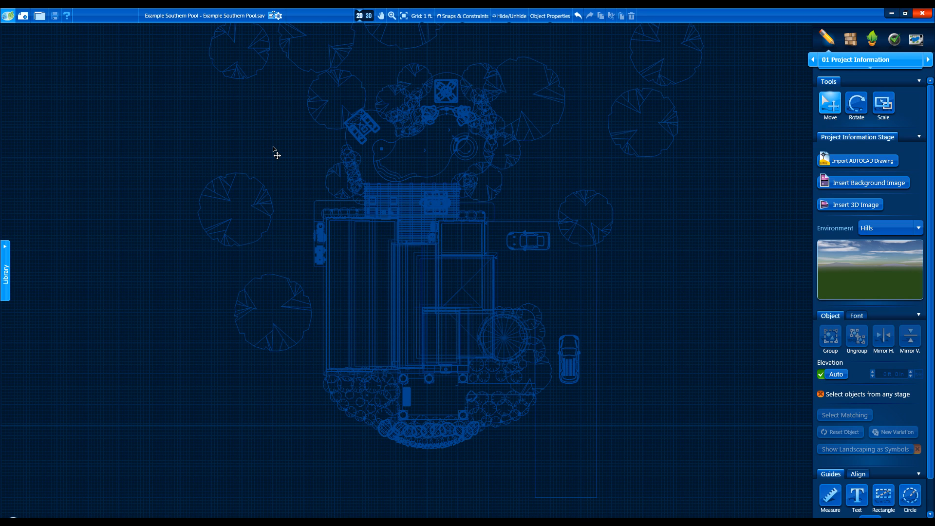
Step: Show the application menu with new, open, restore autosave and export commands
left_click(6, 15)
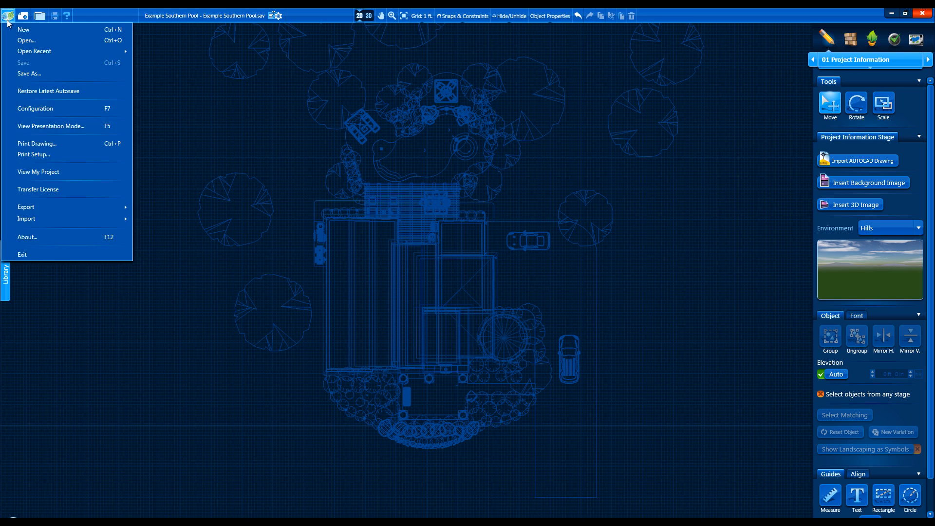
mouse_move(24, 30)
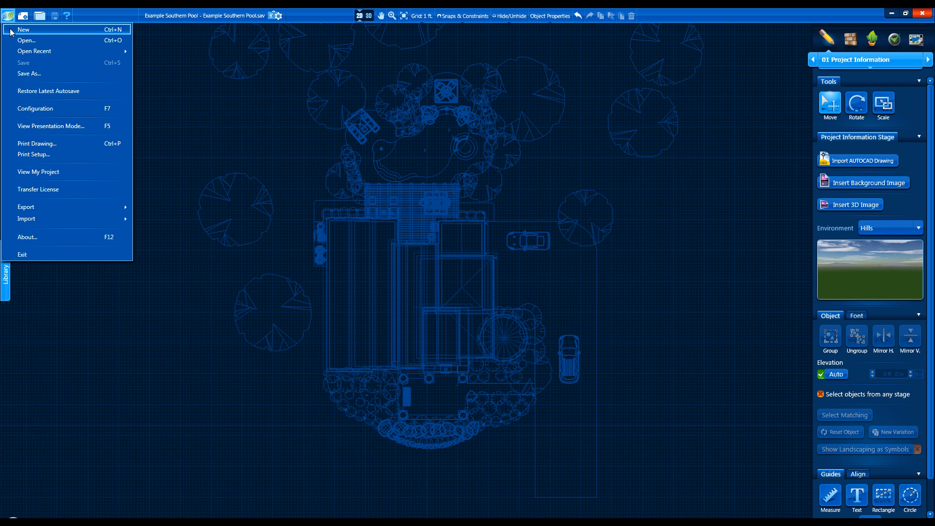
mouse_move(45, 91)
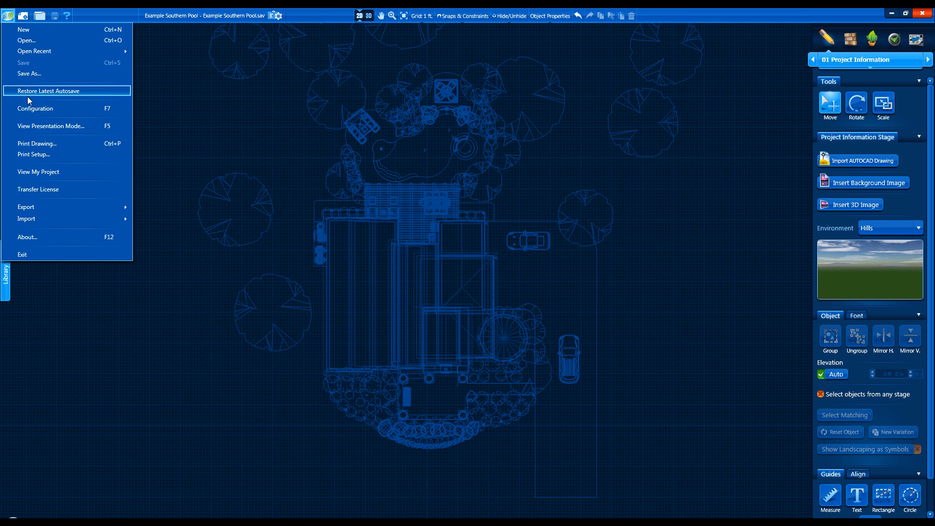
mouse_move(34, 173)
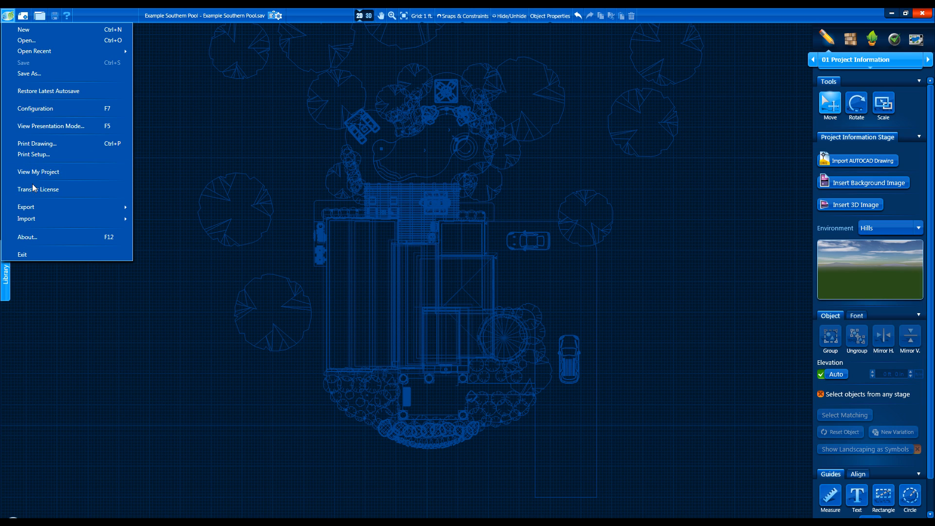
mouse_move(39, 256)
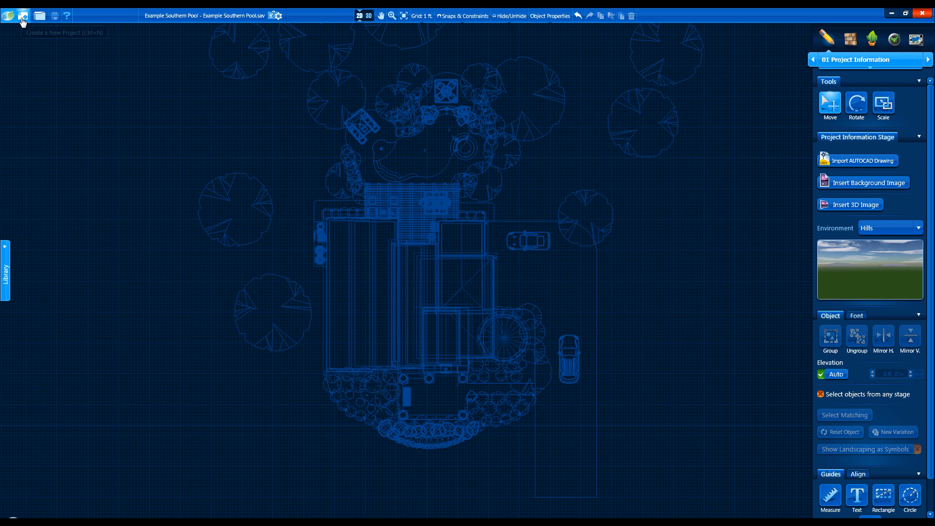
mouse_move(40, 15)
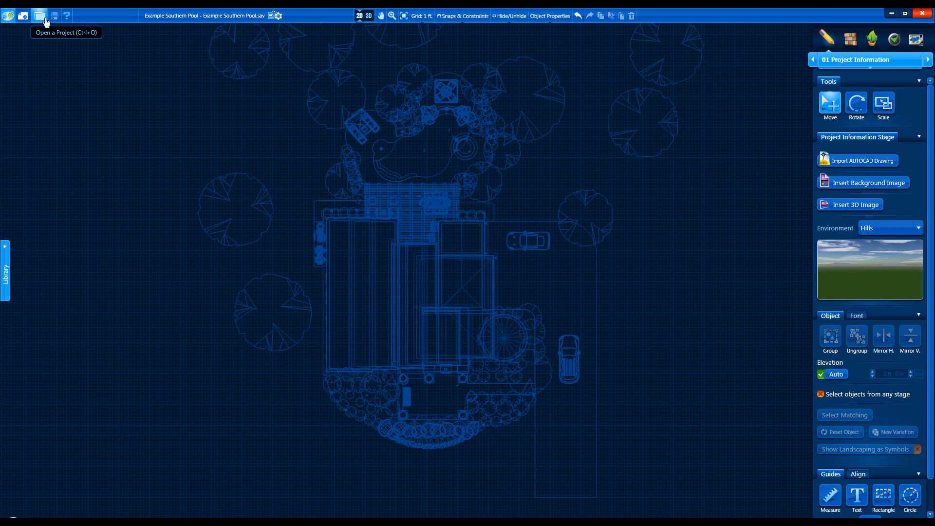
mouse_move(70, 18)
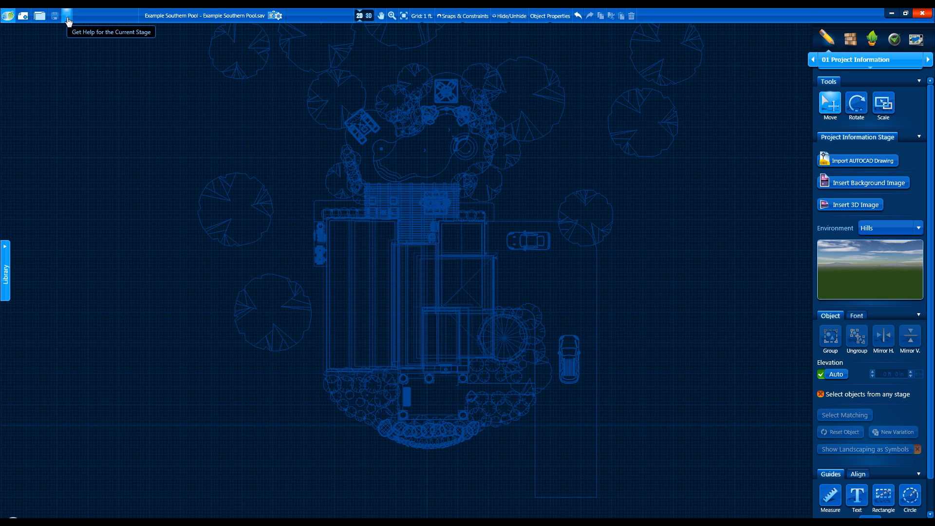
mouse_move(240, 18)
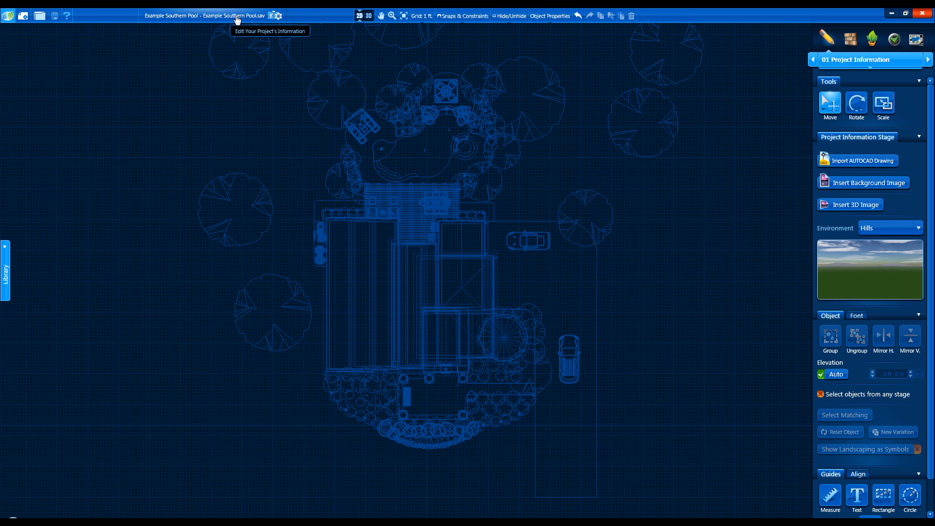
Step: View the project's Screenshots/Media tab, then return to the Project Information fields
left_click(274, 16)
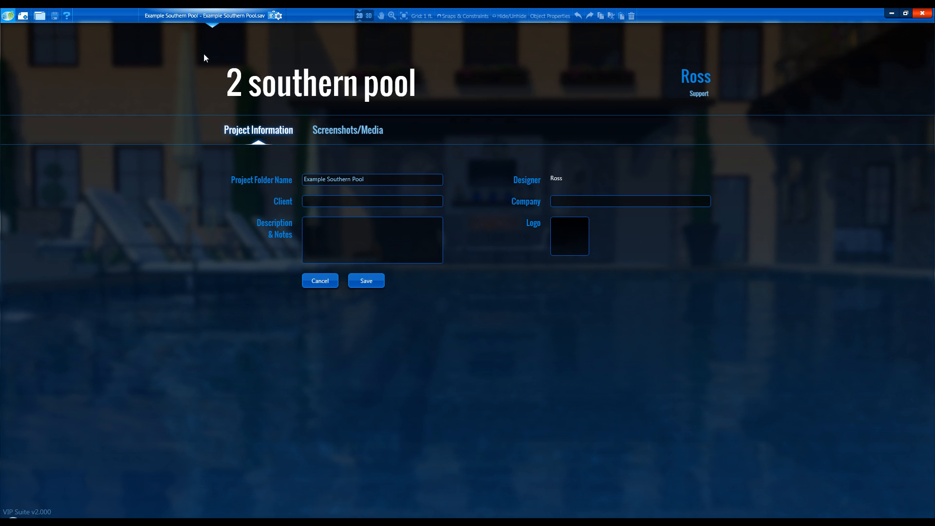
mouse_move(212, 167)
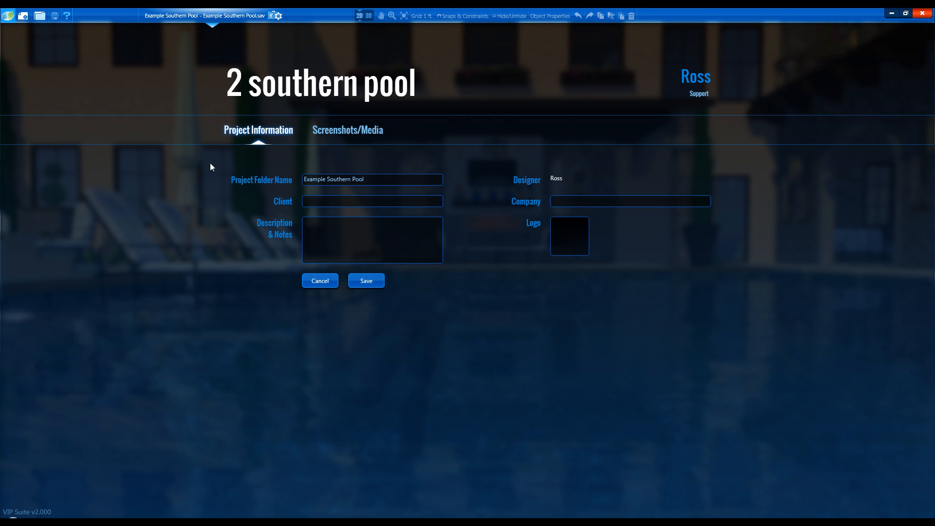
left_click(348, 129)
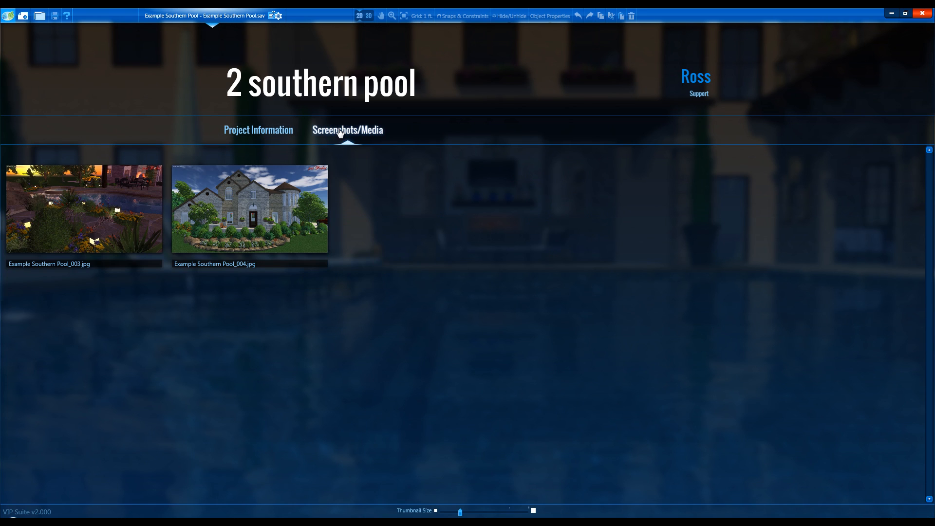
mouse_move(279, 134)
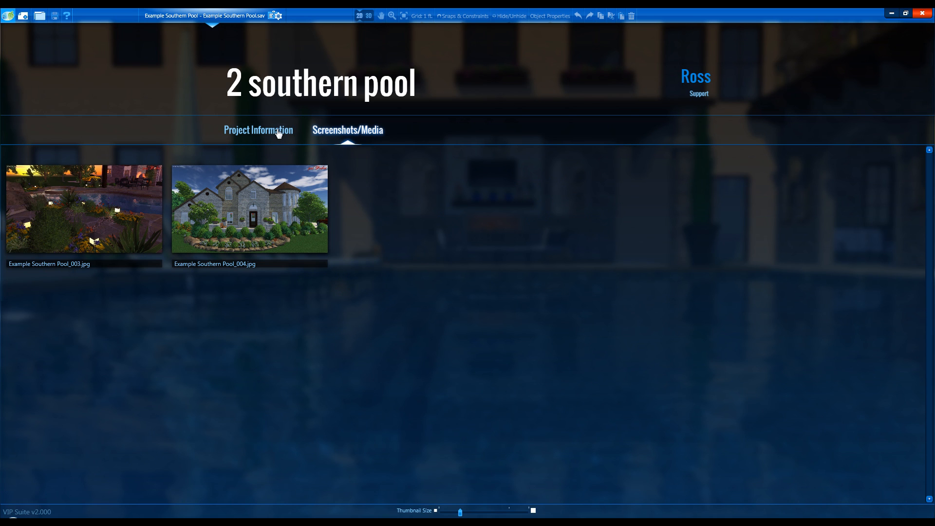
left_click(258, 130)
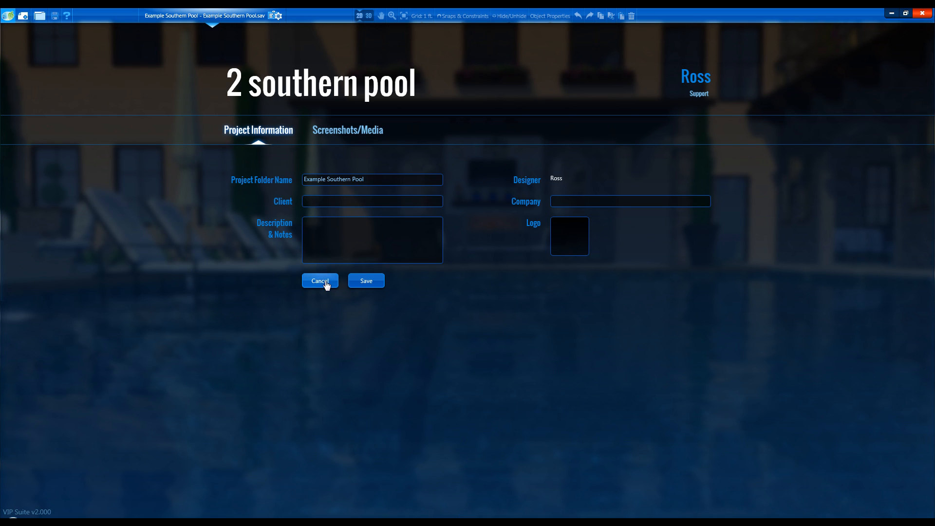
Step: Cancel out of Project Information back to the Example Southern Pool site plan
left_click(319, 280)
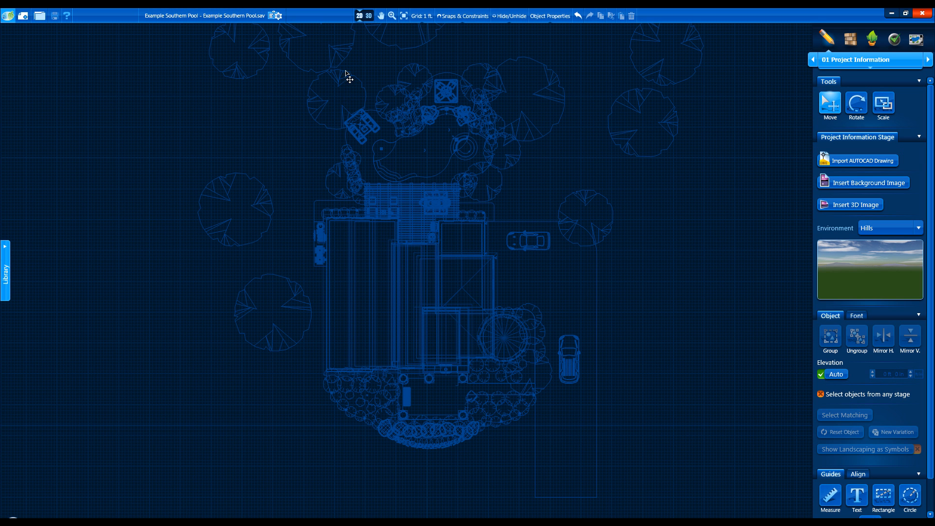
mouse_move(379, 16)
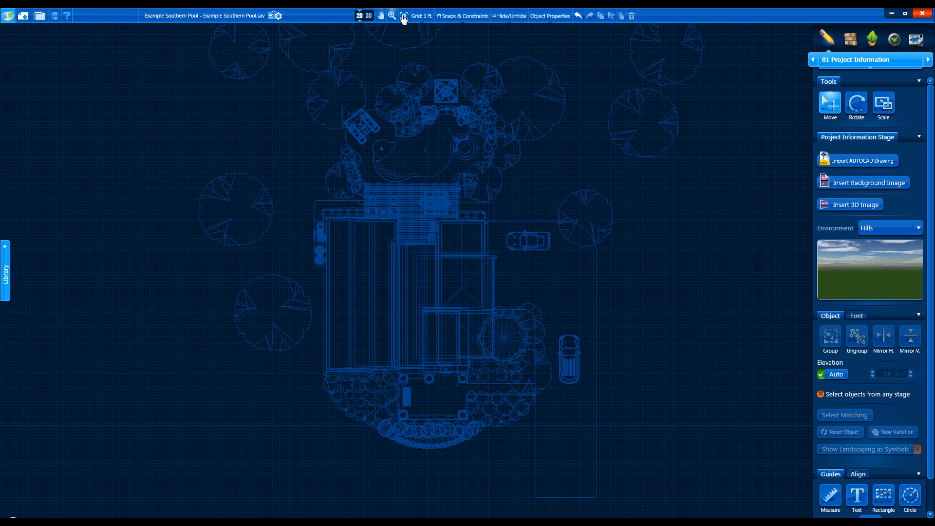
mouse_move(419, 18)
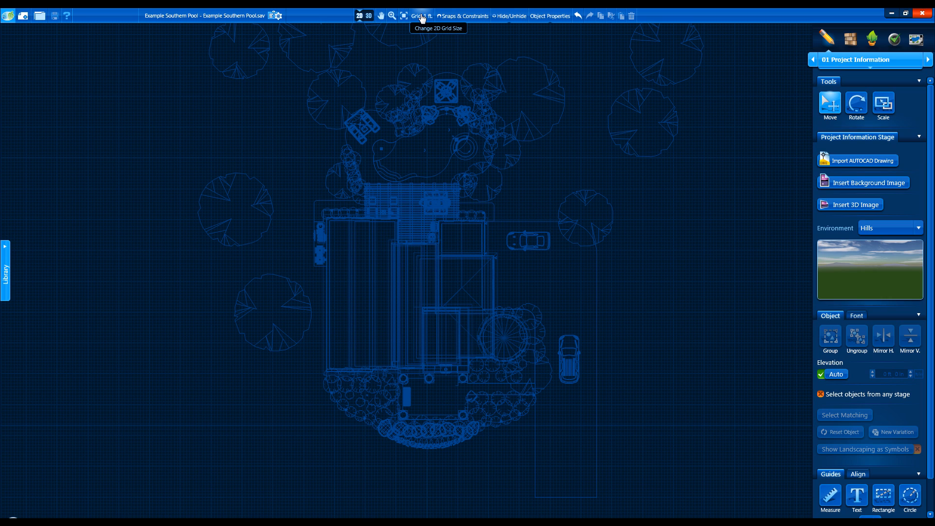
left_click(370, 15)
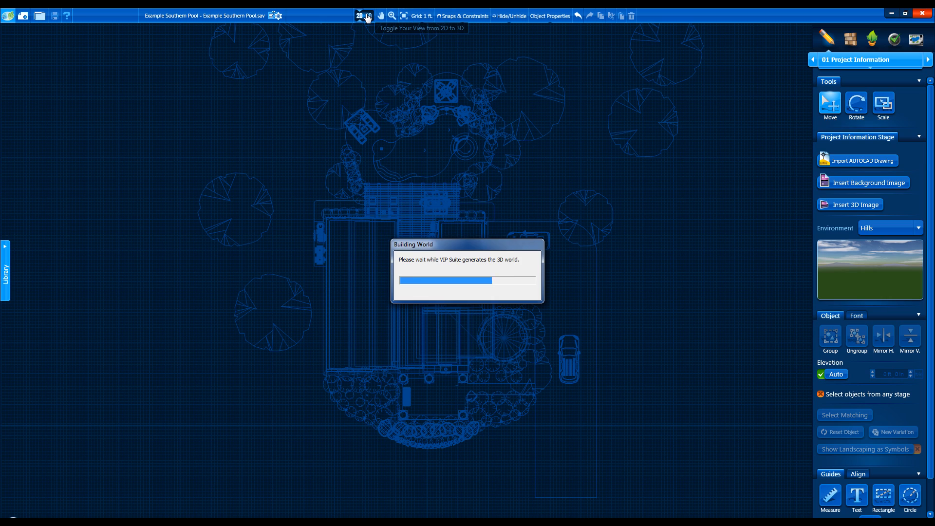
left_click(366, 15)
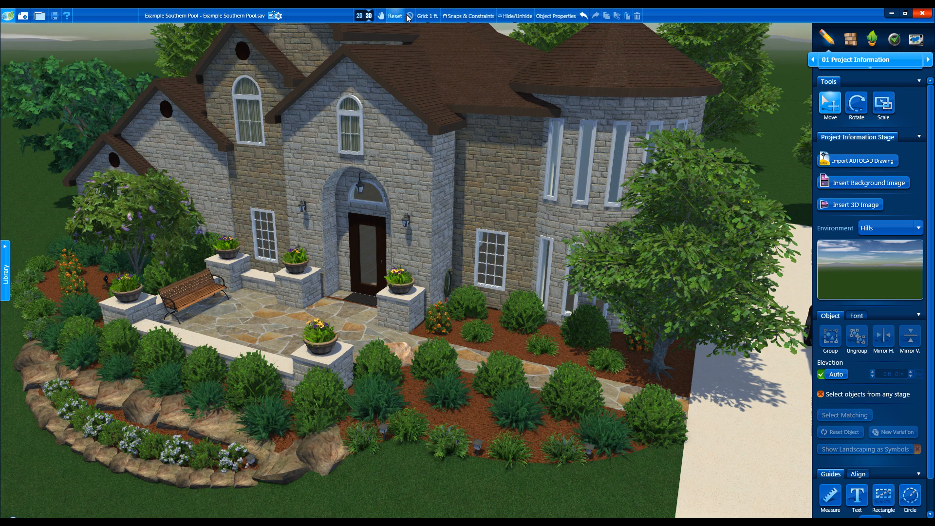
left_click(359, 16)
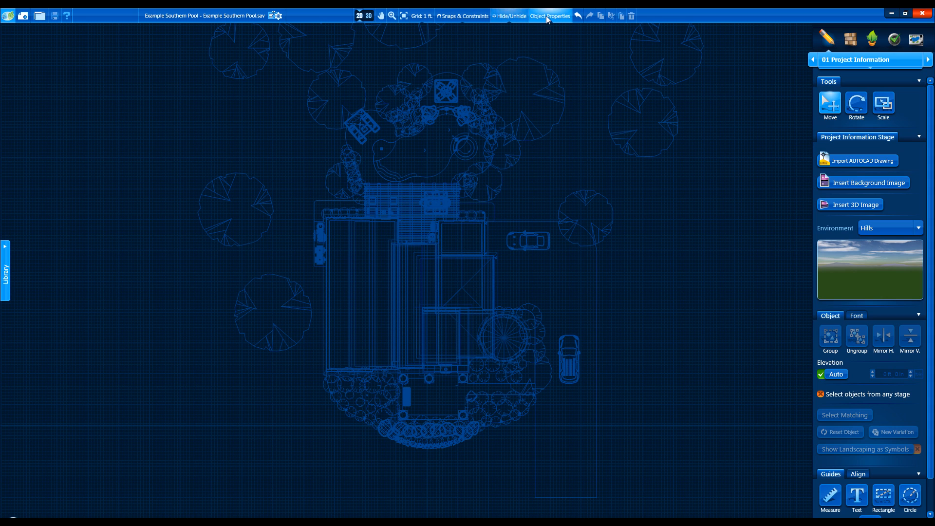
left_click(551, 15)
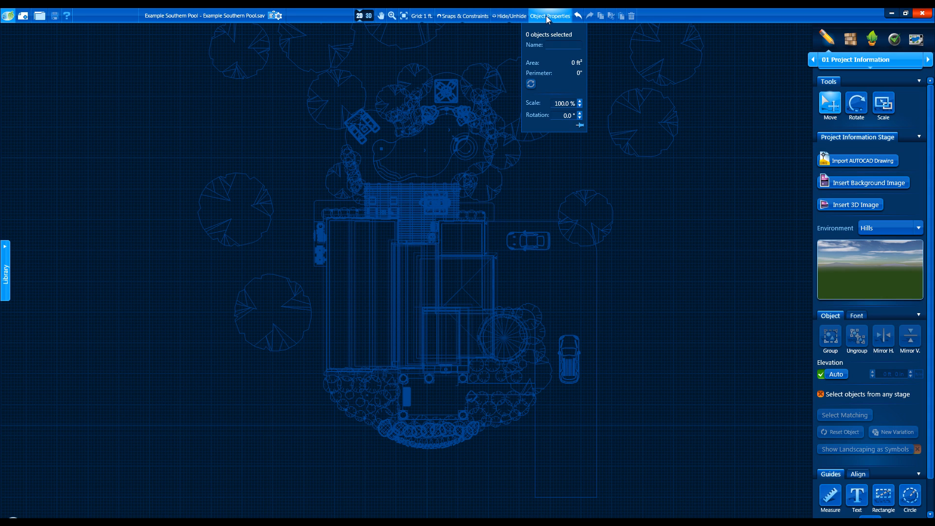
mouse_move(686, 83)
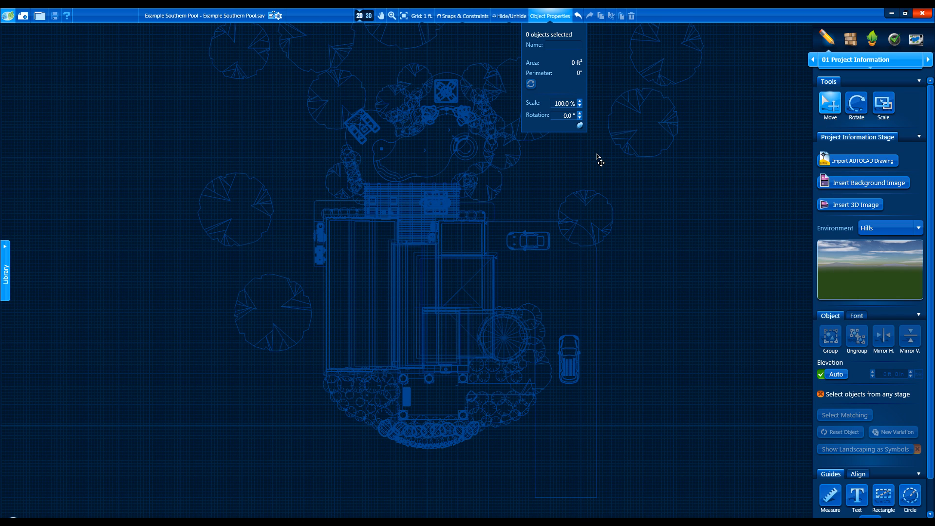
mouse_move(579, 129)
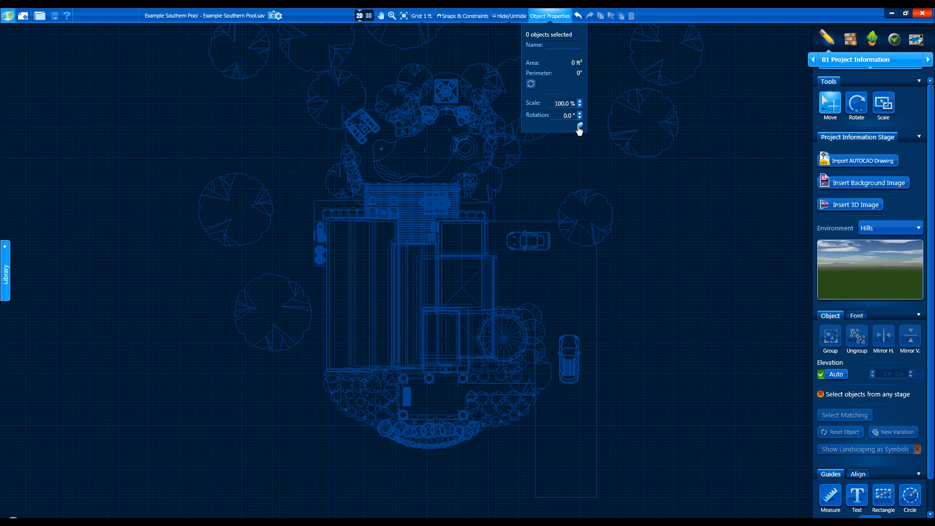
left_click(551, 16)
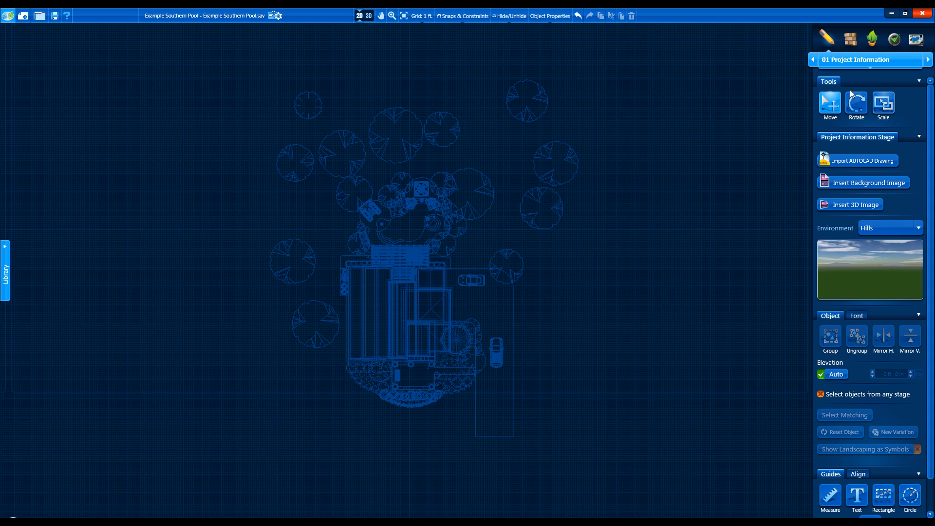
mouse_move(750, 172)
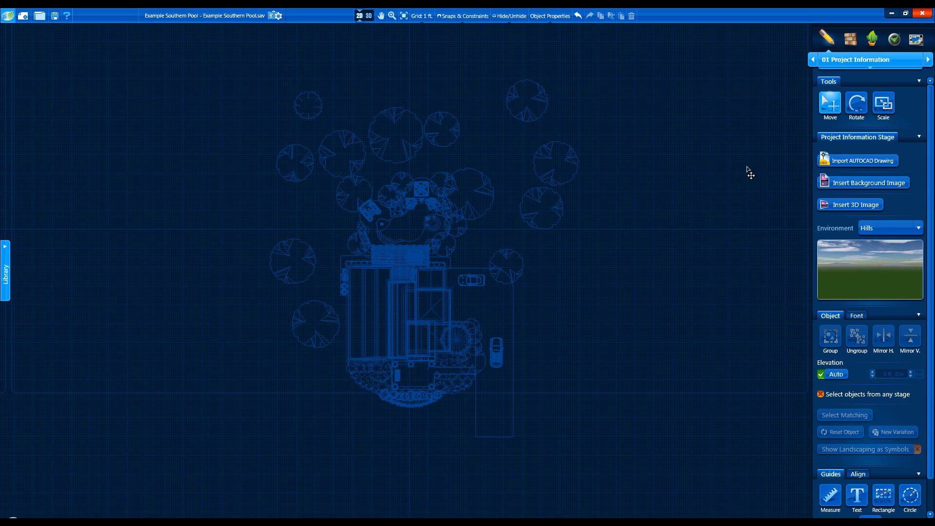
mouse_move(759, 220)
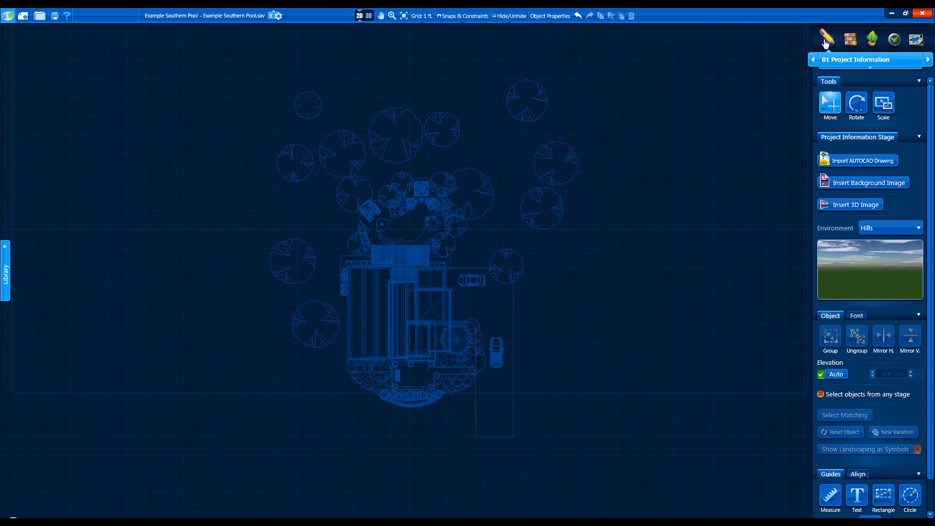
mouse_move(839, 35)
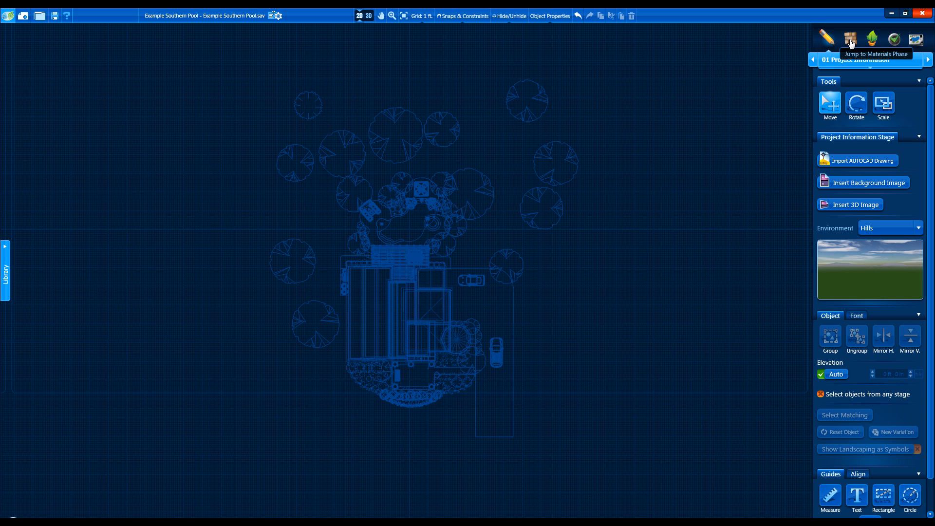
mouse_move(870, 35)
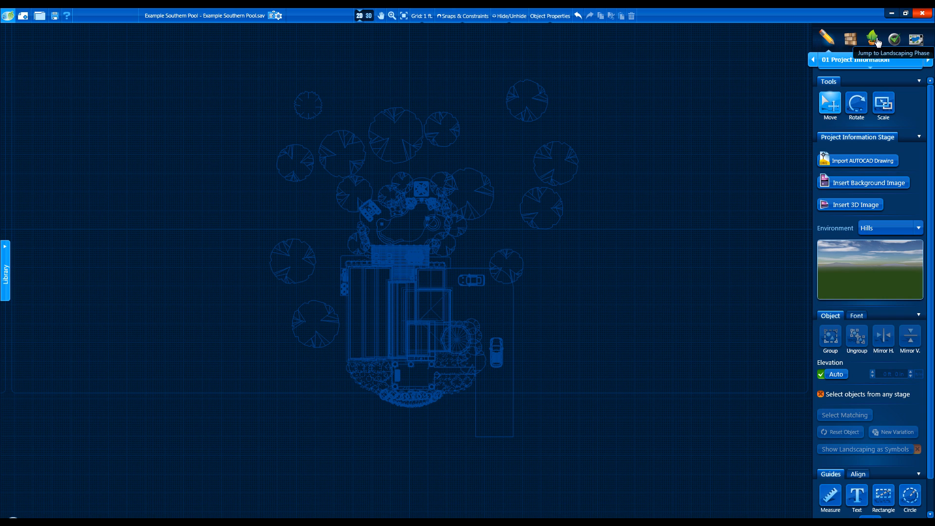
mouse_move(925, 36)
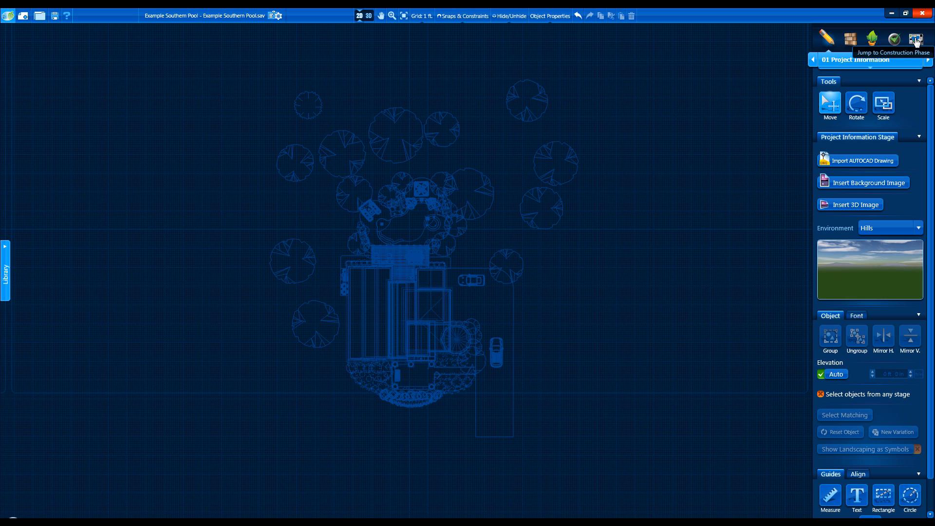
mouse_move(786, 40)
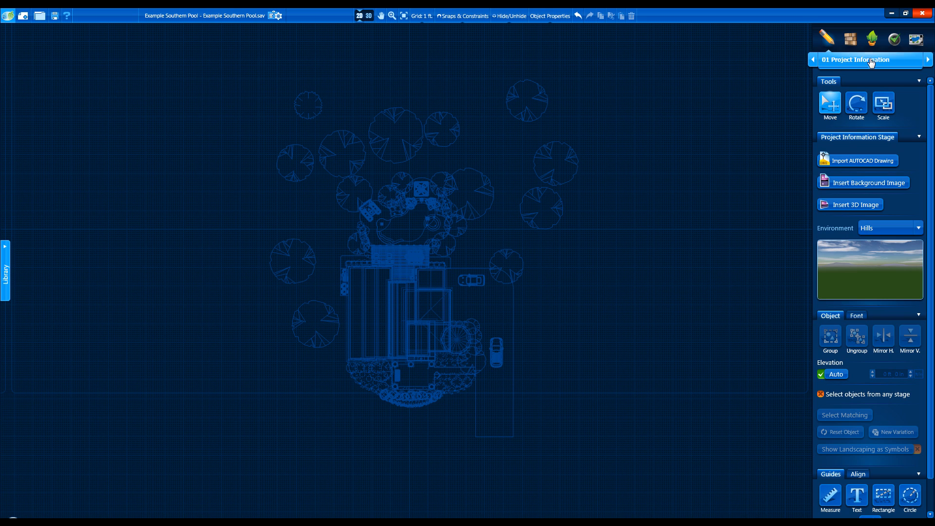
left_click(870, 60)
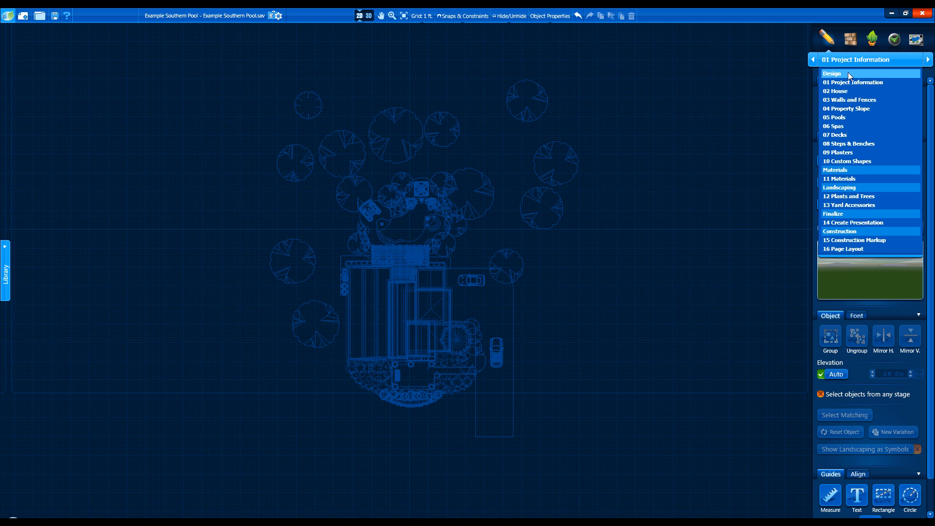
left_click(853, 82)
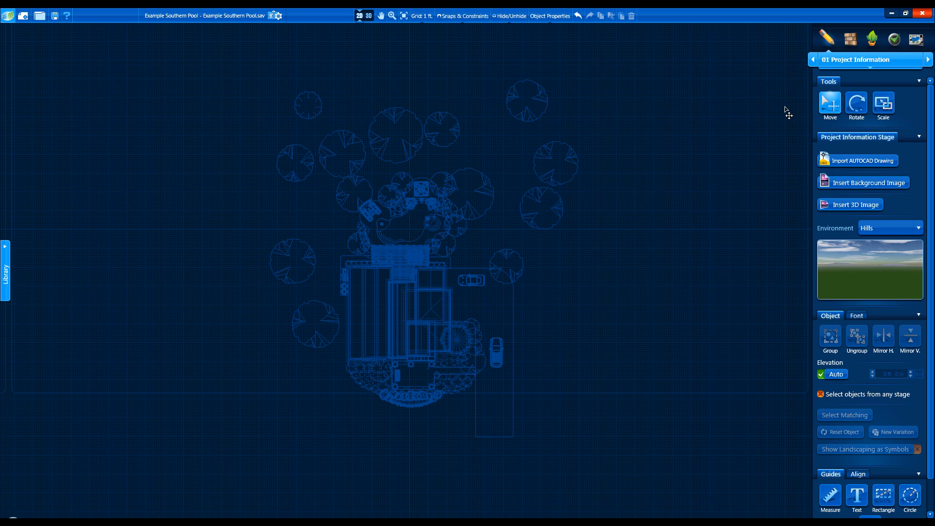
mouse_move(809, 144)
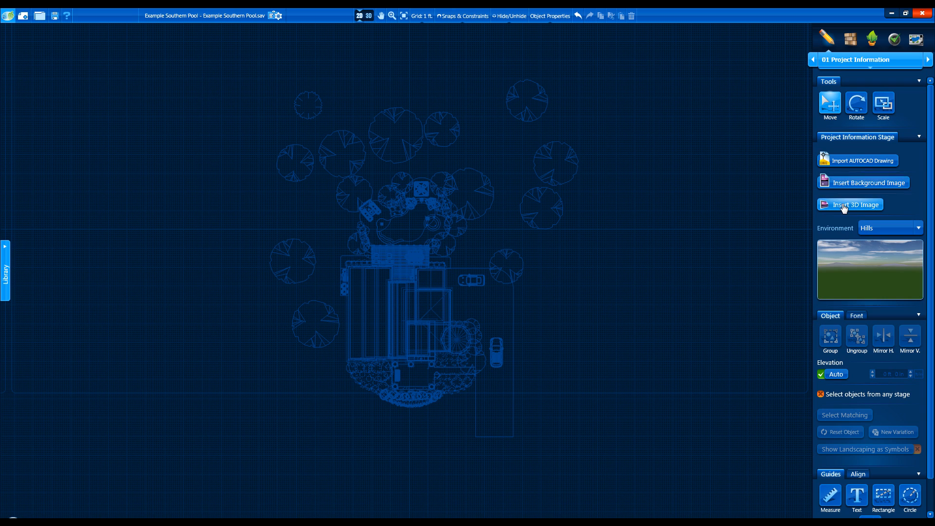
mouse_move(850, 186)
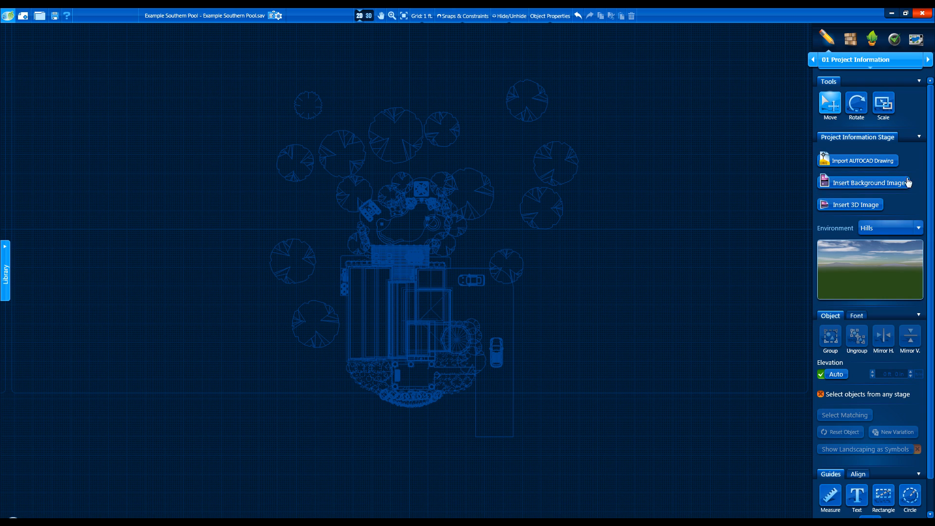
mouse_move(884, 183)
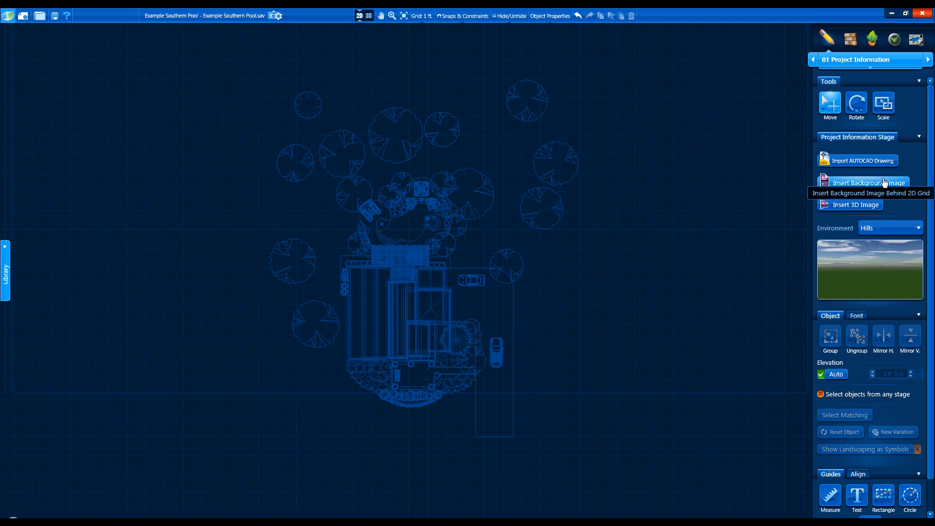
left_click(870, 183)
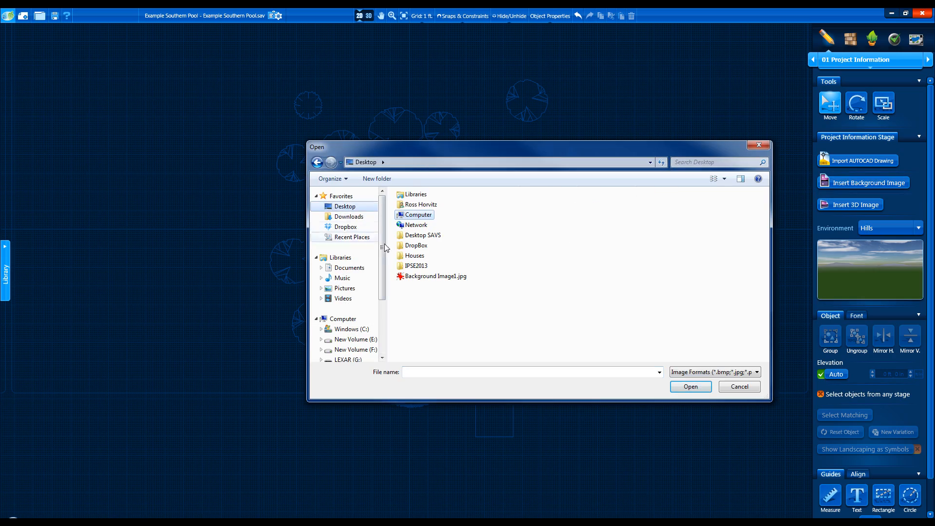
left_click(690, 387)
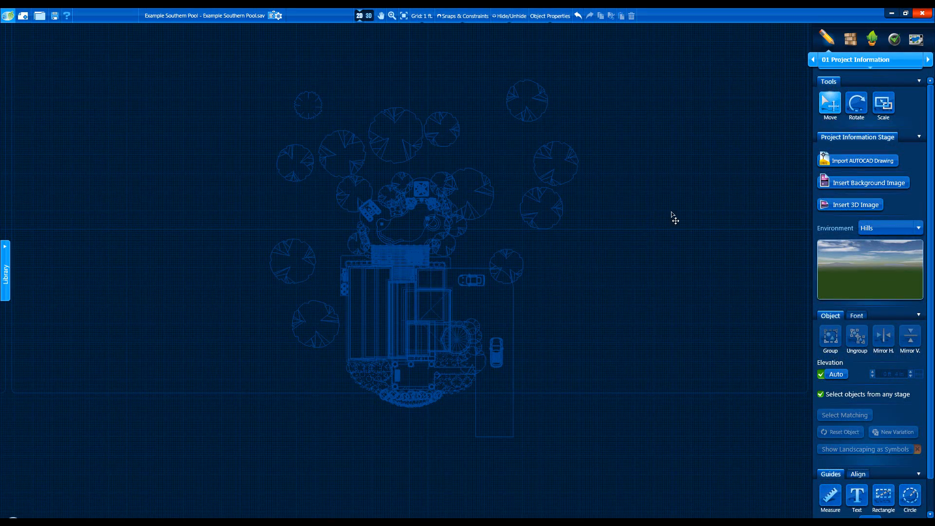
mouse_move(929, 59)
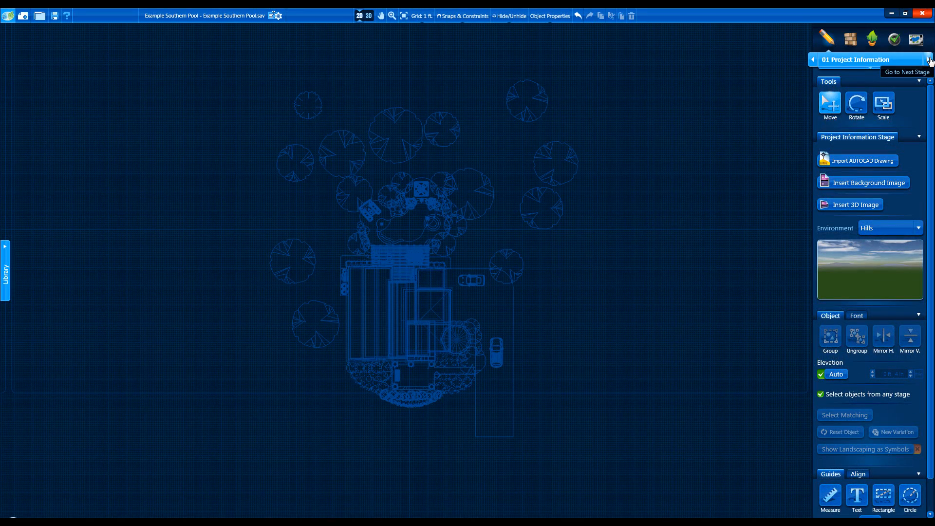
Step: Advance to the 02 House stage and select a landscape tree to show its properties
left_click(927, 59)
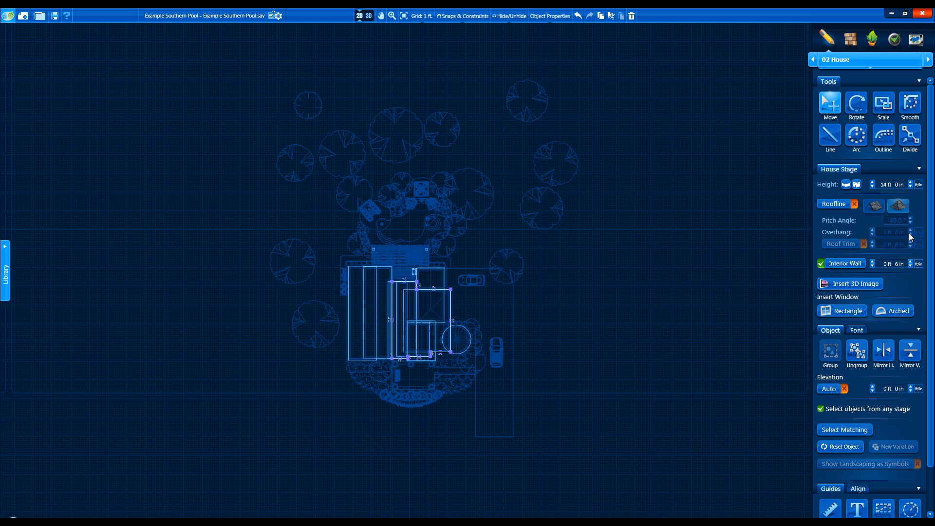
mouse_move(781, 231)
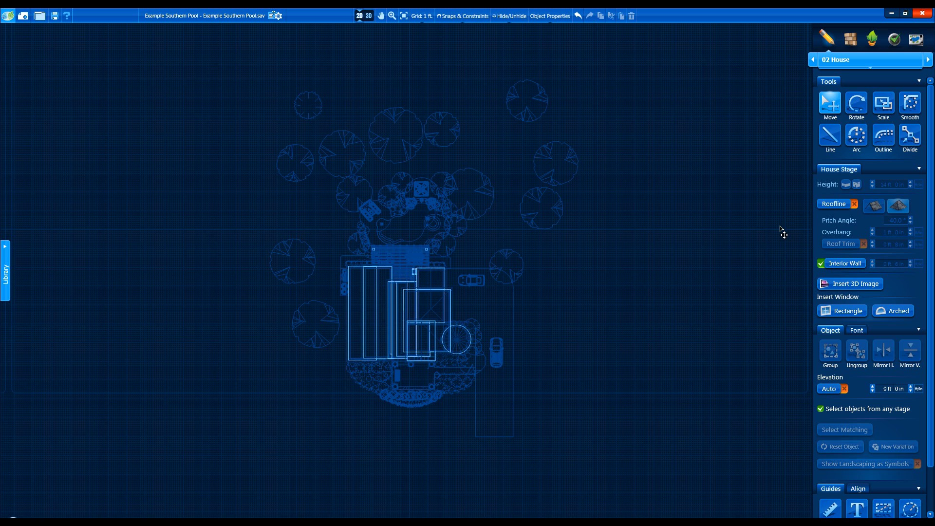
scroll("down", 3)
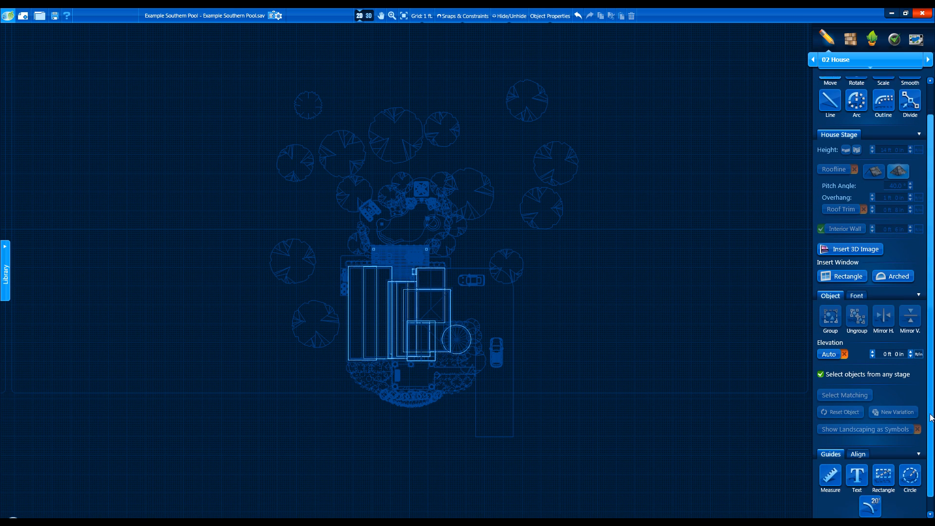
scroll("down", 3)
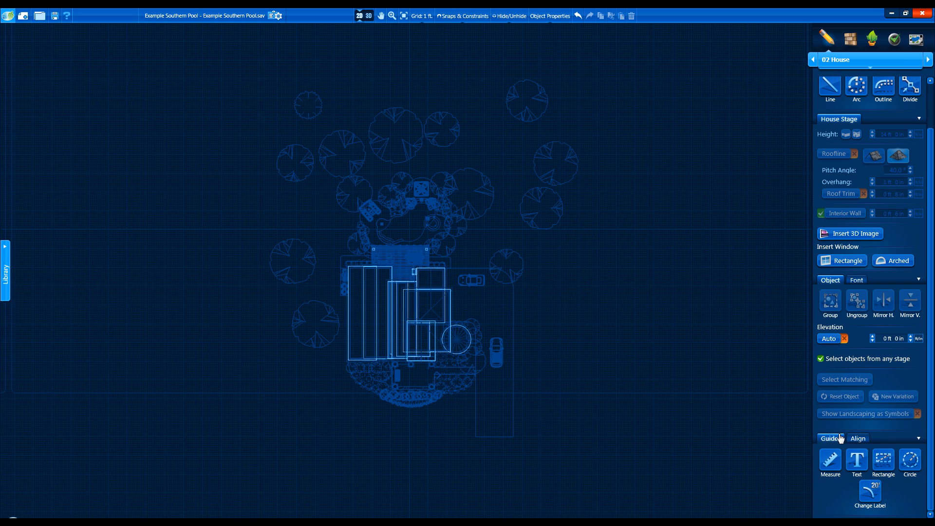
mouse_move(830, 460)
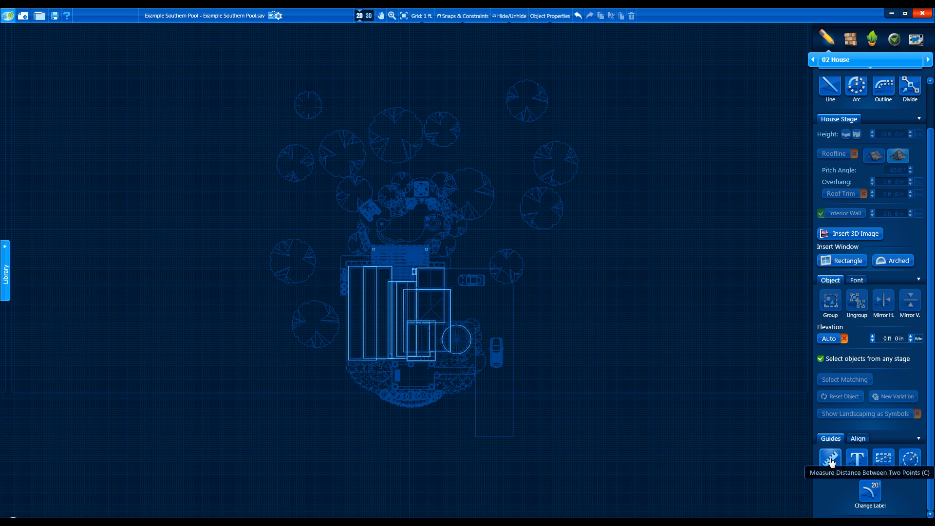
mouse_move(857, 458)
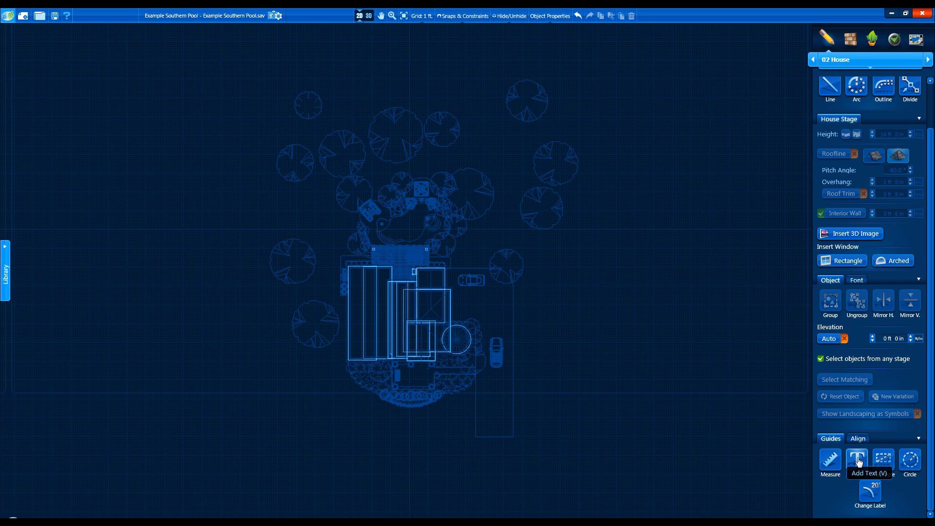
mouse_move(910, 458)
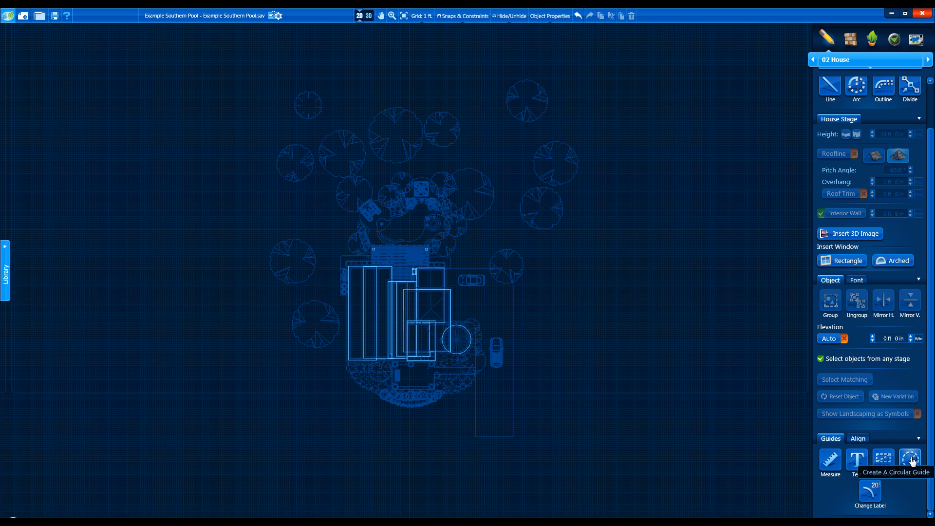
left_click(857, 439)
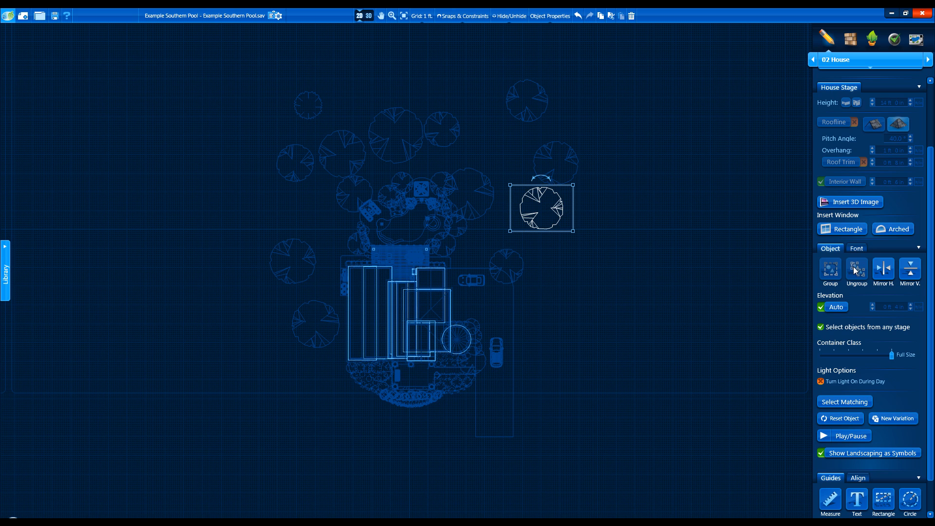
mouse_move(882, 268)
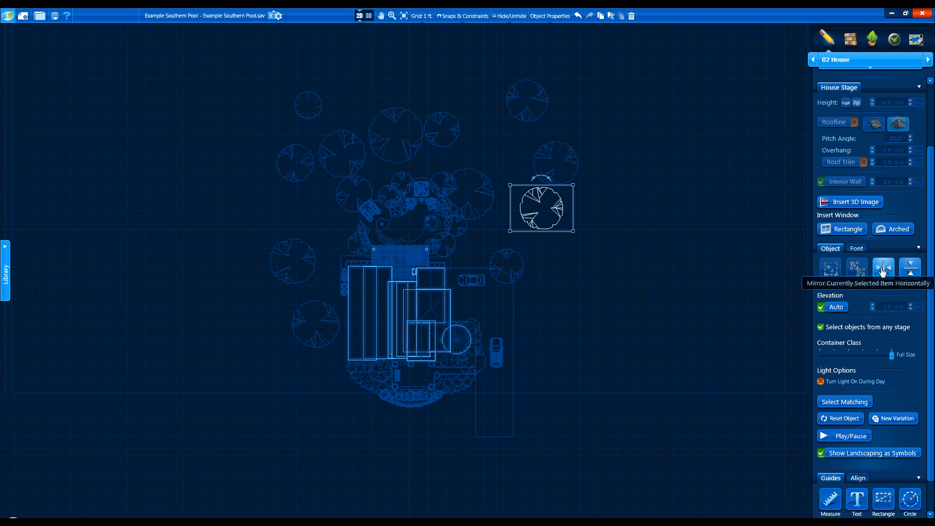
mouse_move(841, 423)
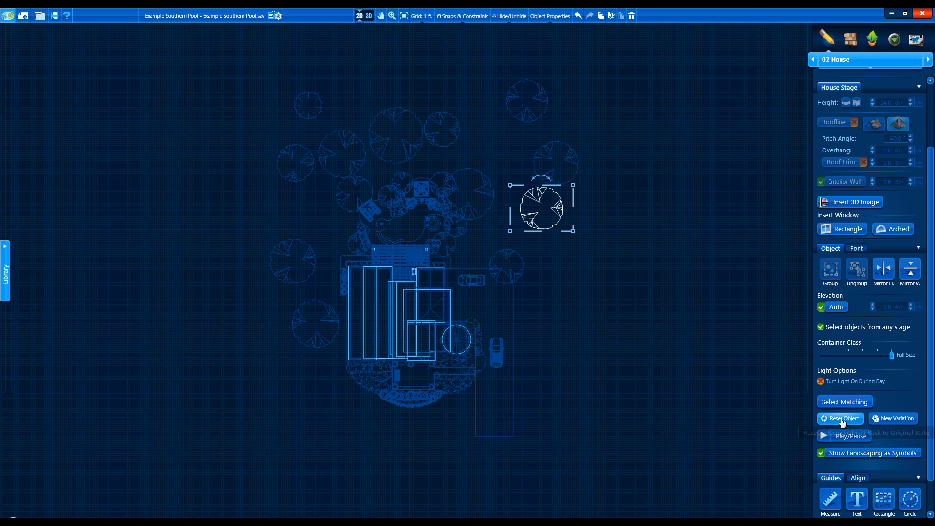
mouse_move(894, 421)
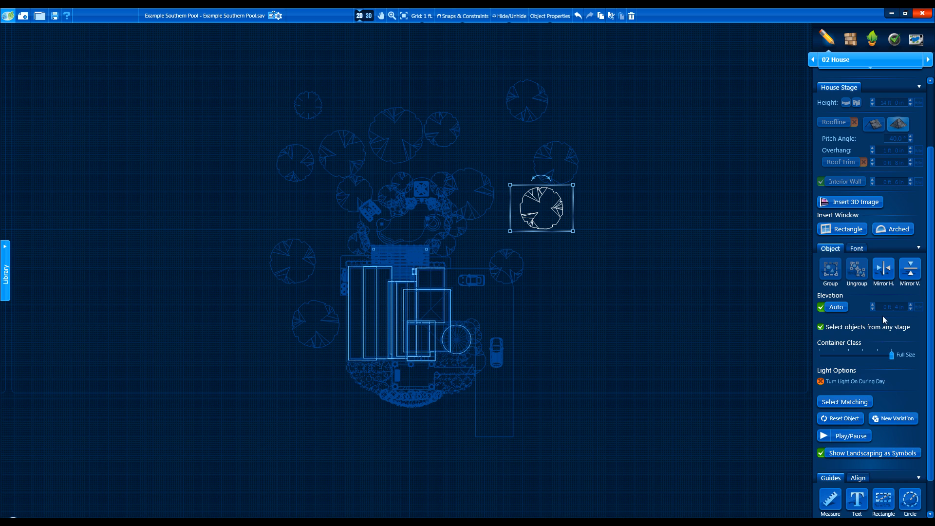
mouse_move(809, 401)
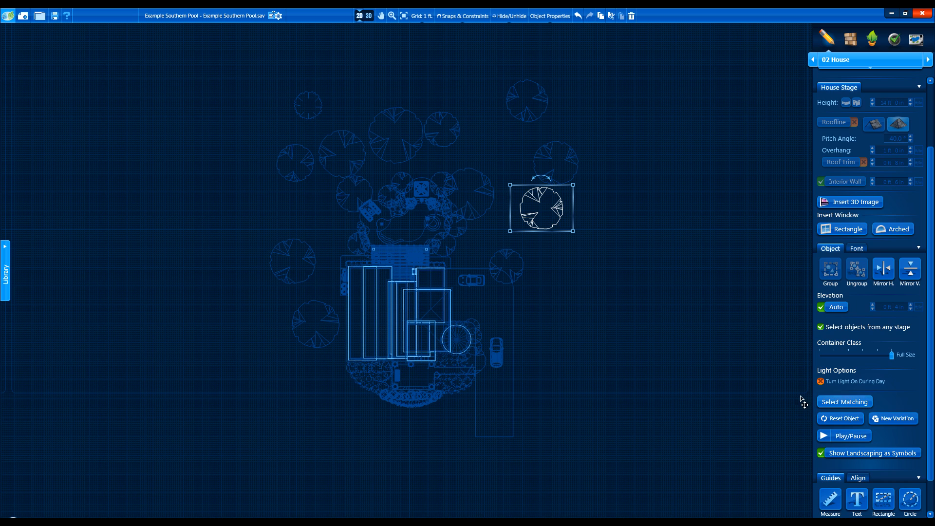
left_click(821, 328)
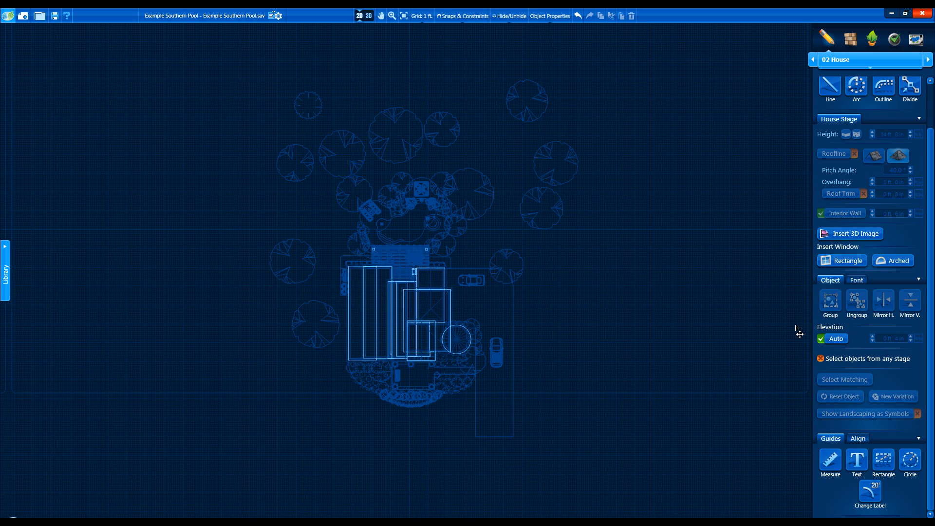
mouse_move(857, 284)
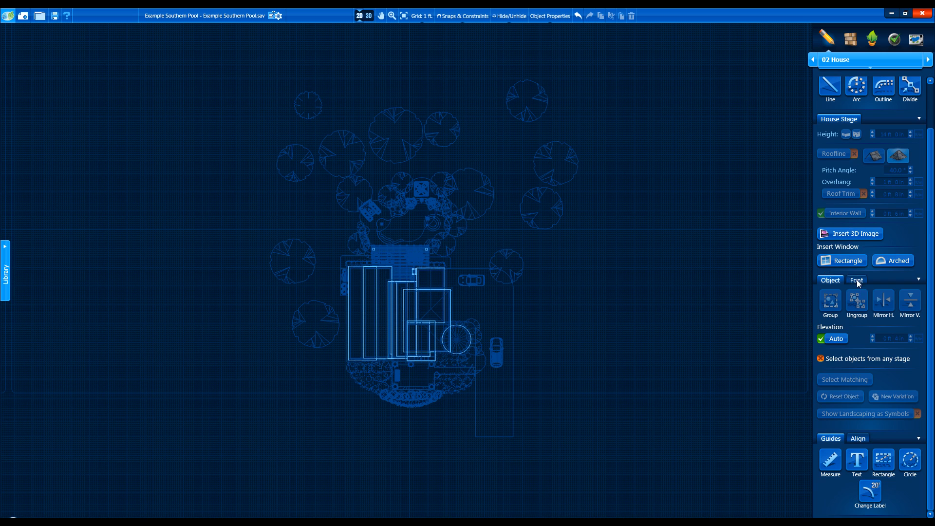
left_click(856, 280)
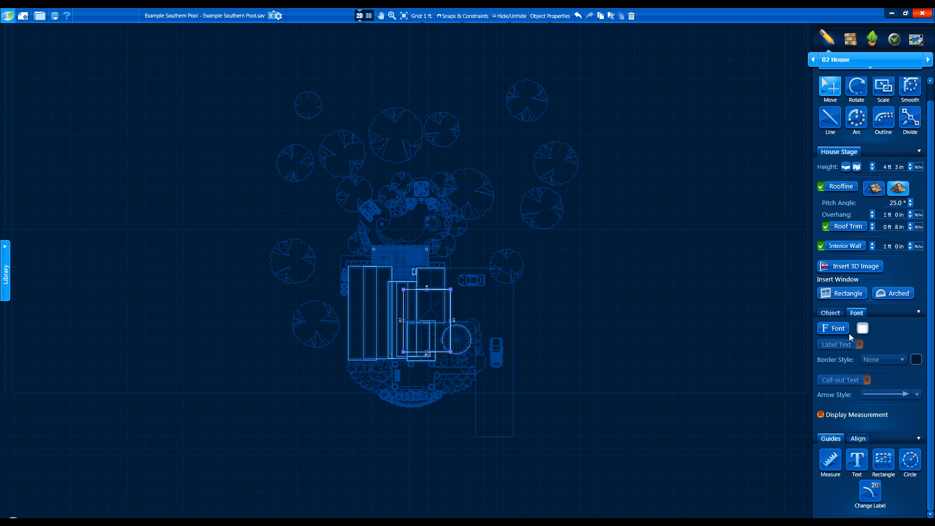
mouse_move(785, 327)
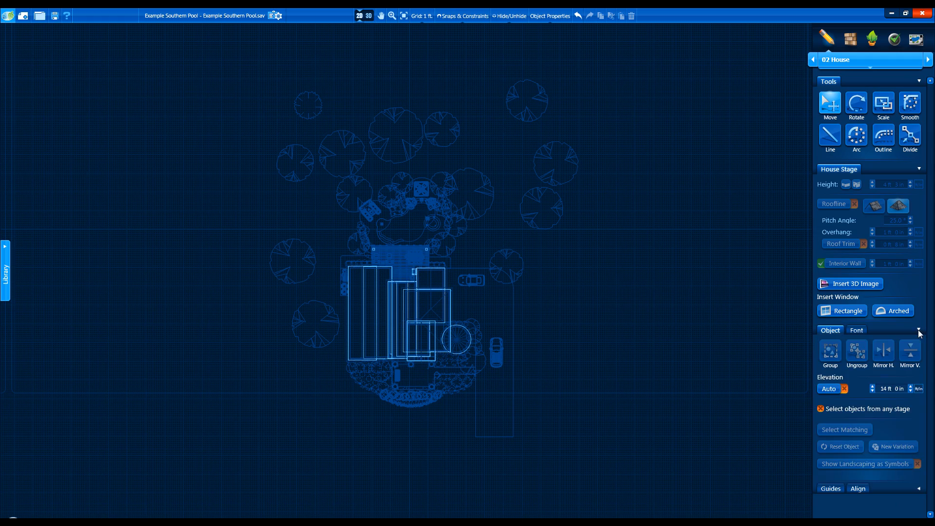
left_click(370, 15)
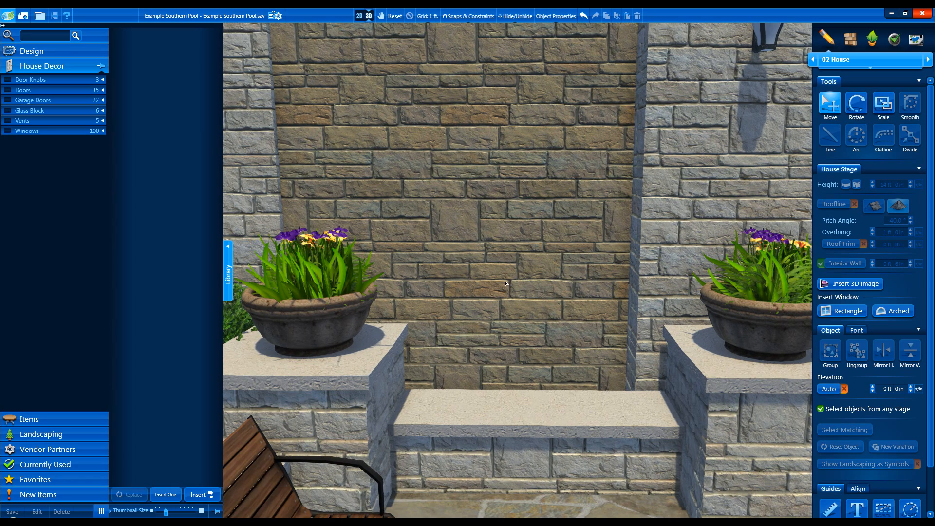
mouse_move(884, 313)
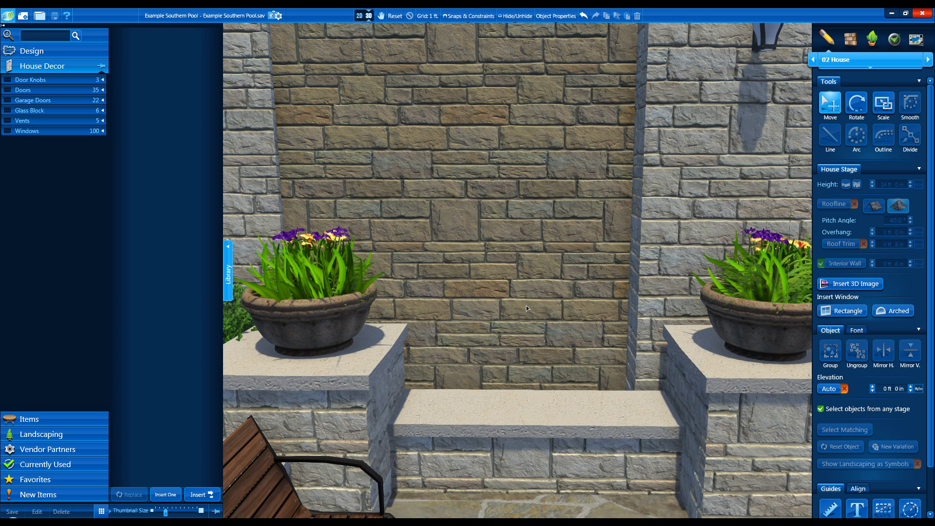
Step: Place a rectangular window on the stone wall between the two planters
left_click(842, 310)
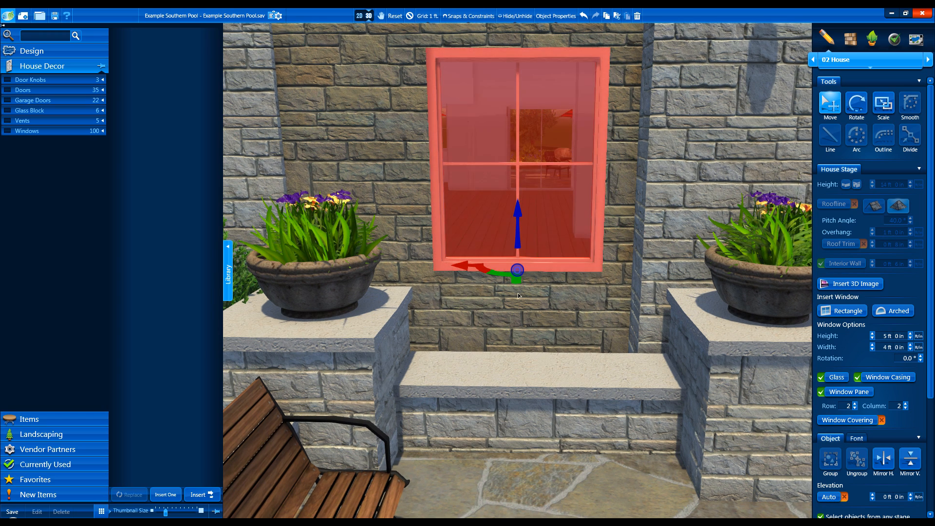
Step: Toggle the window glass off and on and settle the panes at two rows by two columns
left_click(821, 377)
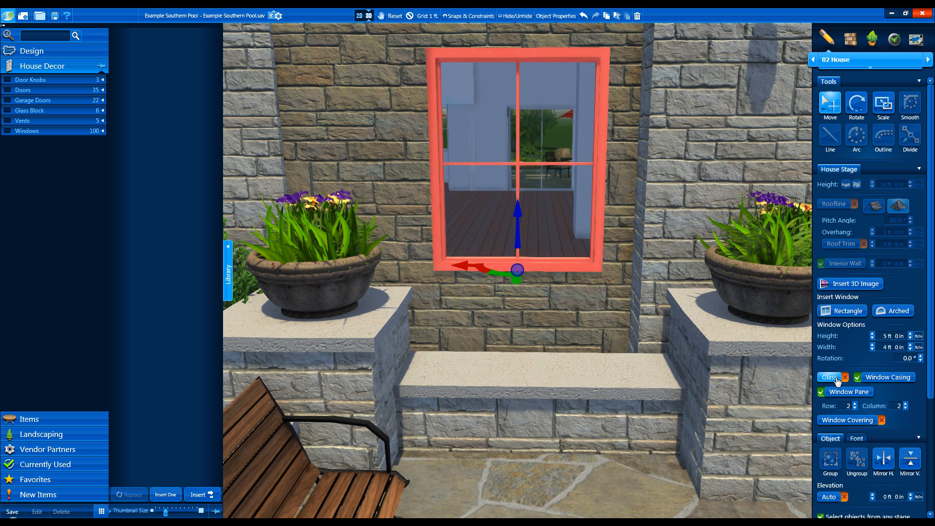
left_click(845, 377)
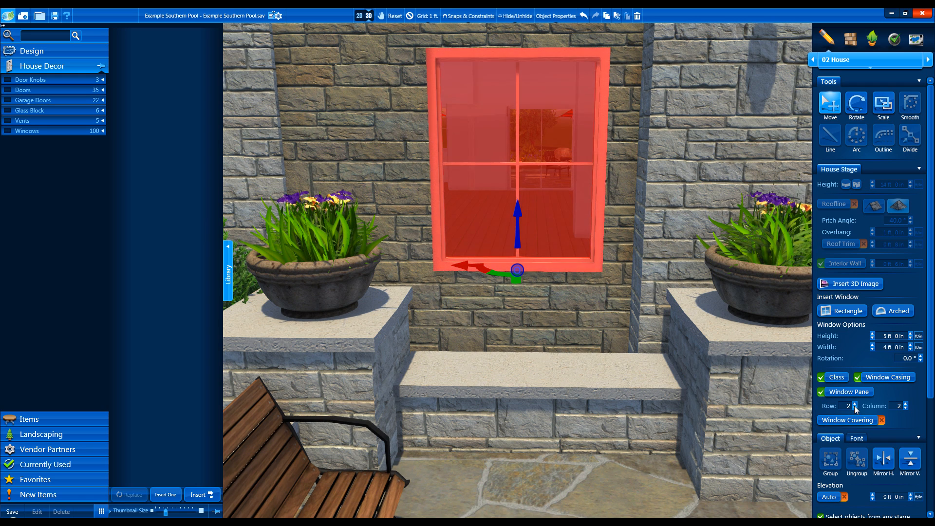
left_click(855, 408)
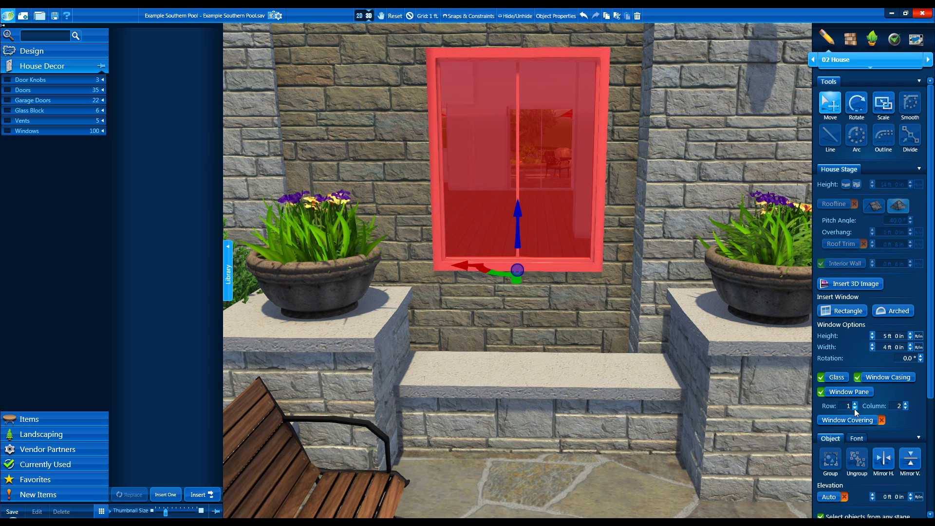
left_click(913, 404)
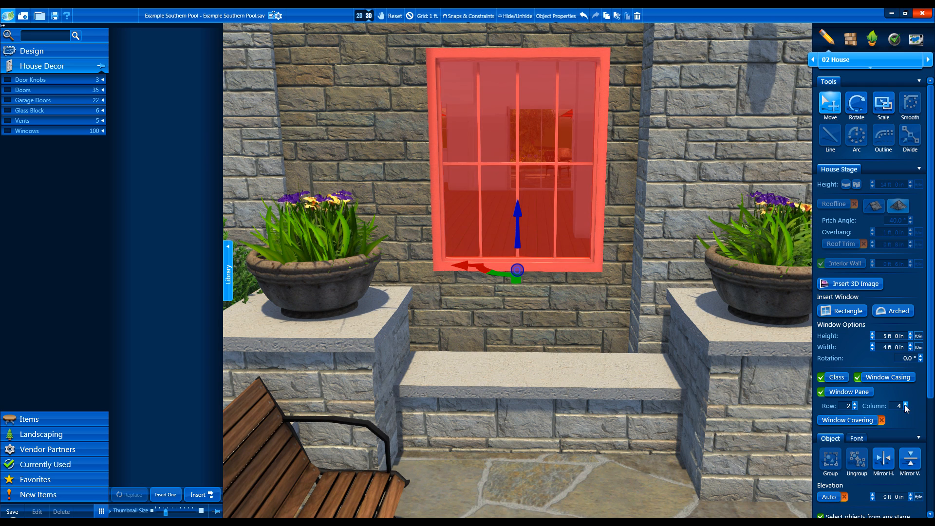
left_click(906, 407)
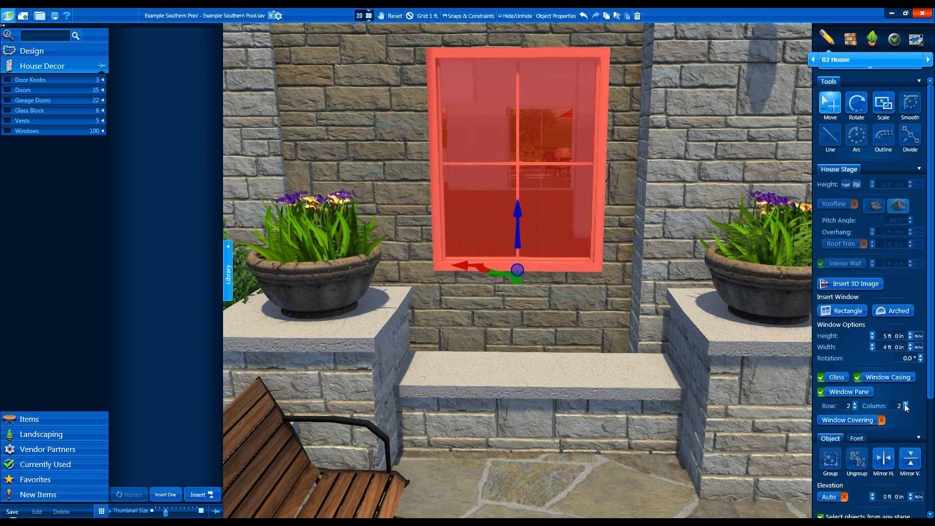
Step: Add a window covering, ending on the dark solid shade, and return to the 2D plan
left_click(821, 419)
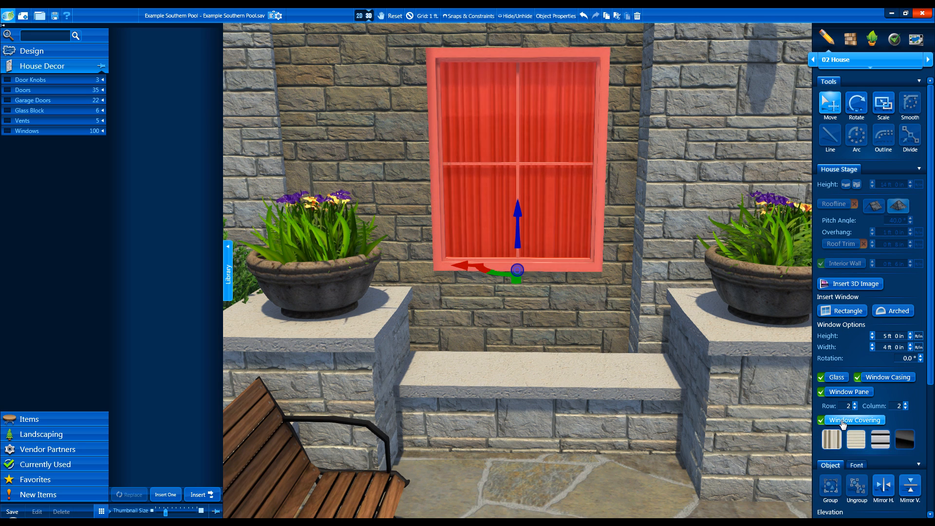
left_click(855, 439)
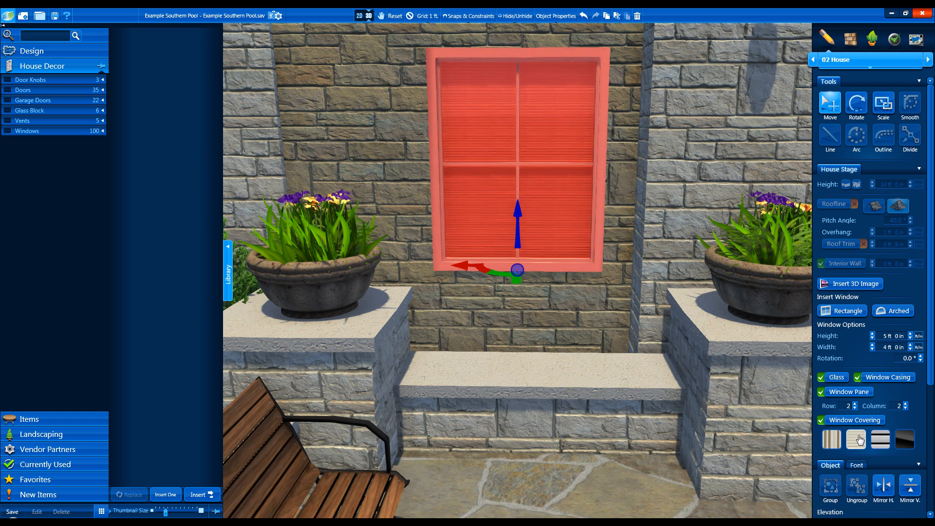
left_click(905, 440)
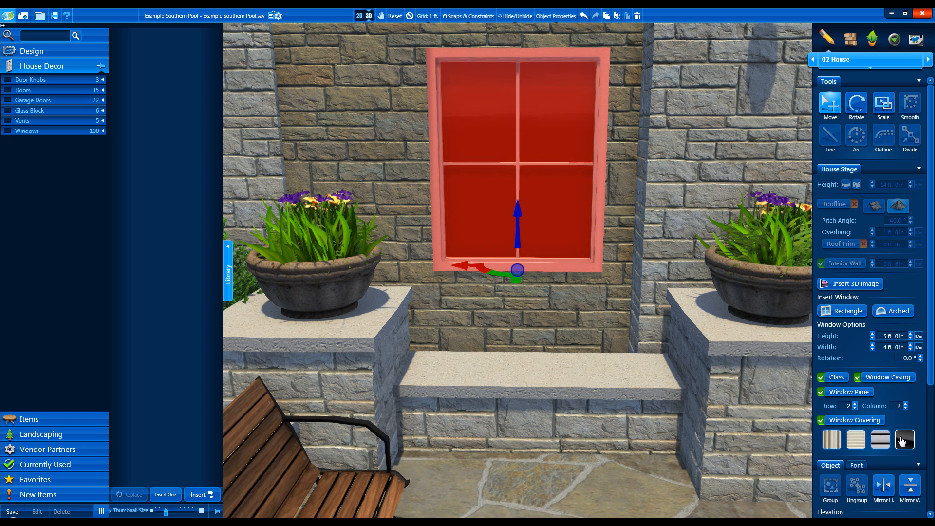
left_click(359, 16)
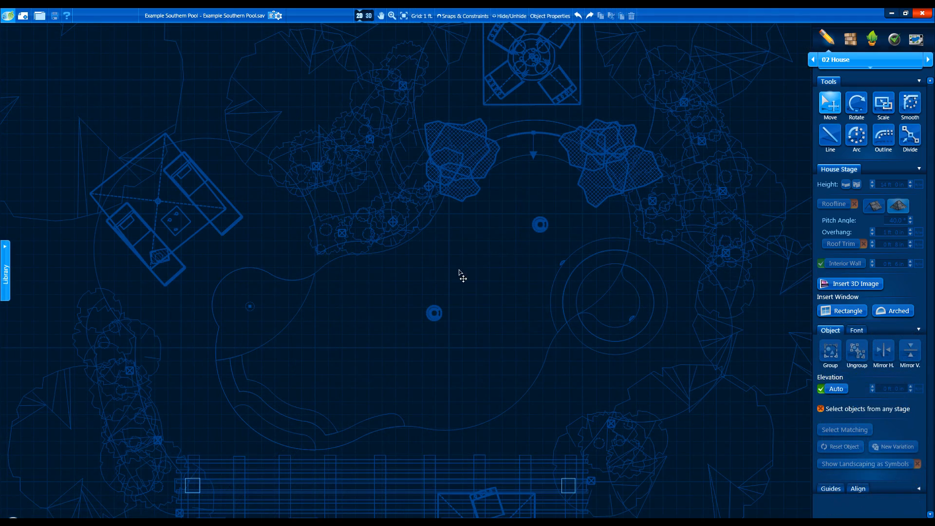
Step: Switch the design to the 05 Pools stage from the stage dropdown
left_click(870, 60)
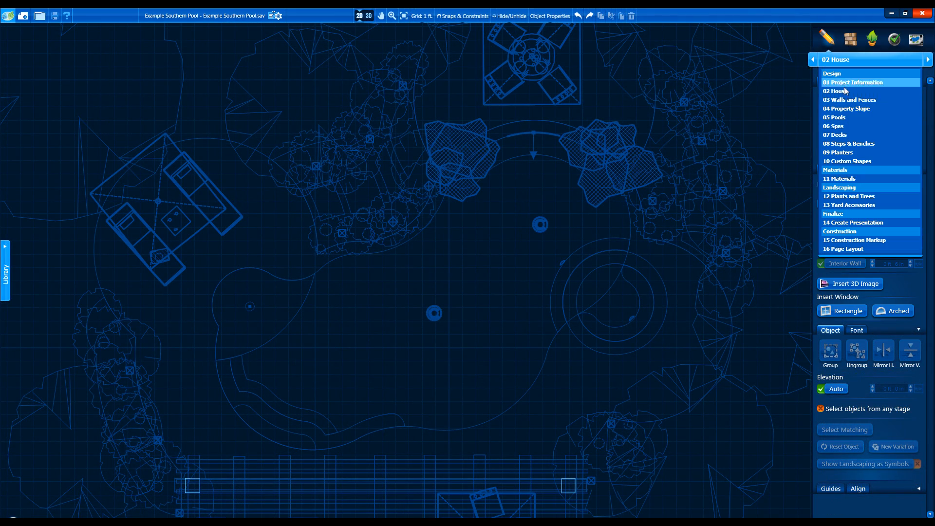
left_click(834, 117)
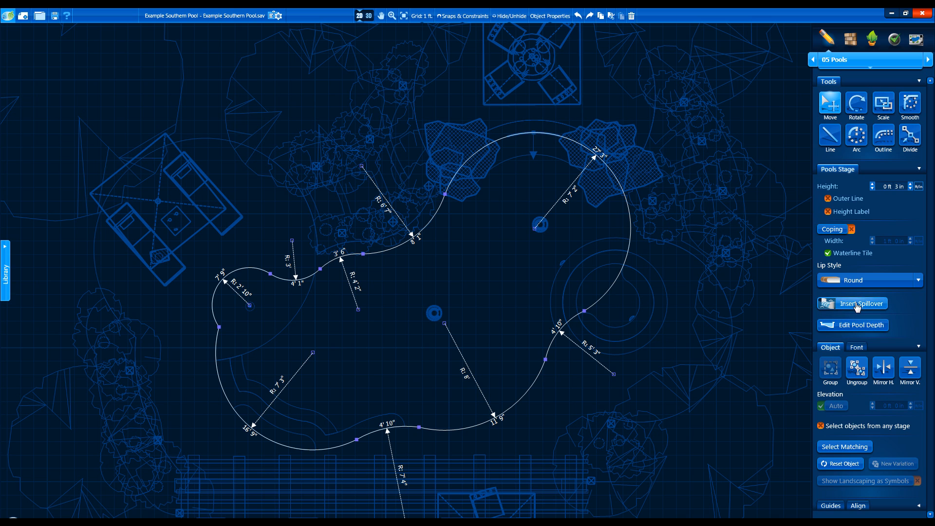
Step: Insert a spillover on the pool's lower-right edge beside the spa
left_click(861, 304)
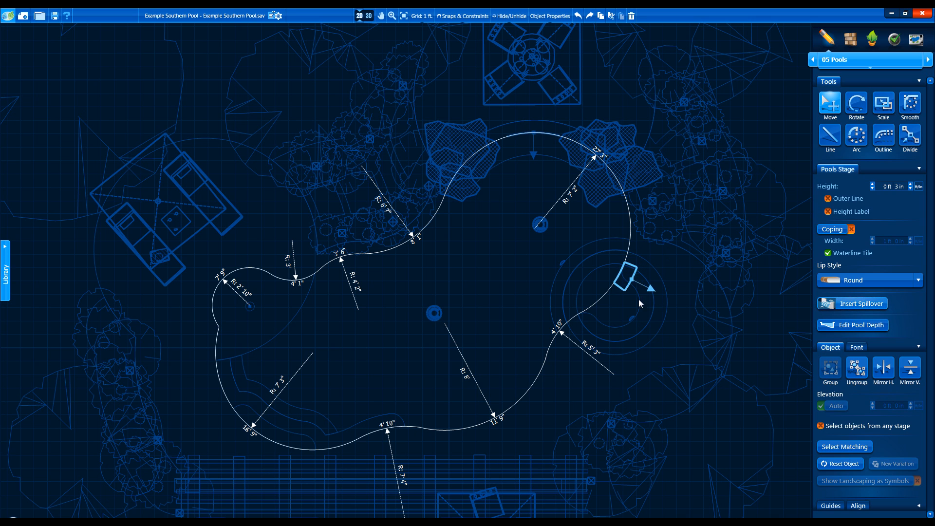
left_click_drag(625, 278, 548, 368)
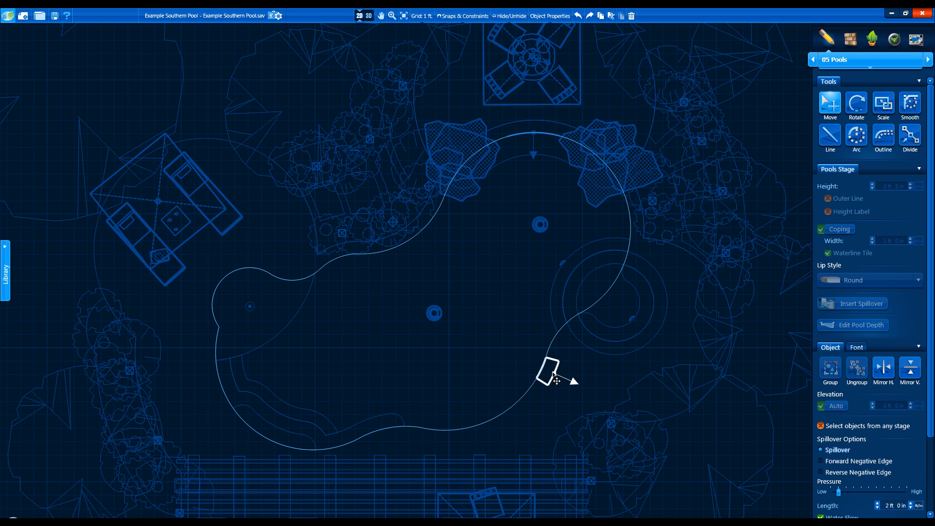
mouse_move(918, 441)
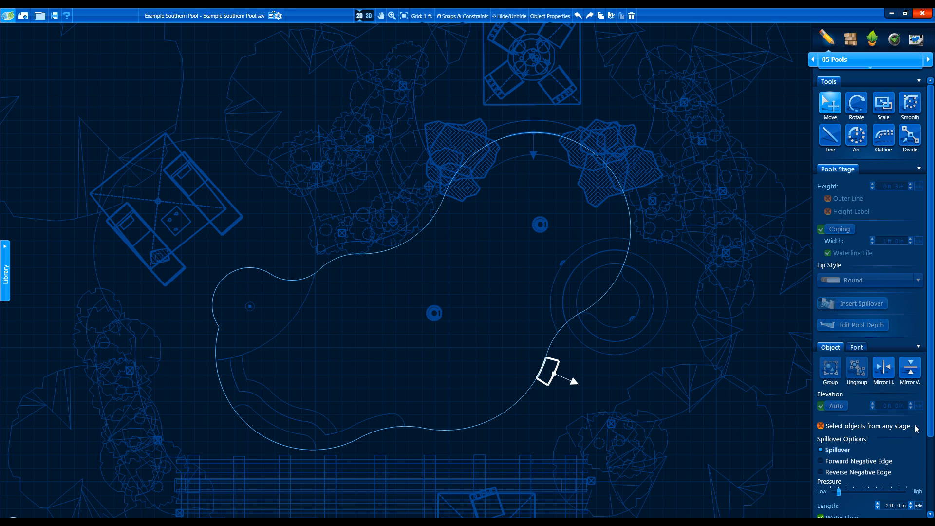
scroll("down", 3)
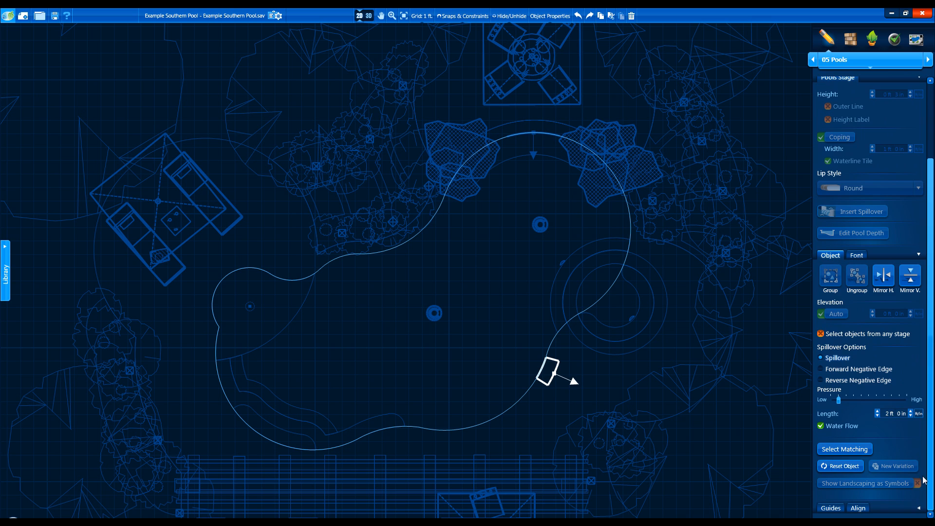
Step: Try Forward and Reverse Negative Edge, set length to 5 ft, and keep the standard Spillover type
left_click(821, 368)
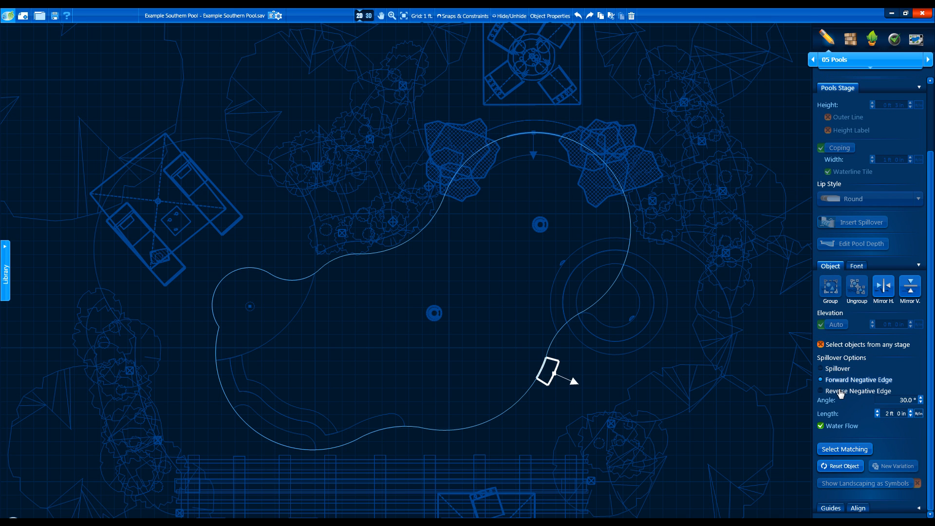
left_click(820, 392)
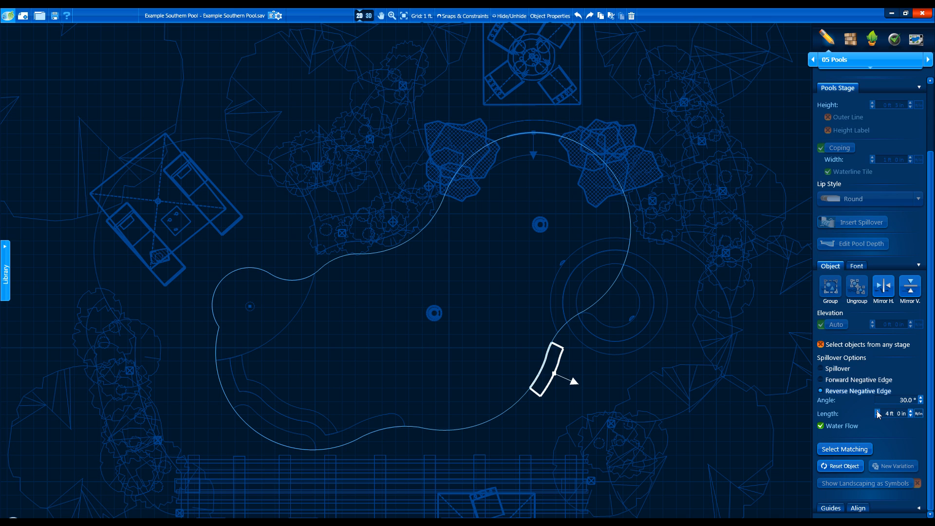
left_click(910, 411)
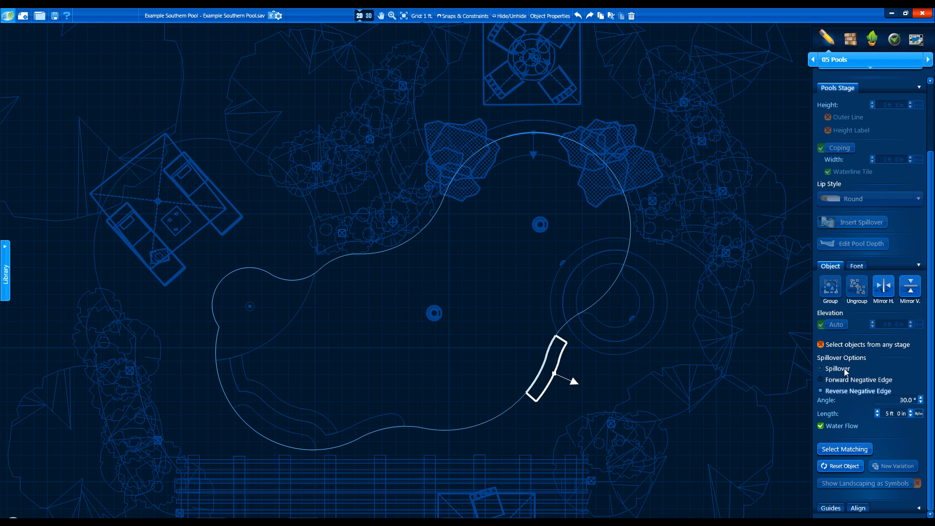
left_click(820, 368)
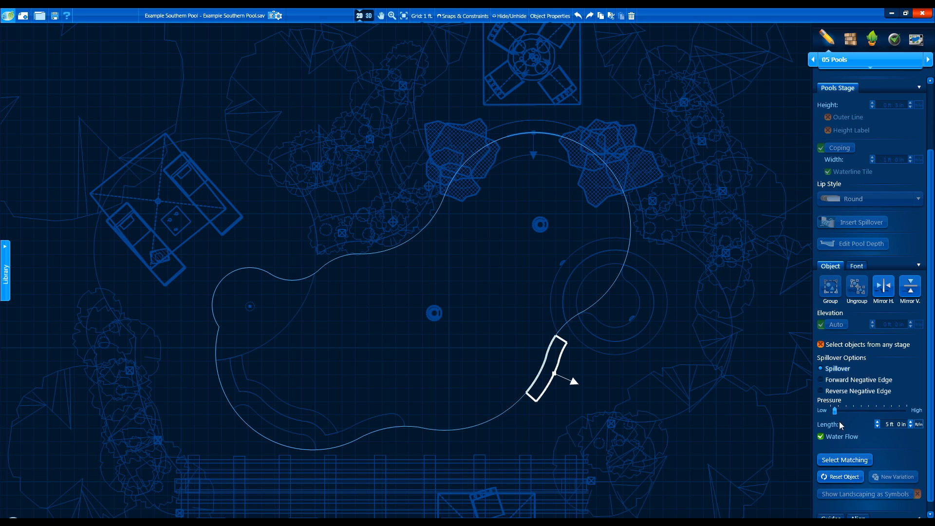
mouse_move(678, 359)
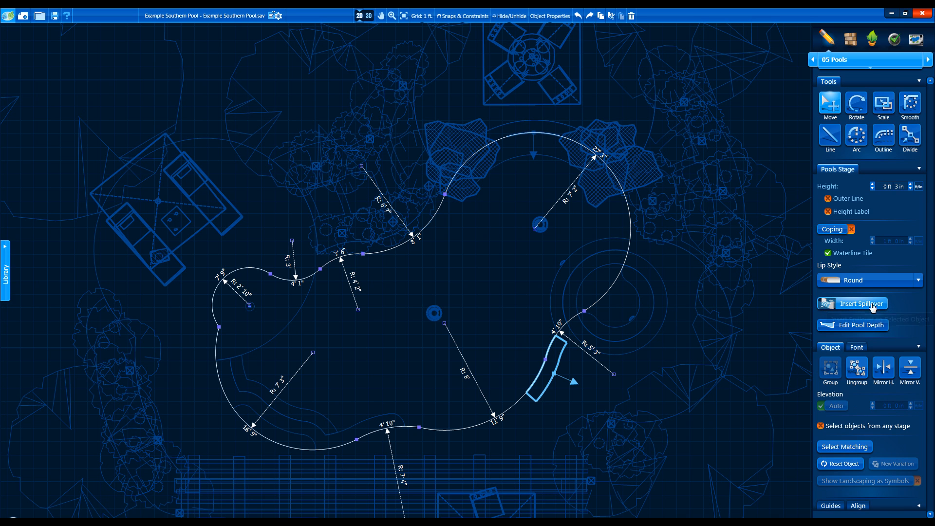
mouse_move(867, 328)
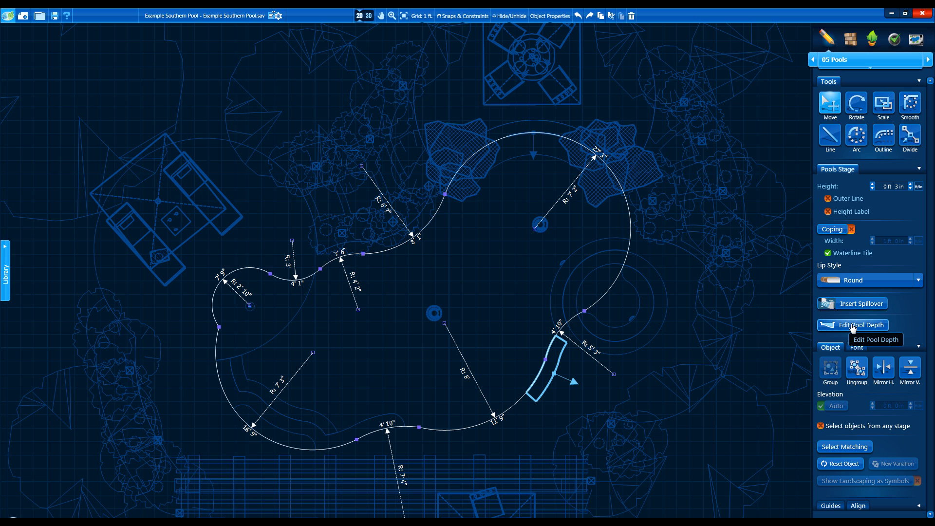
left_click(853, 325)
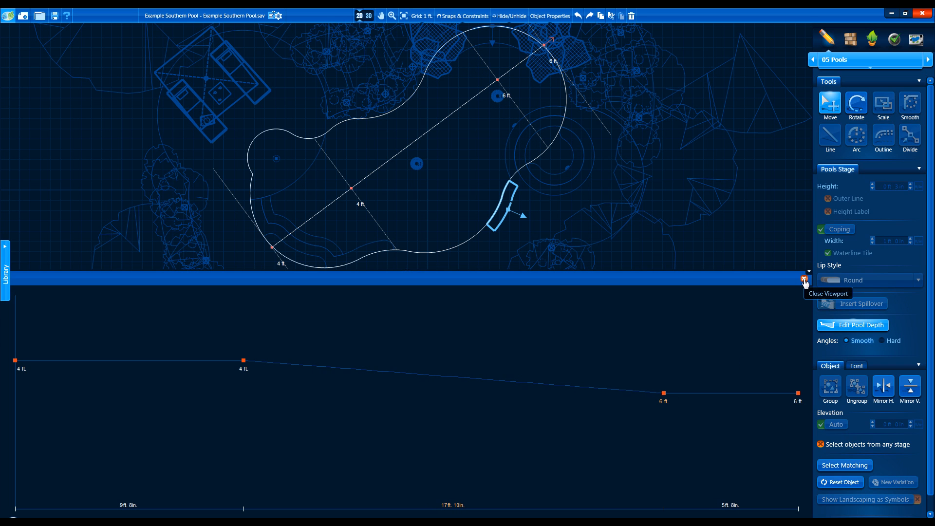
left_click(804, 280)
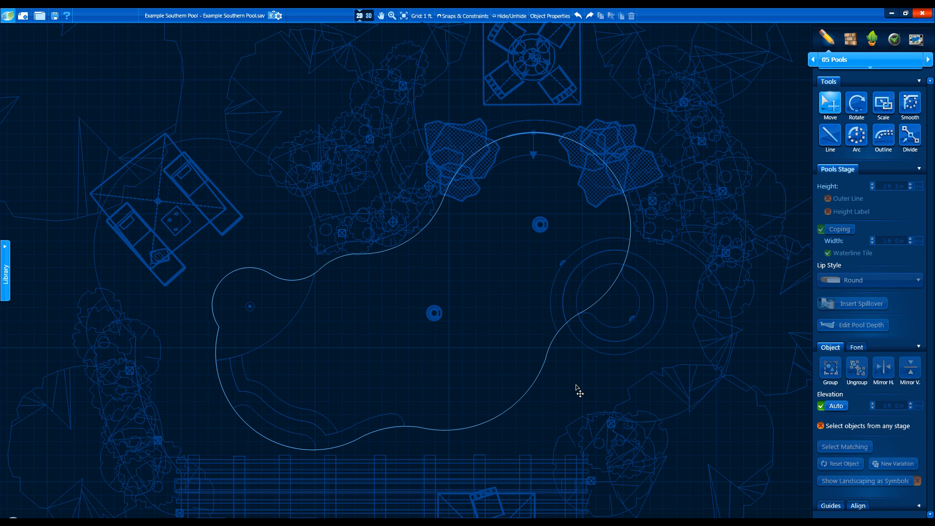
mouse_move(638, 234)
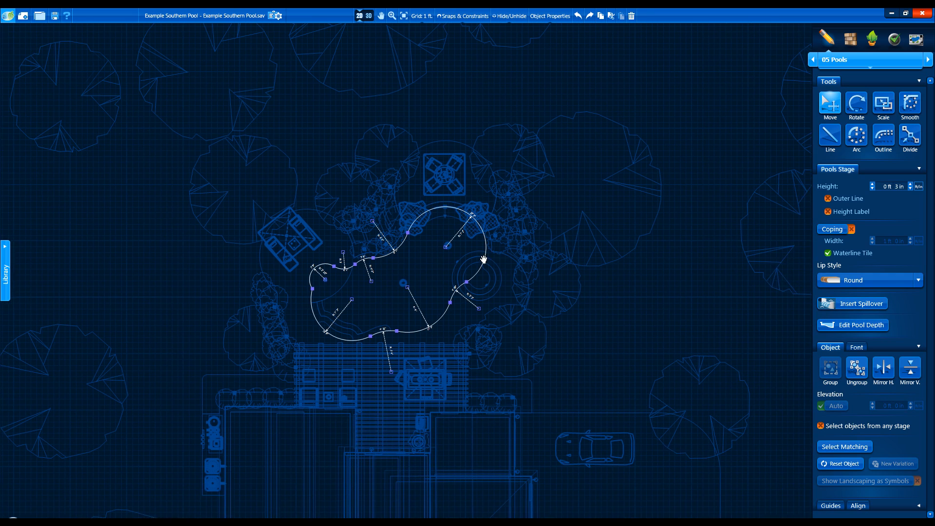
Step: Move the copied pool to the right of the original and advance to the 06 Spas stage
left_click_drag(483, 261, 665, 308)
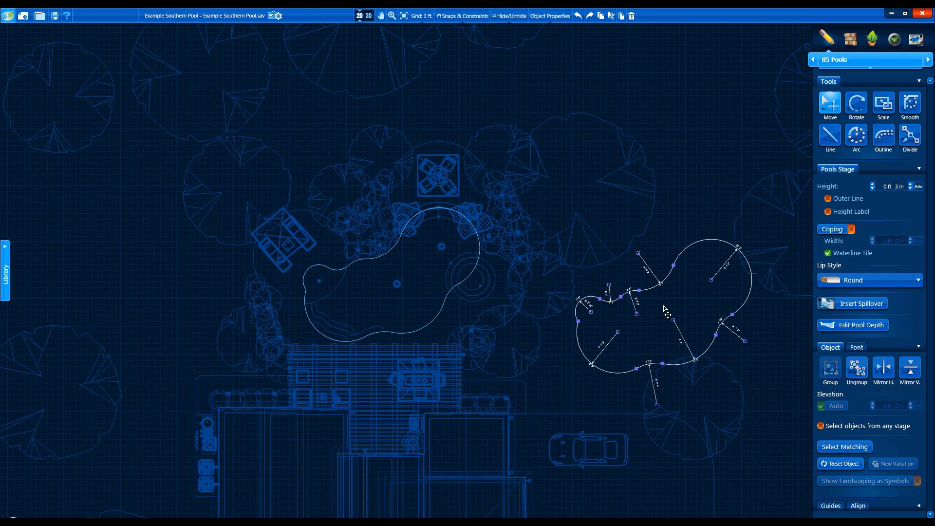
mouse_move(925, 61)
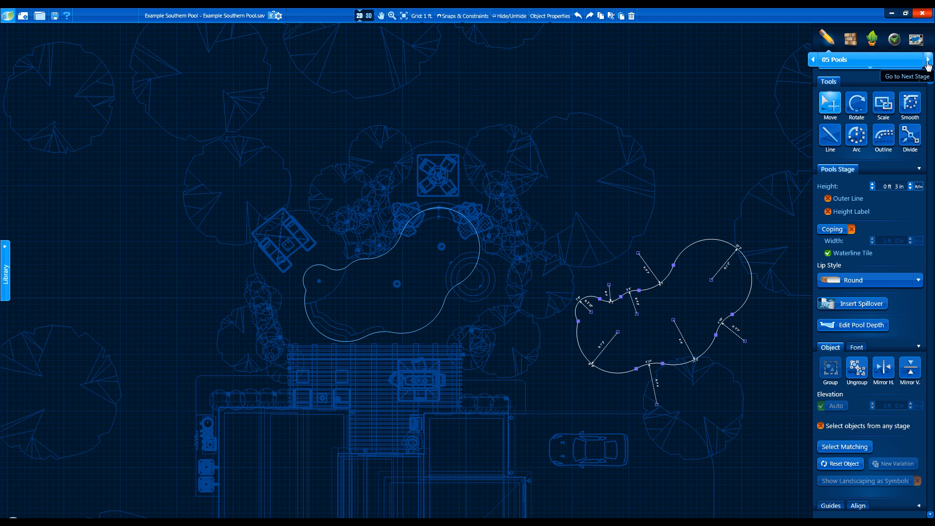
left_click(928, 60)
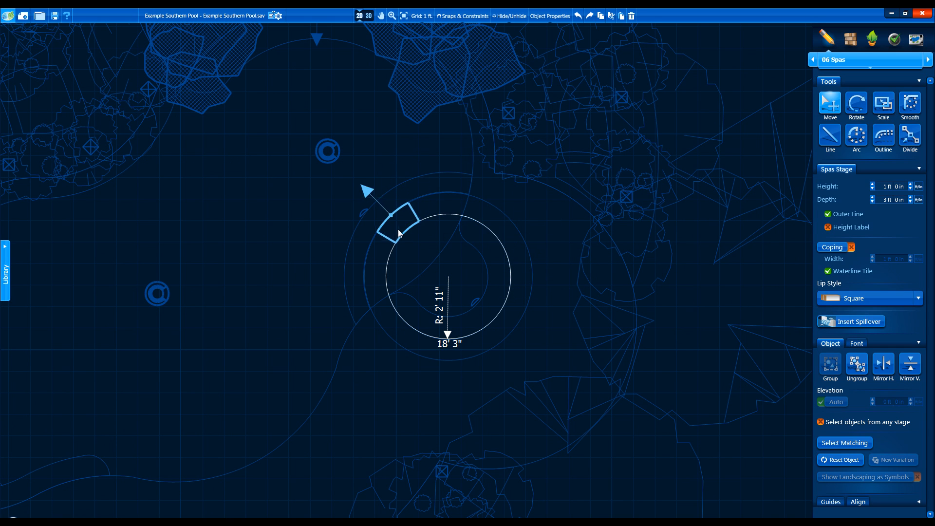
Step: Return to the 01 Project Information stage with the Library categories showing
left_click(852, 322)
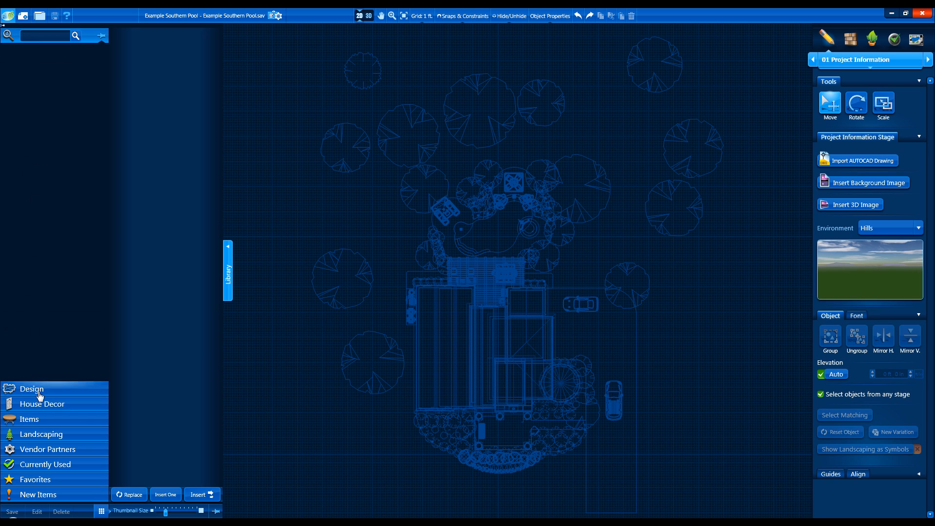
Step: Expand House Decor, Items, Landscaping, Vendor Partners and Currently Used, reopen Items, and select a tree on the plan
left_click(41, 403)
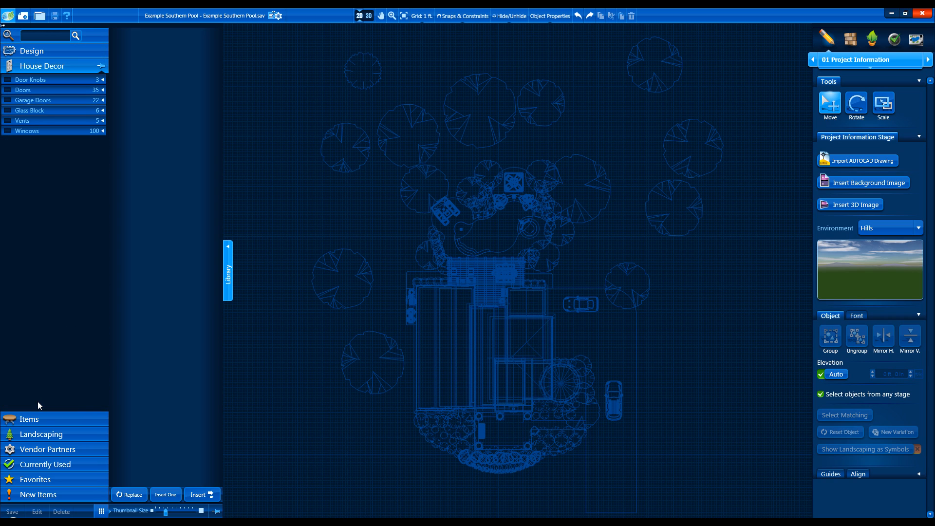
left_click(30, 418)
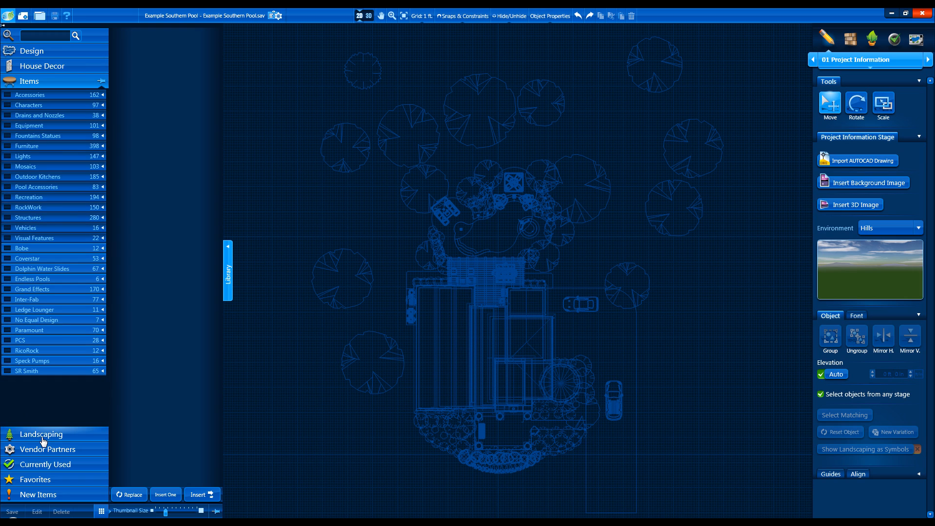
left_click(28, 81)
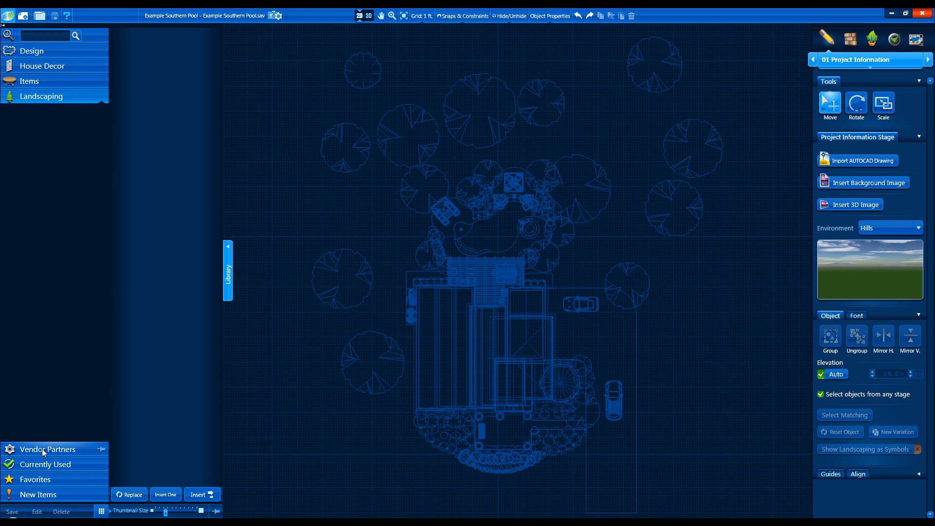
left_click(46, 449)
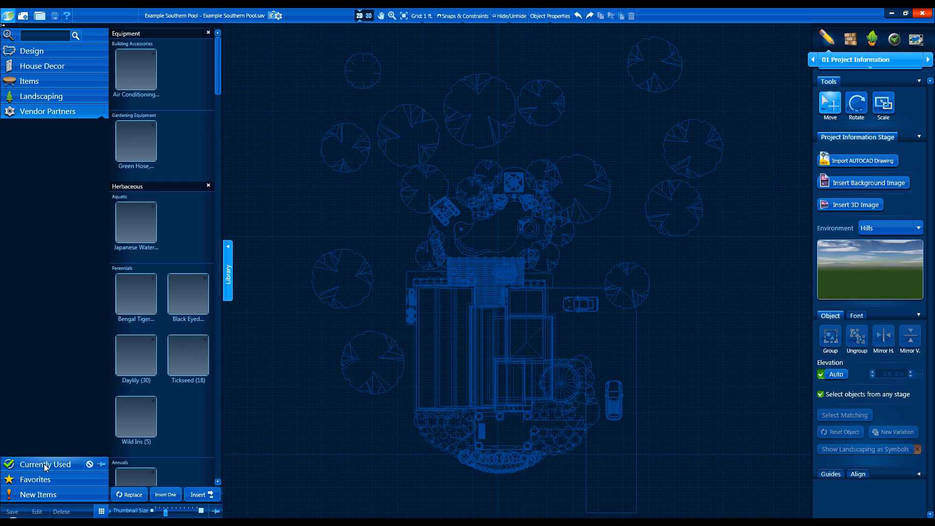
left_click(44, 464)
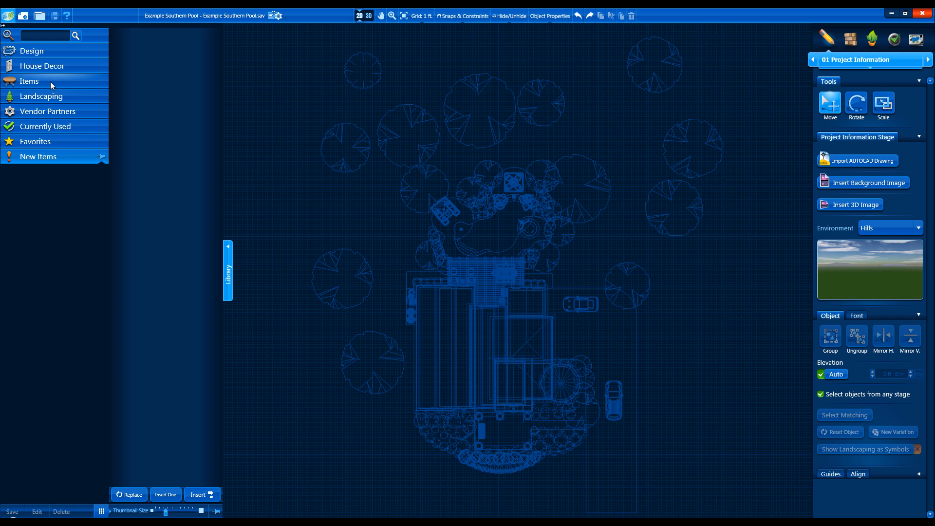
left_click(29, 81)
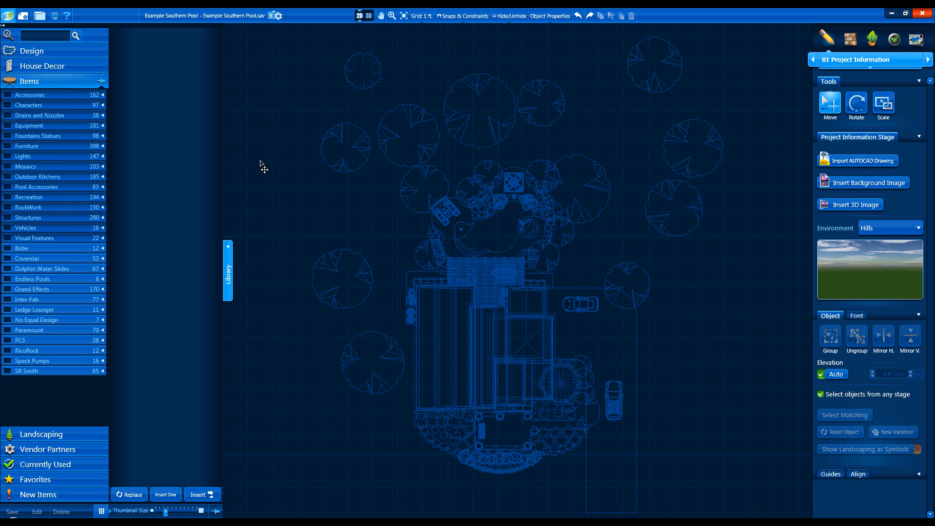
left_click(345, 155)
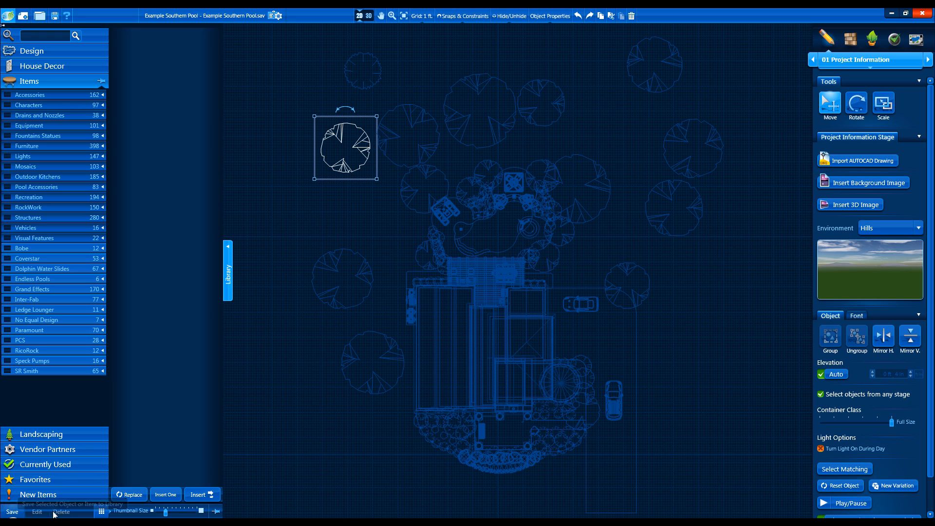
mouse_move(259, 202)
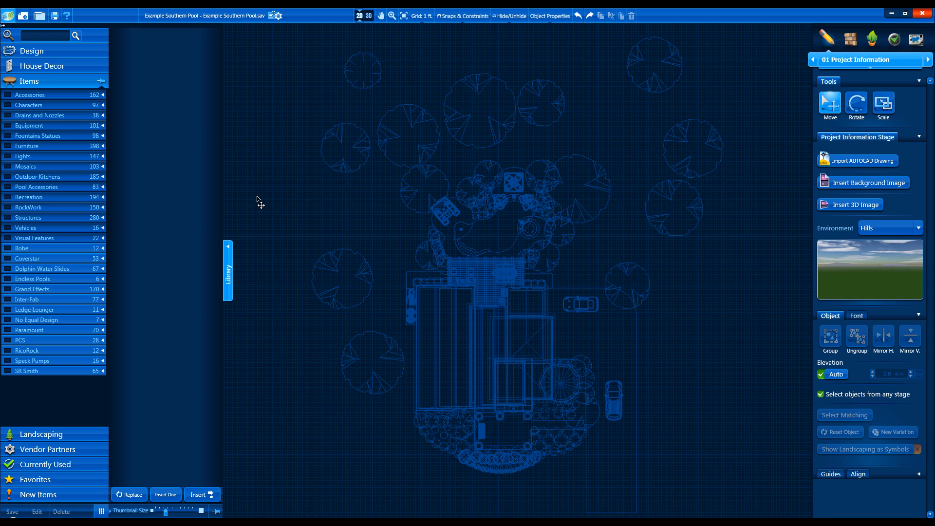
mouse_move(32, 145)
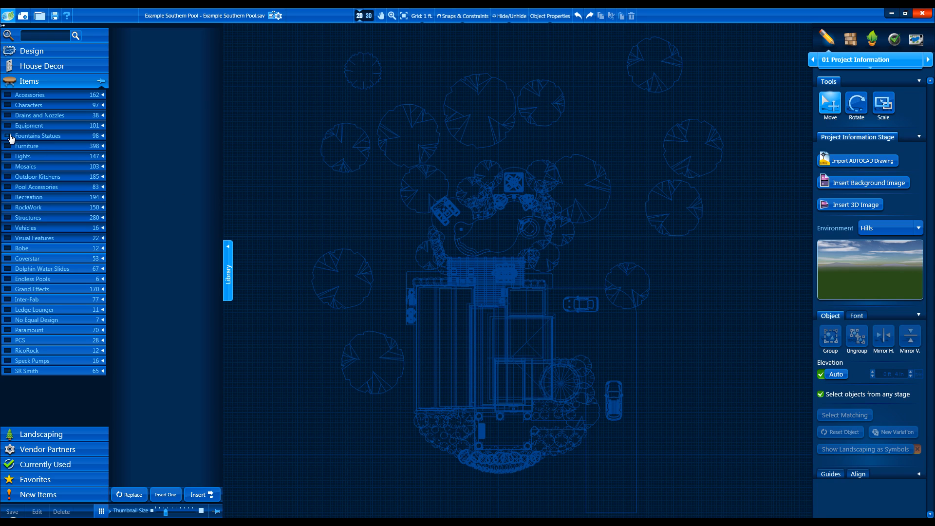
Step: Show the Fountains Statues items and filter them down to only Scuppers
left_click(37, 135)
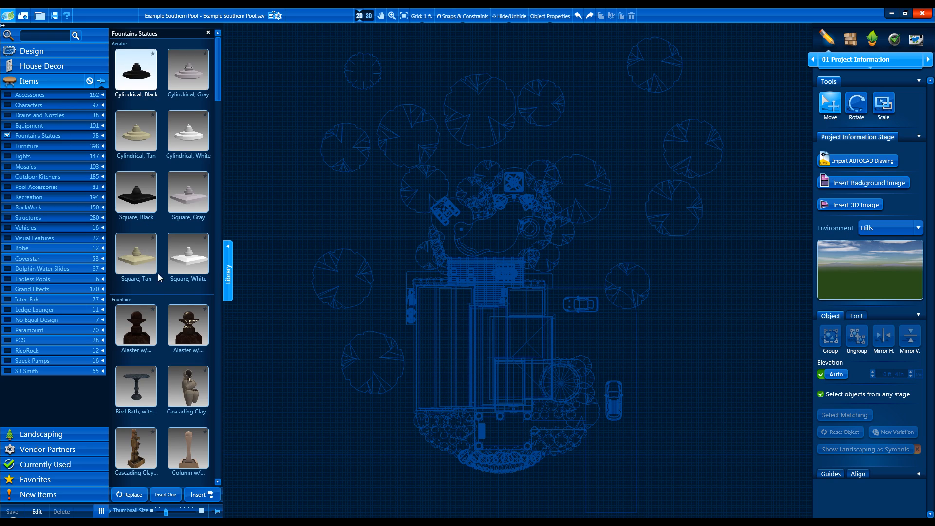
mouse_move(165, 310)
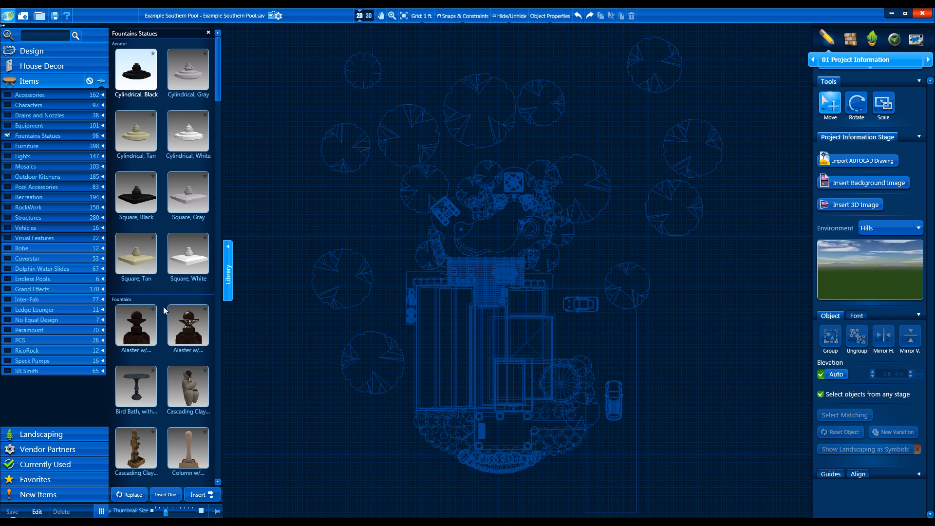
mouse_move(51, 140)
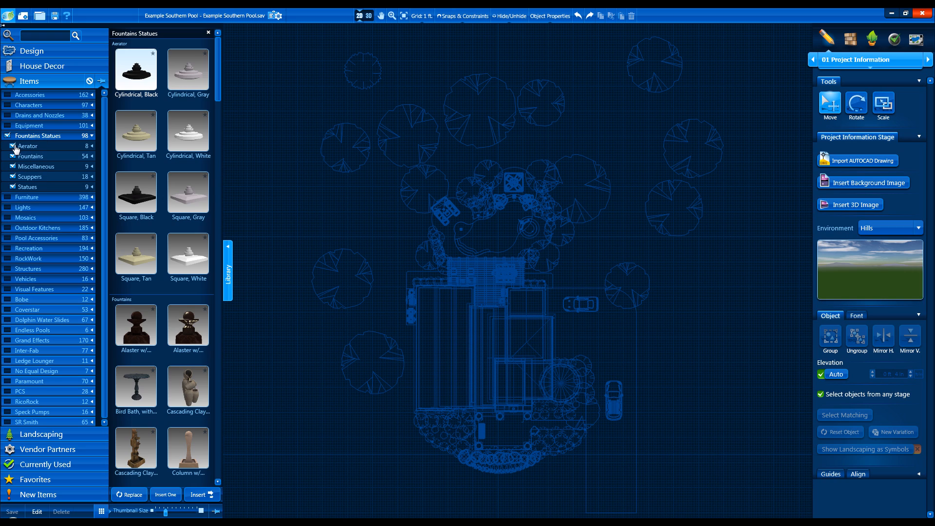
left_click(29, 146)
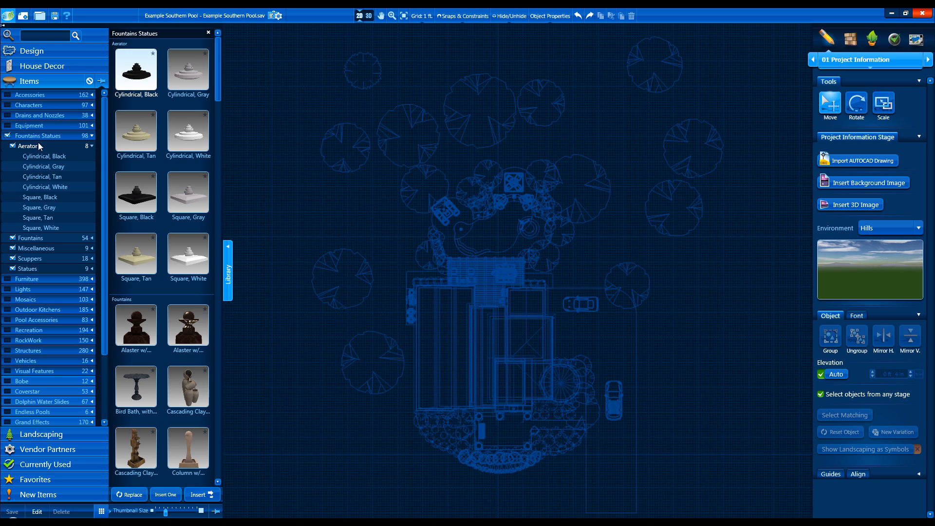
left_click(14, 146)
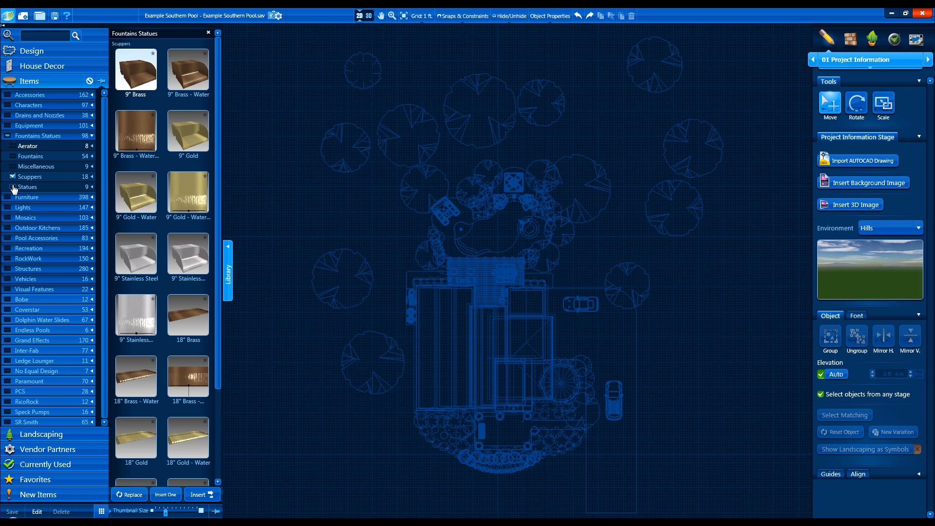
mouse_move(77, 82)
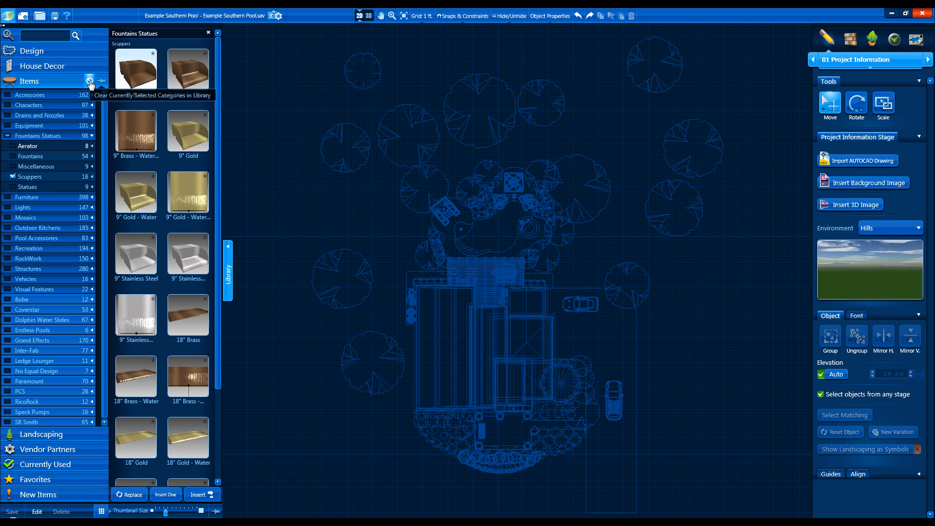
Step: Clear the checked categories, show only Fountains, and place the cascading clay fountain in the pool
left_click(90, 80)
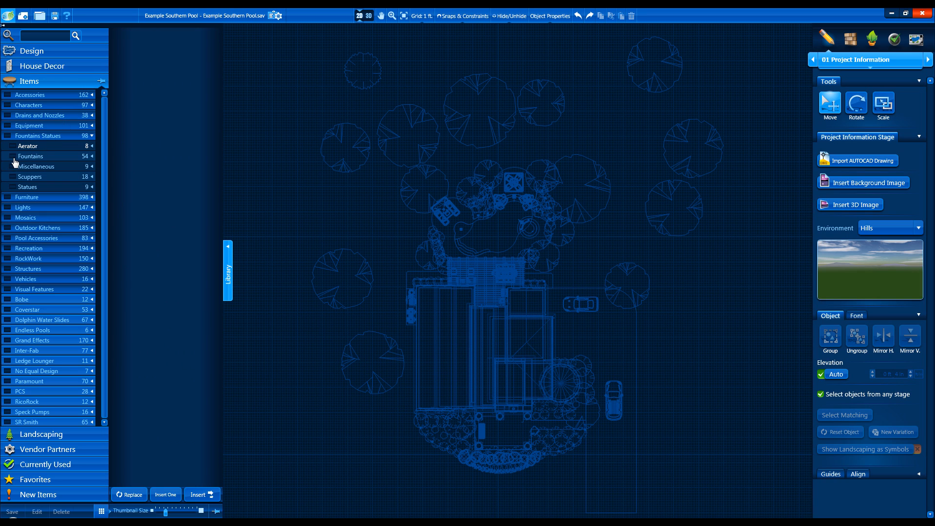
left_click(30, 156)
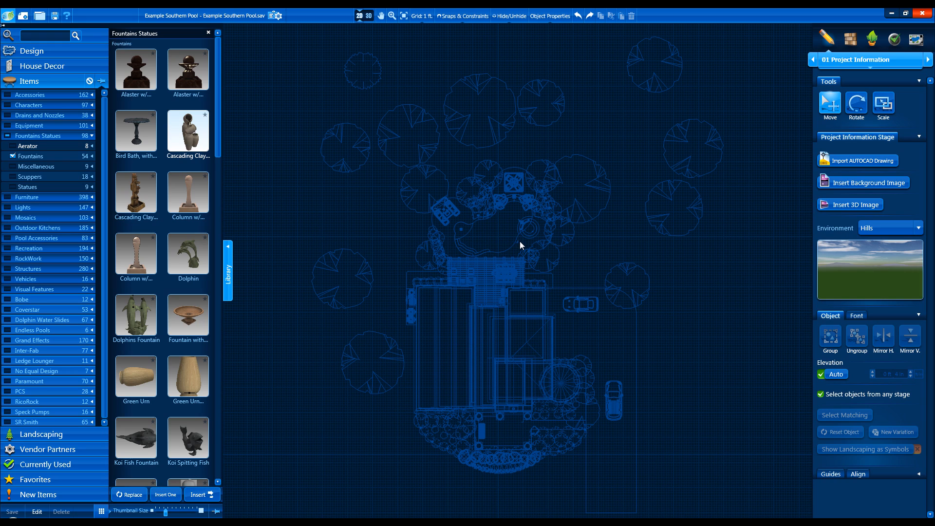
left_click(520, 247)
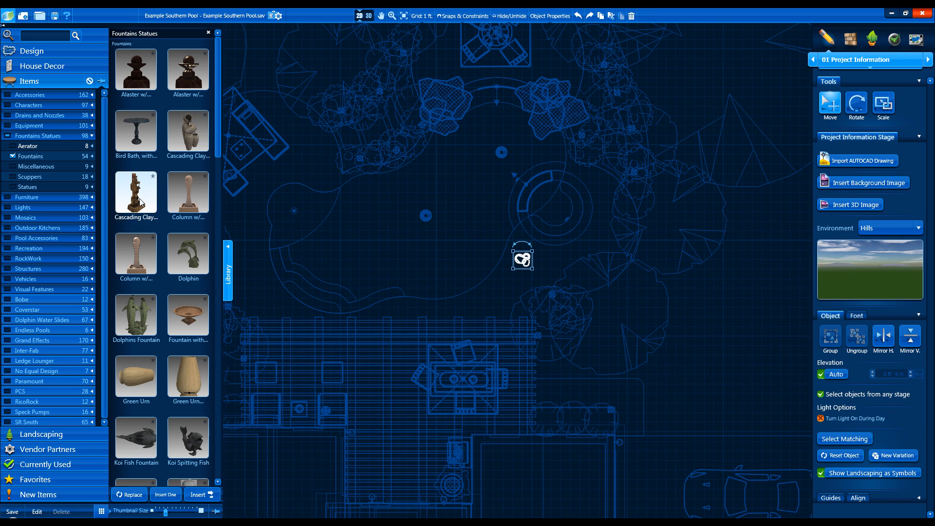
mouse_move(129, 493)
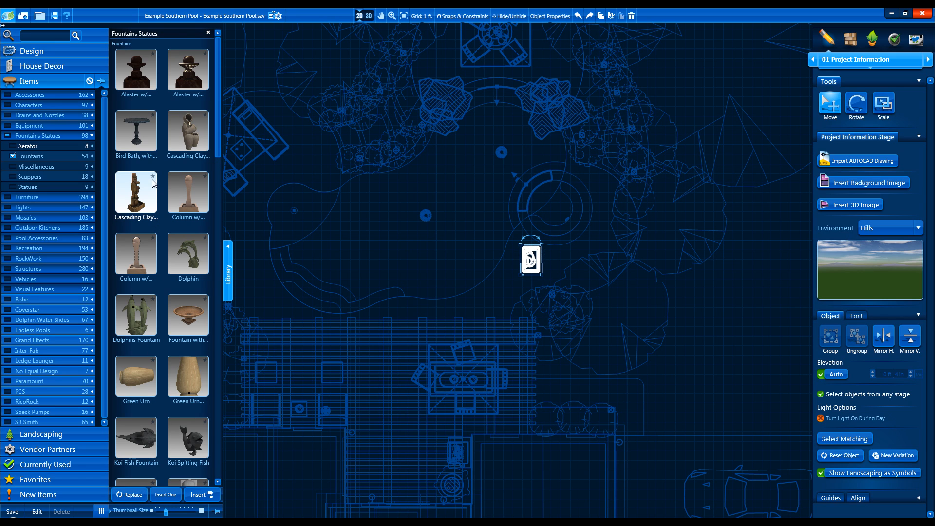
mouse_move(174, 181)
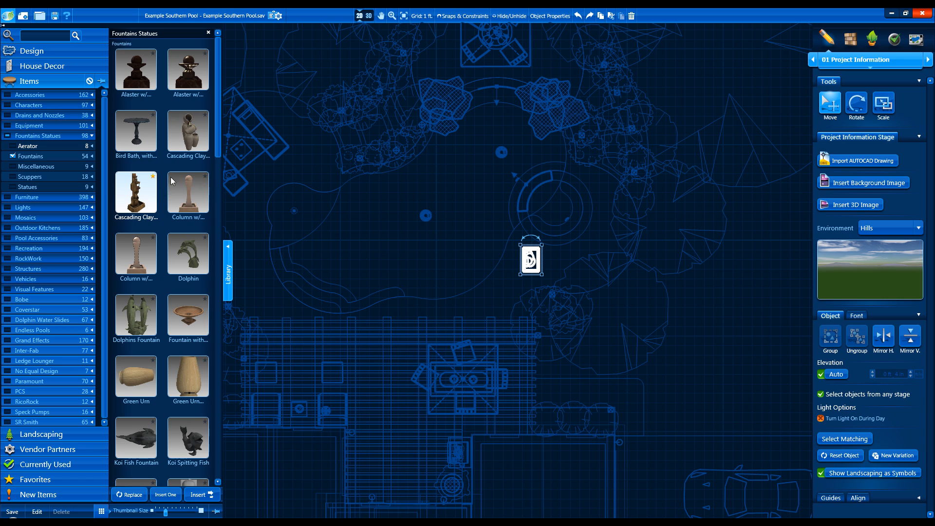
mouse_move(191, 287)
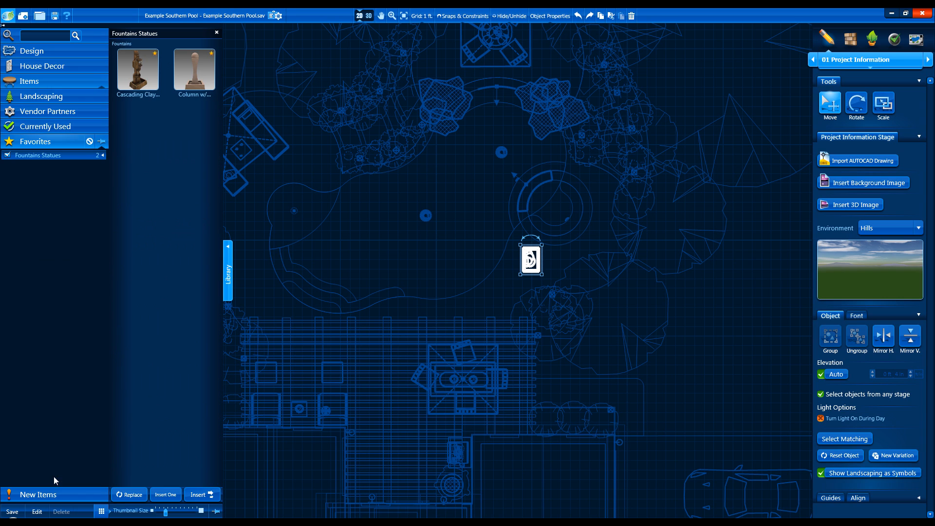
mouse_move(155, 59)
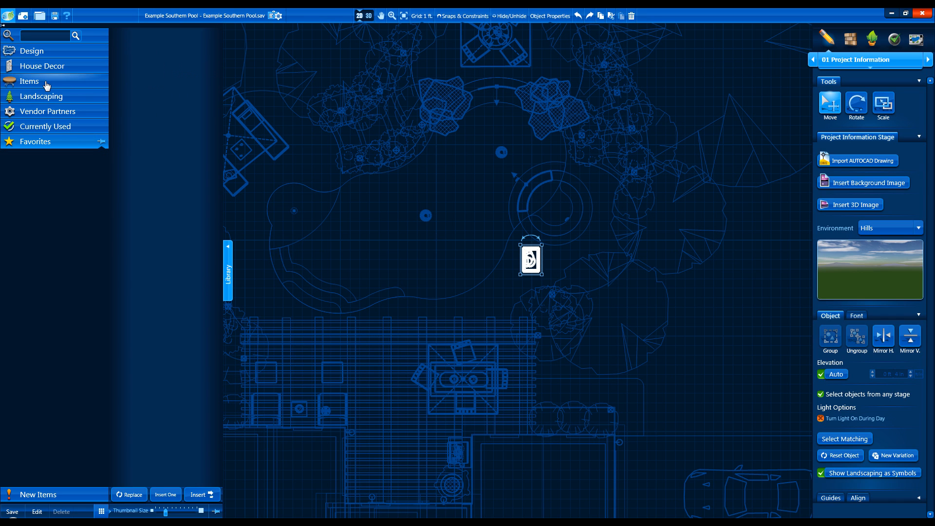
Step: Reopen the Items category and enlarge the library thumbnails with the Thumbnail Size slider
left_click(30, 80)
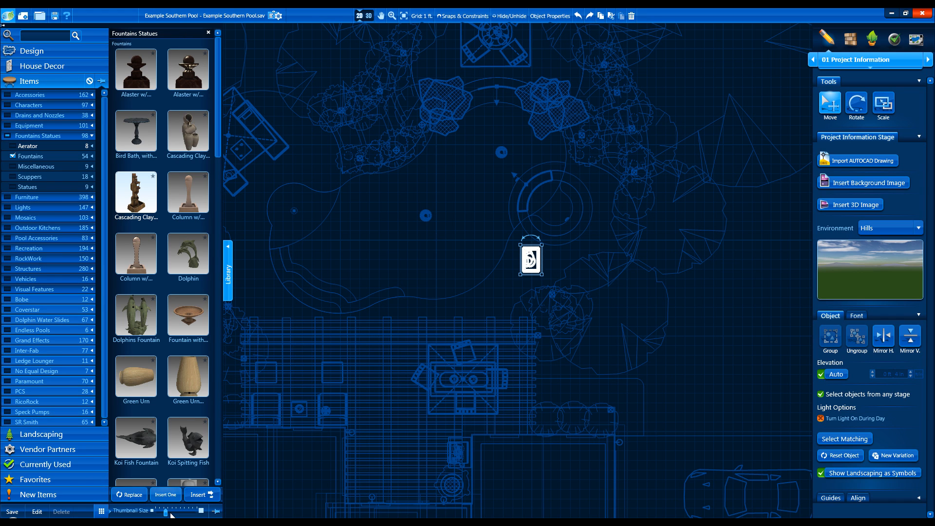
left_click_drag(166, 511, 181, 511)
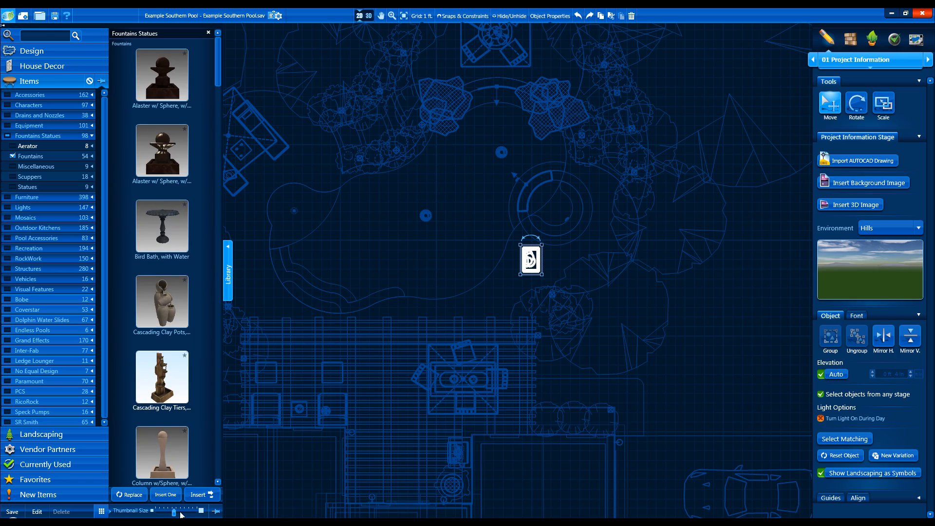